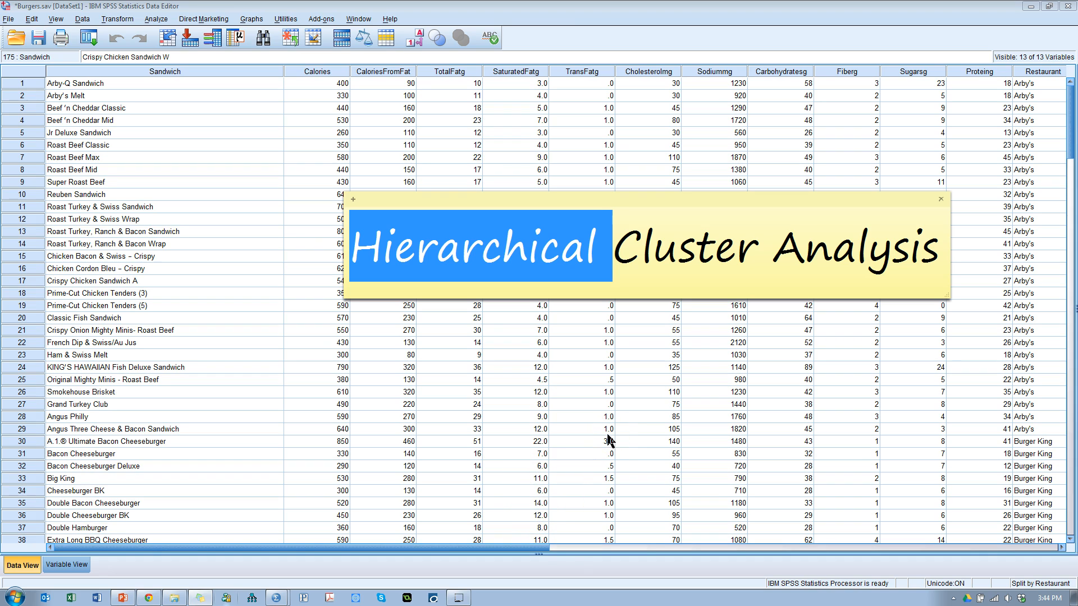
mouse_move(632, 433)
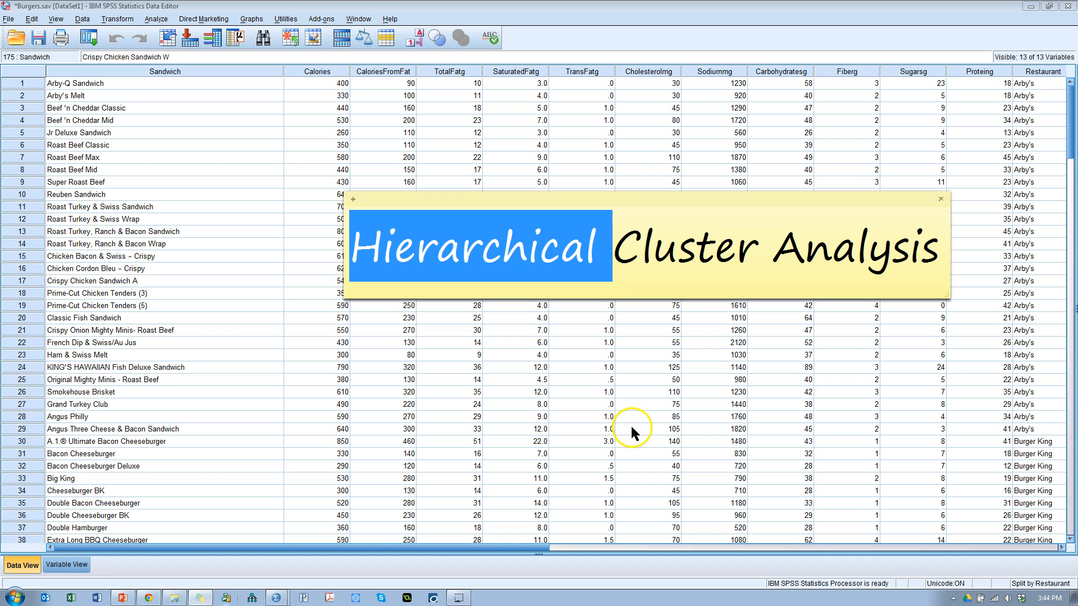
mouse_move(447, 361)
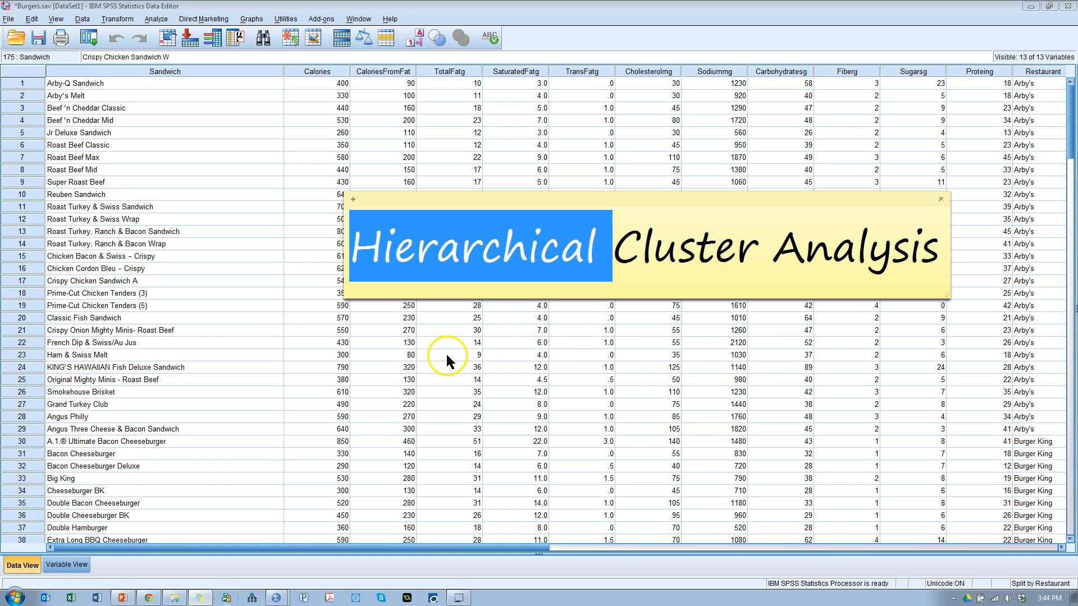
mouse_move(516, 297)
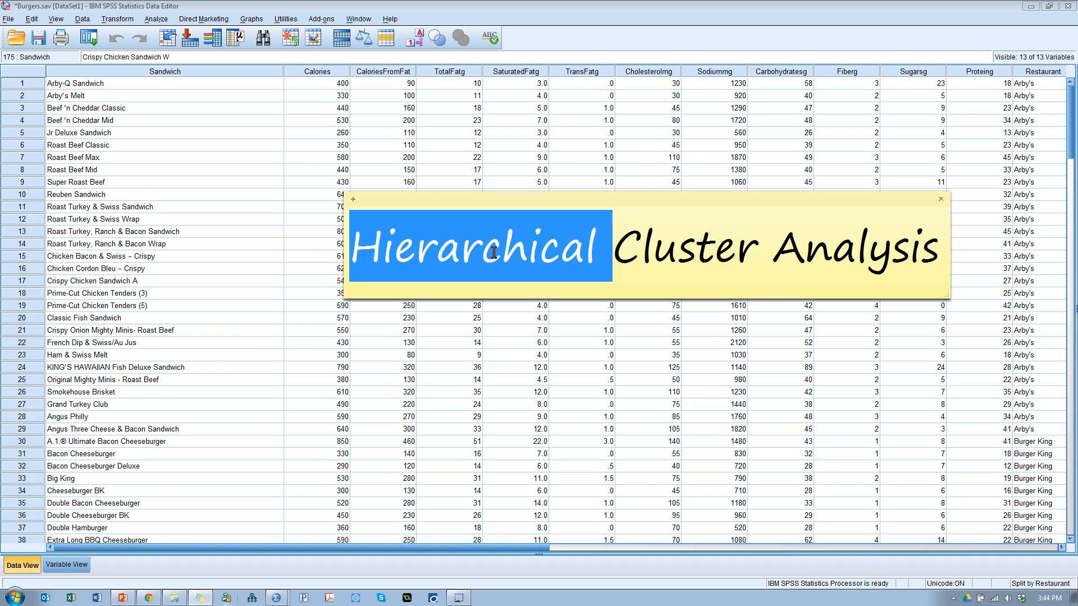
mouse_move(566, 278)
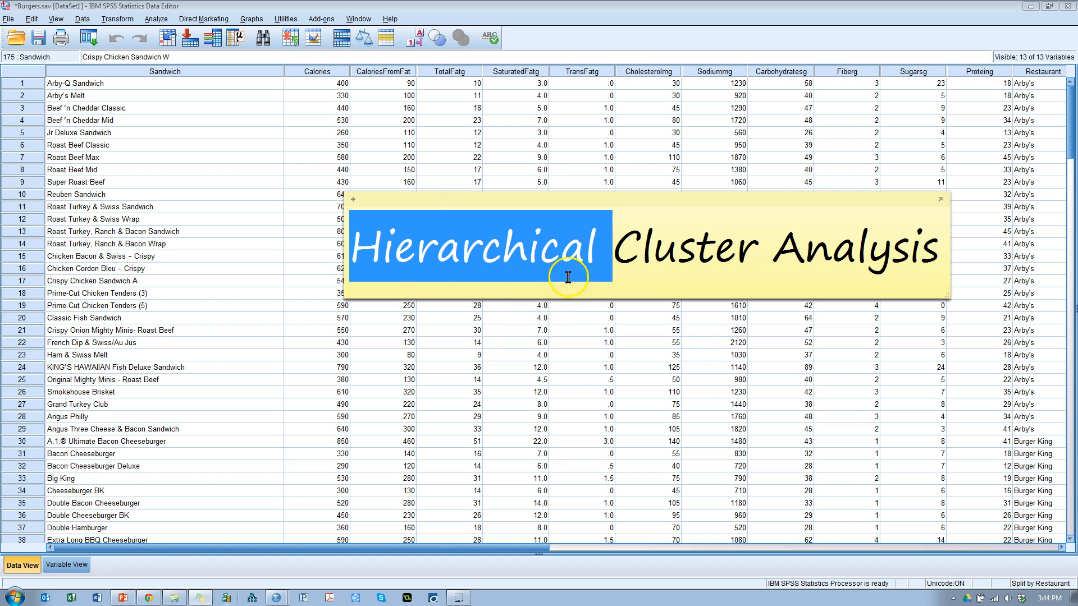
mouse_move(453, 272)
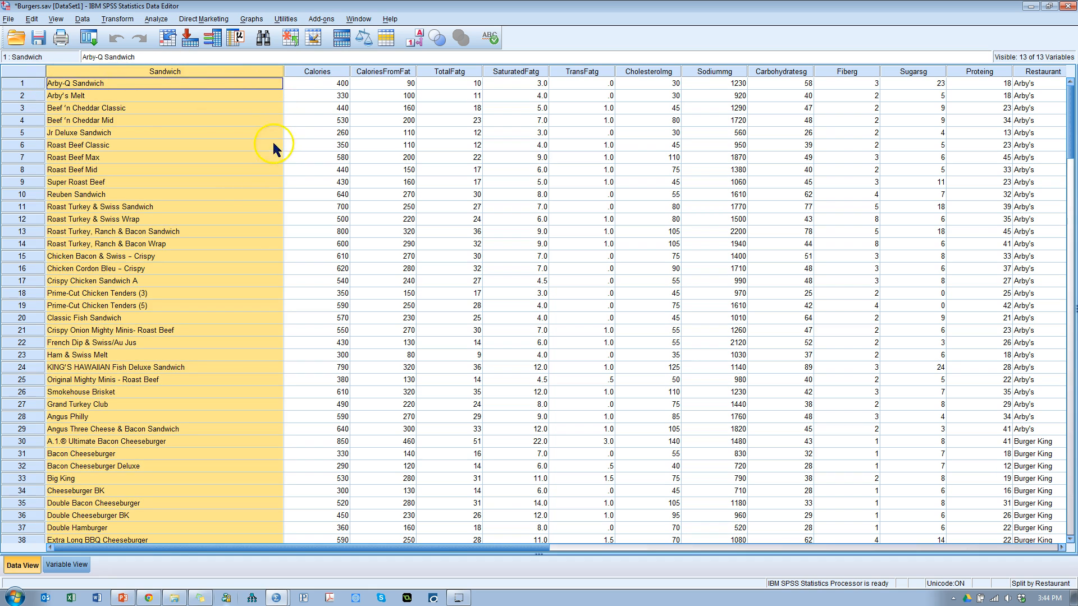
mouse_move(1050, 79)
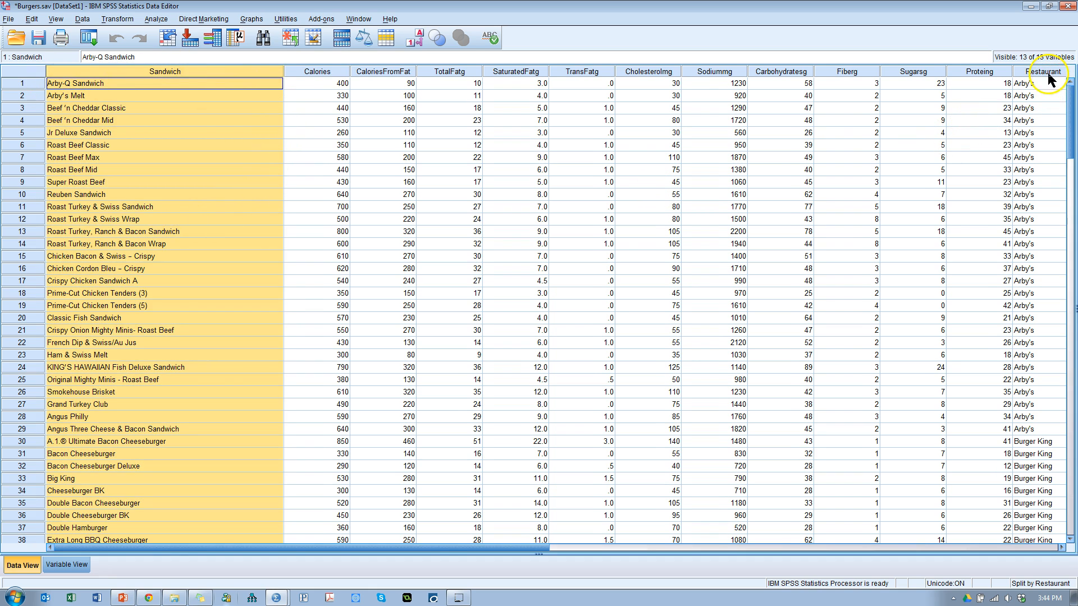
- Bring up the Hierarchical Cluster Analysis settings from Analyze > Classify
scroll(down, 3)
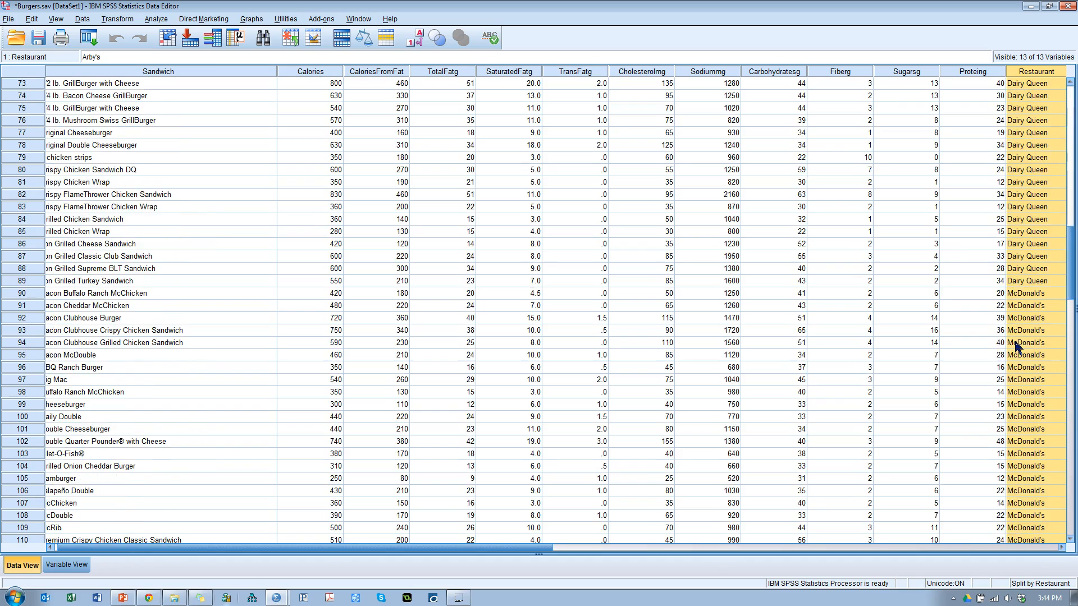
scroll(up, 3)
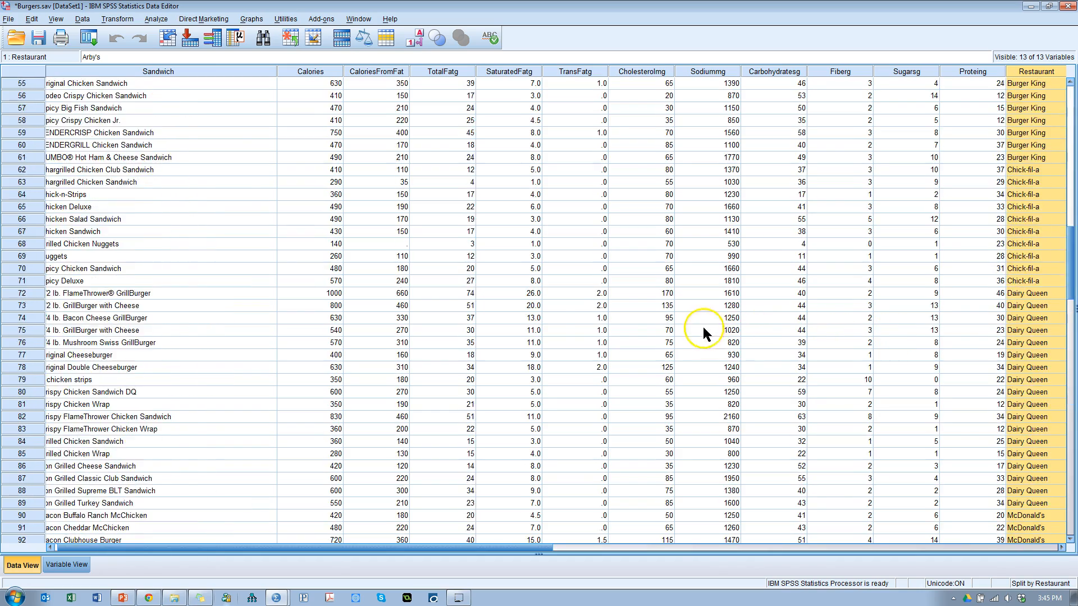
scroll(up, 3)
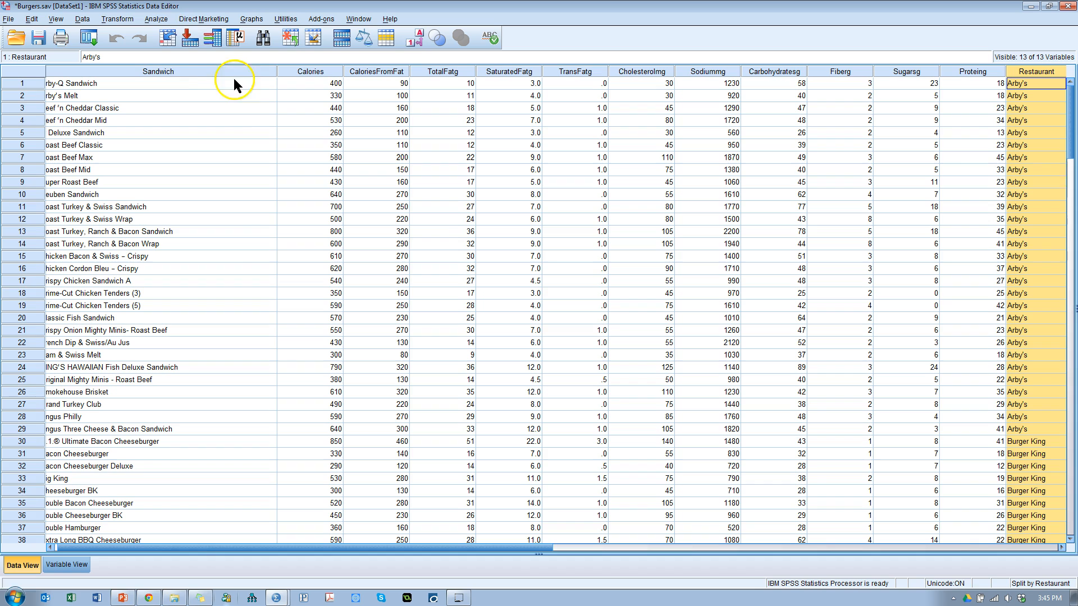
mouse_move(434, 235)
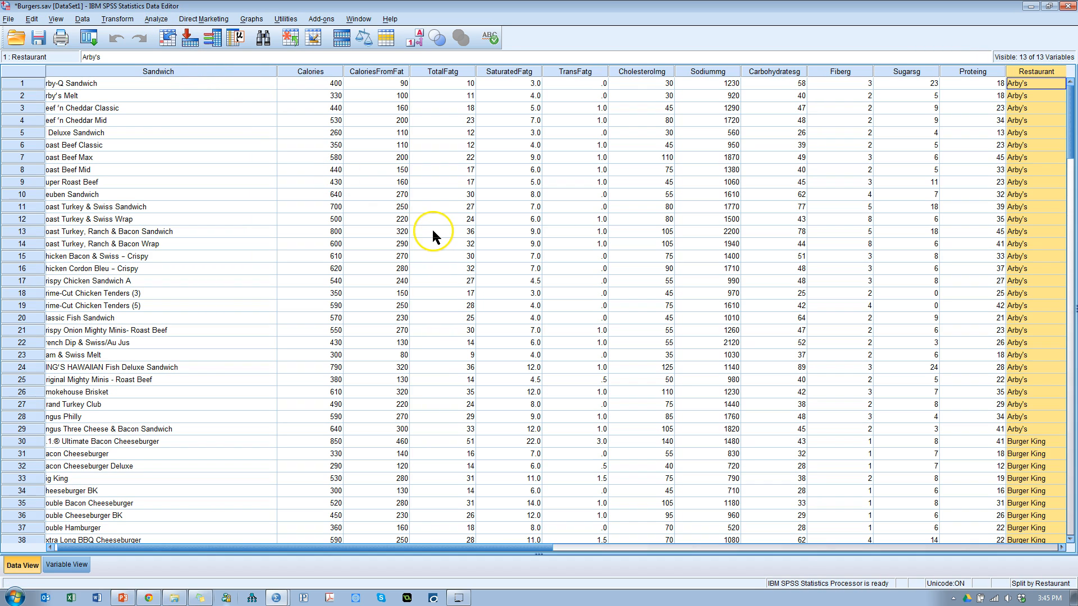
mouse_move(434, 237)
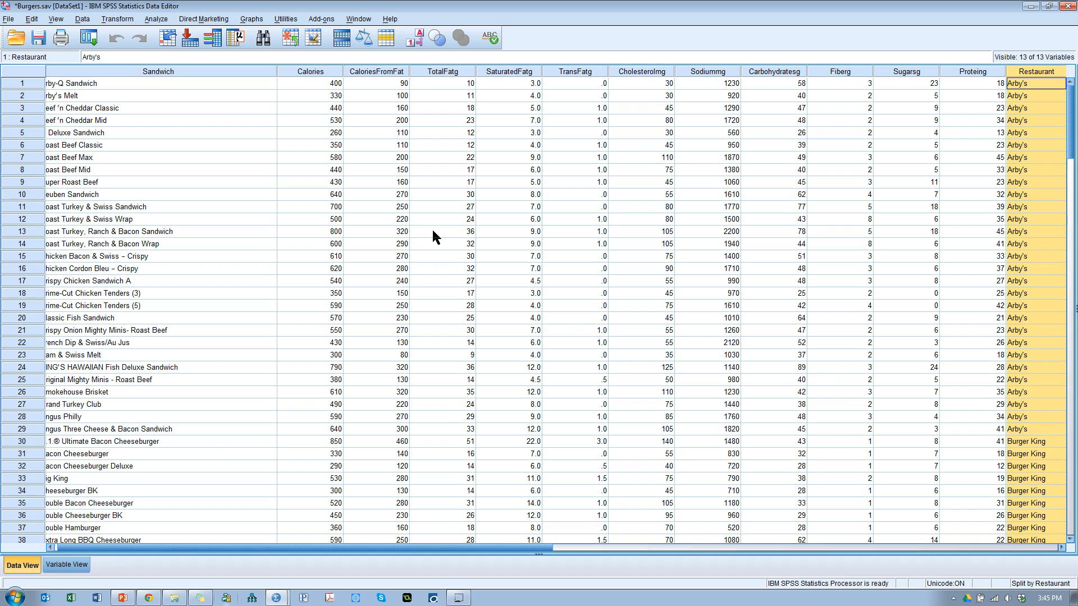
click(156, 19)
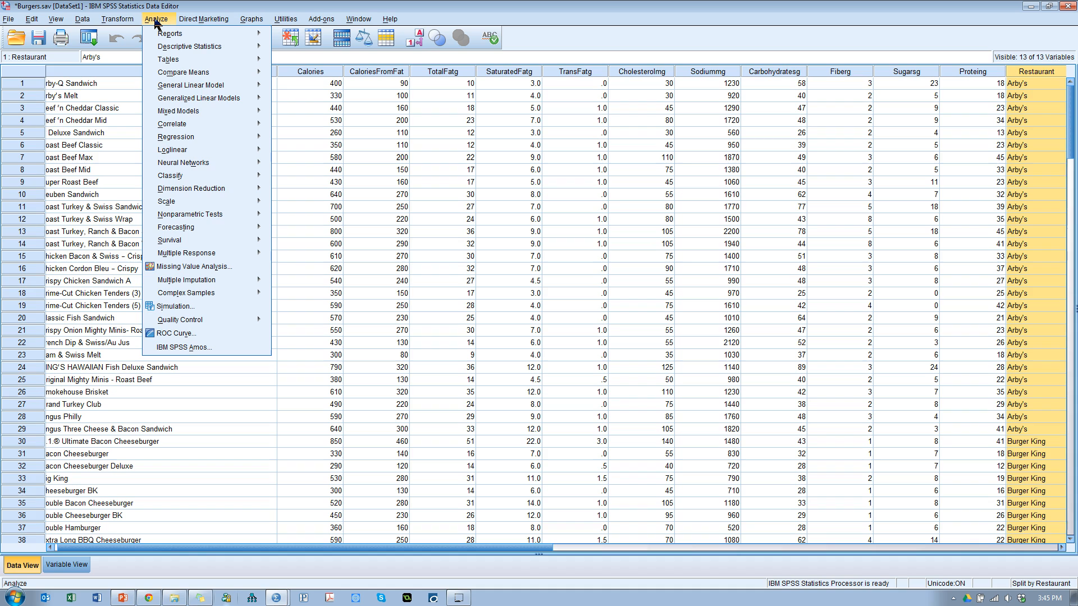
mouse_move(206, 175)
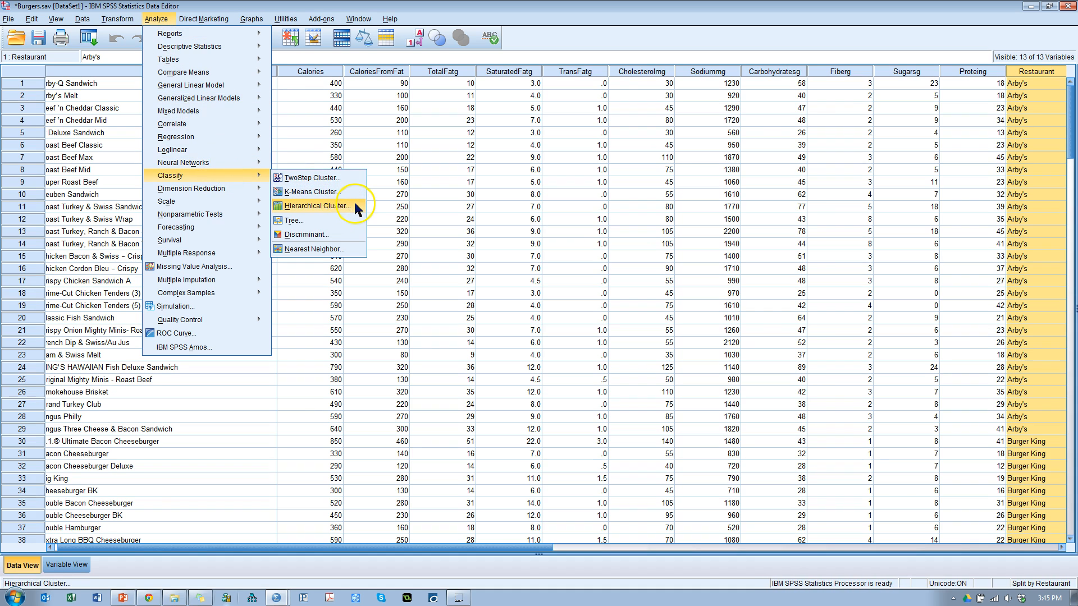
click(314, 207)
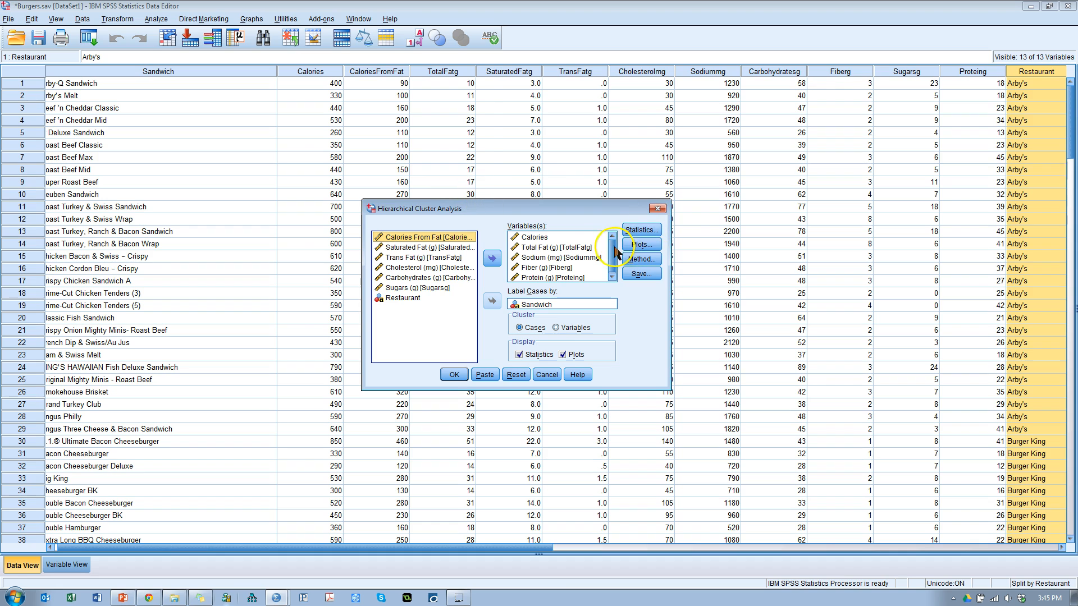
- Reset the dialog so no clustering variables or earlier settings remain
click(492, 258)
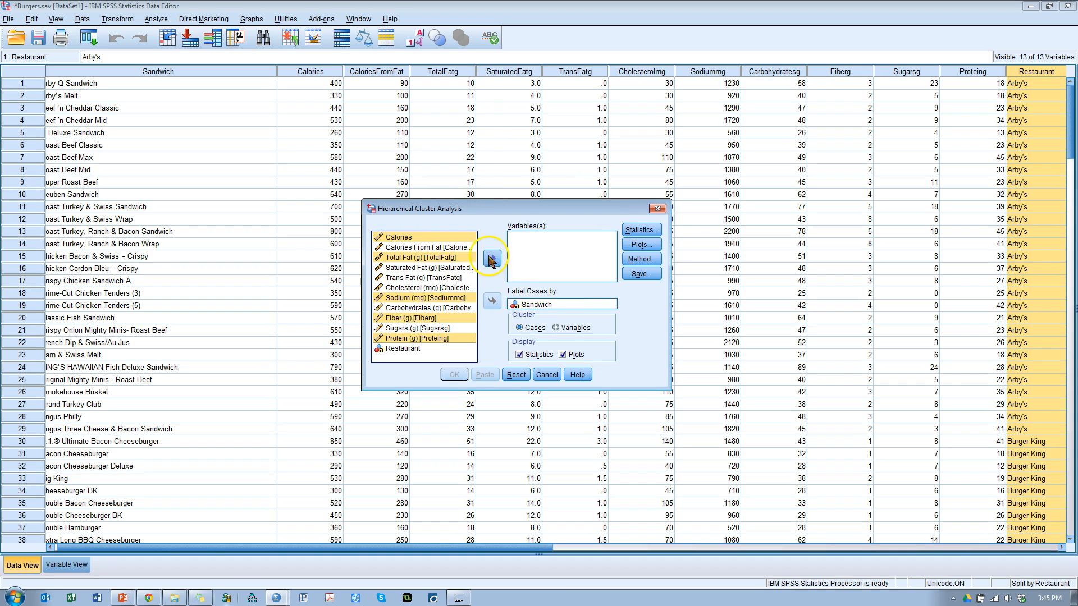
click(492, 304)
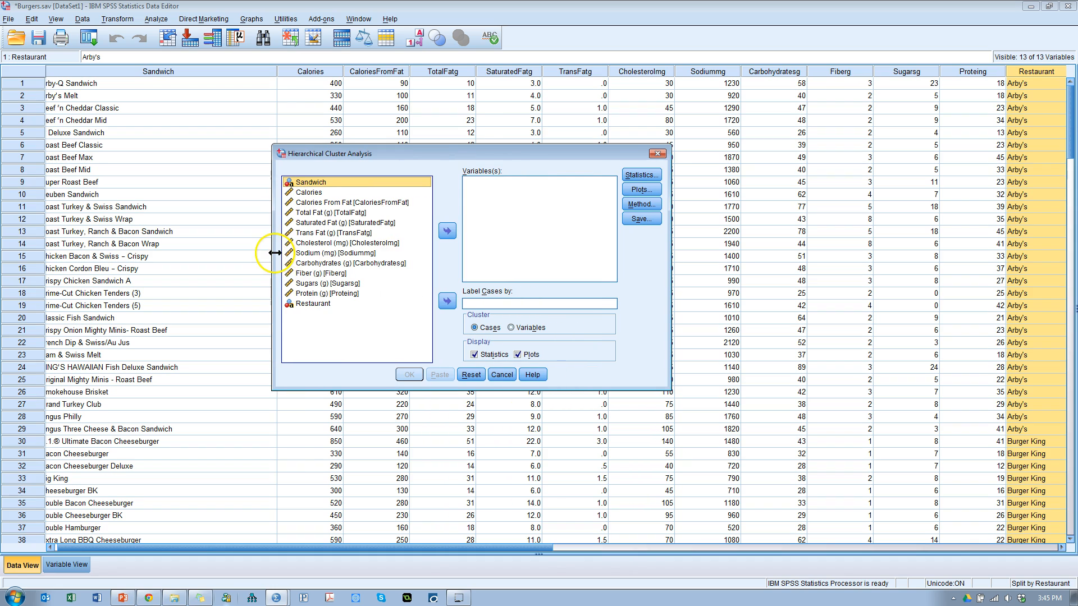
mouse_move(357, 275)
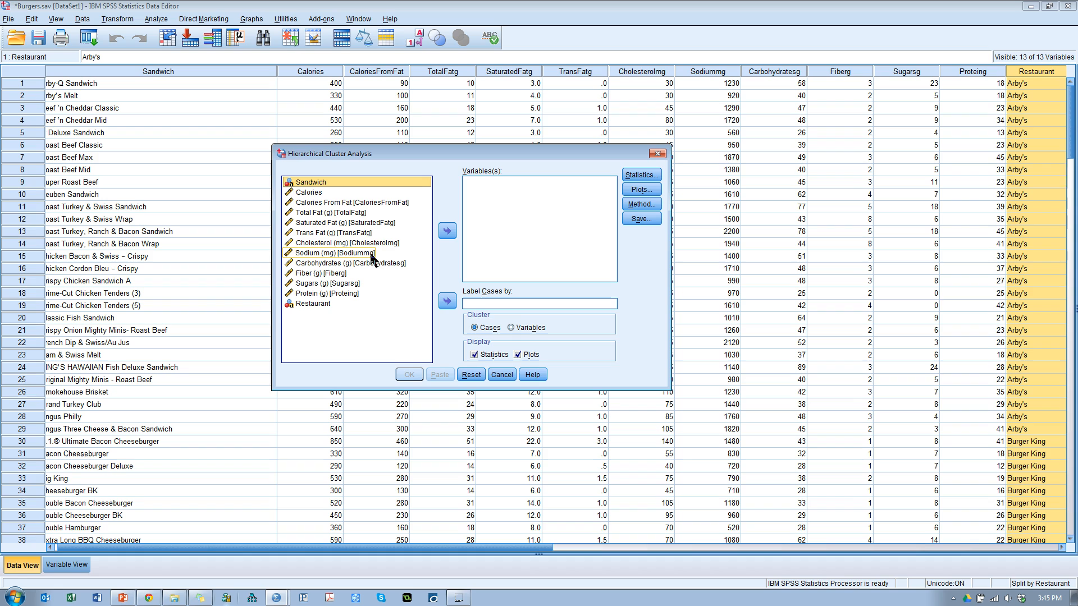
mouse_move(431, 254)
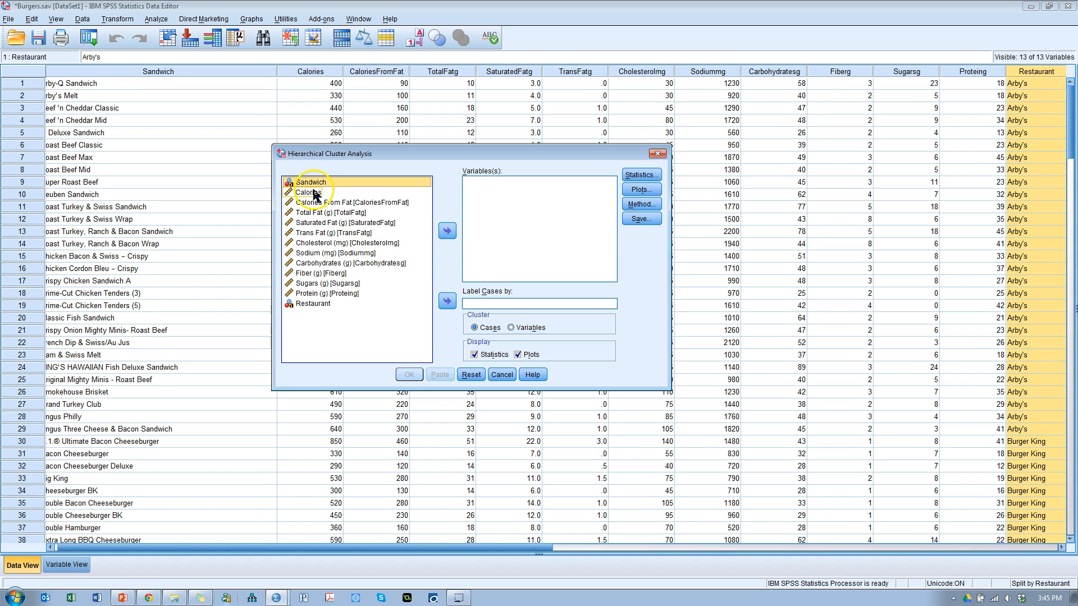
- Use Calories, Total Fat and Sodium as clustering variables and label cases by Sandwich
click(447, 230)
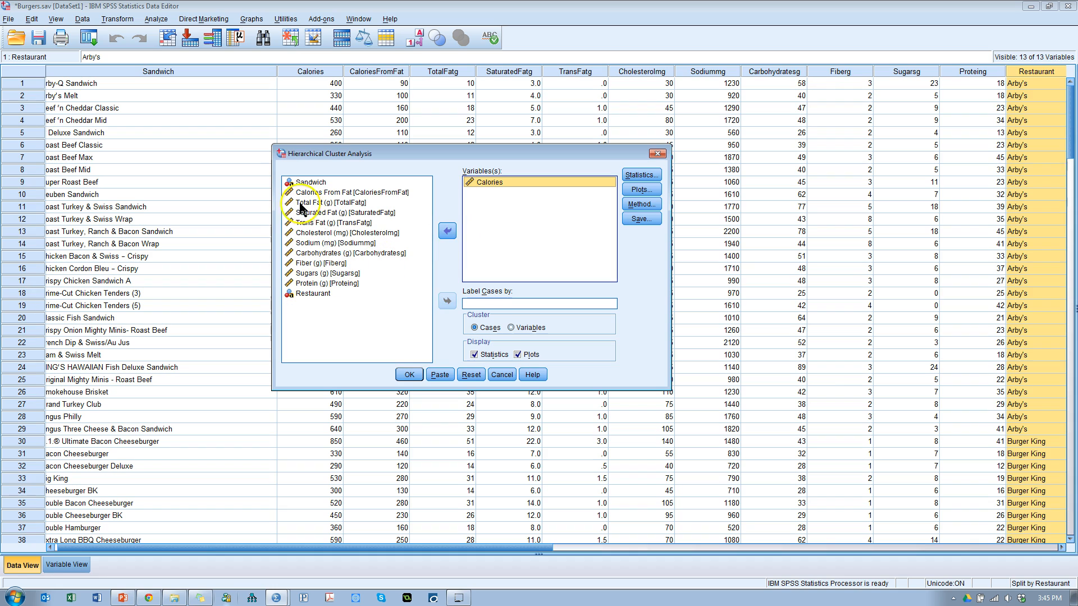
click(446, 231)
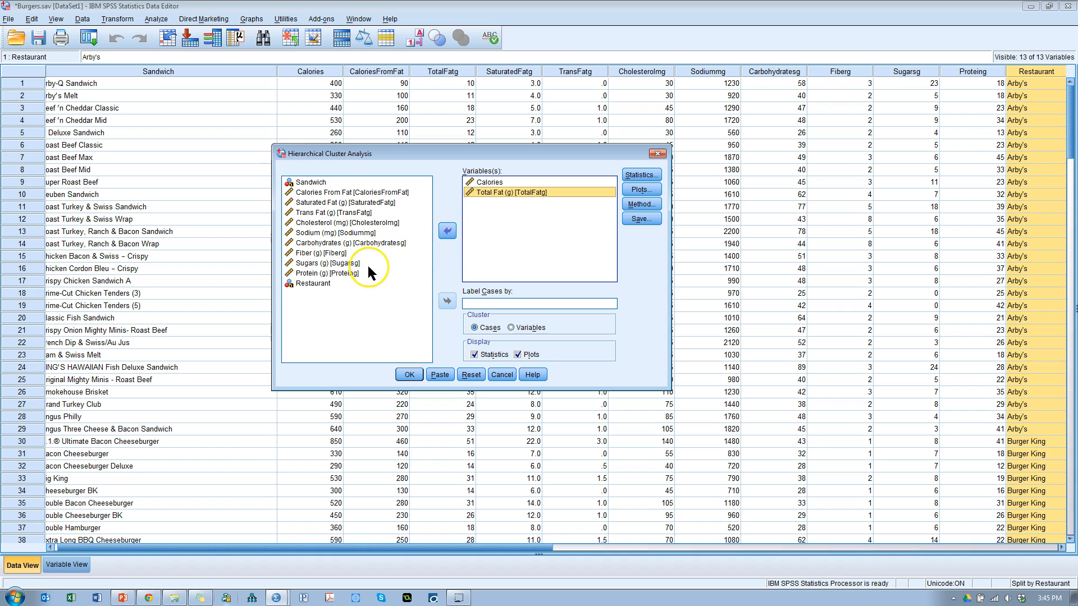
click(445, 229)
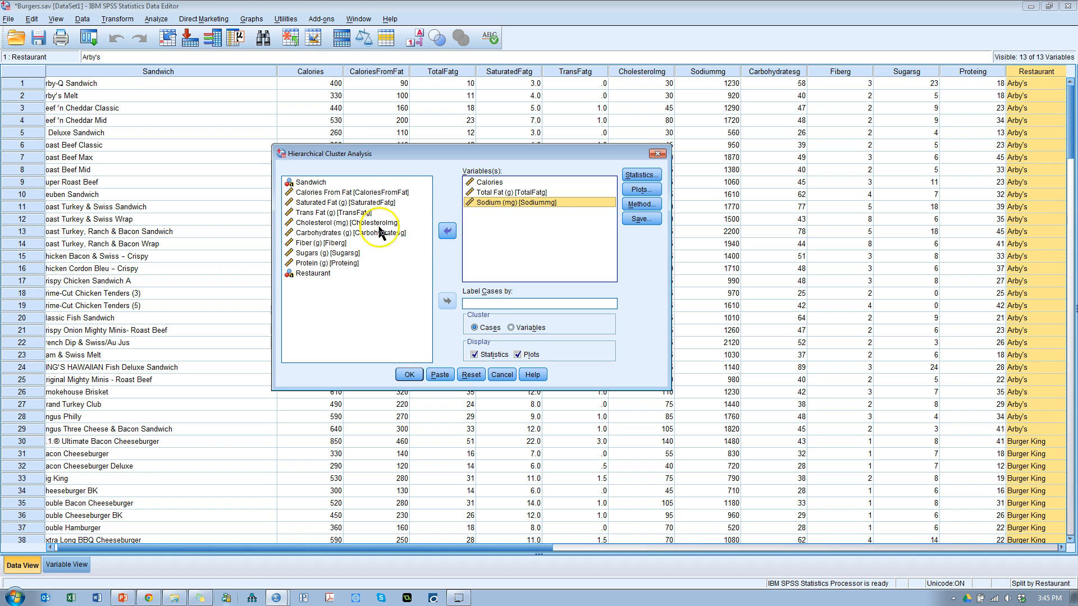
mouse_move(502, 213)
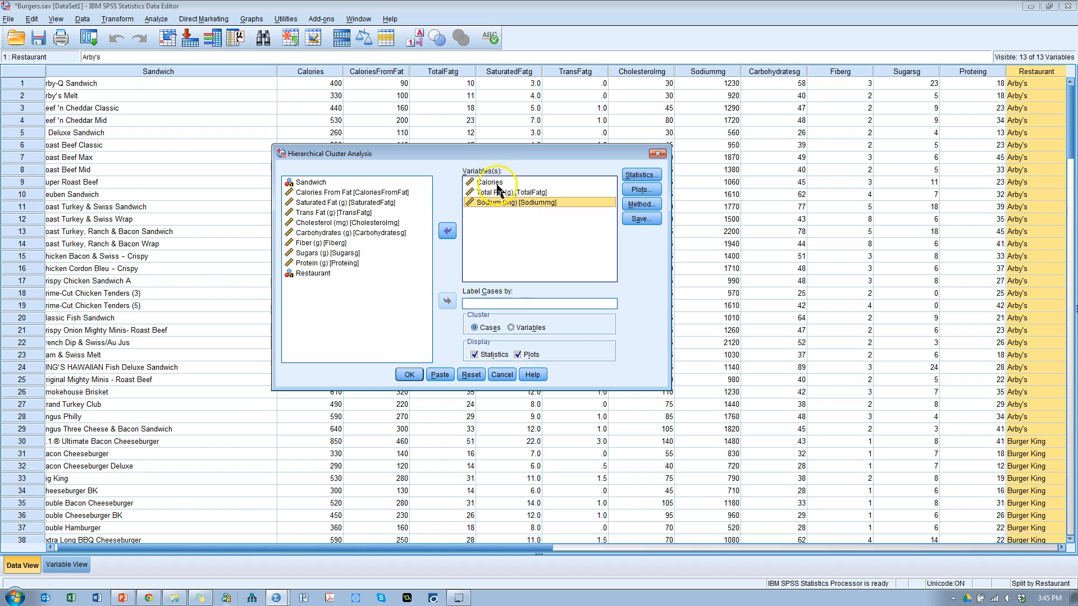
mouse_move(501, 243)
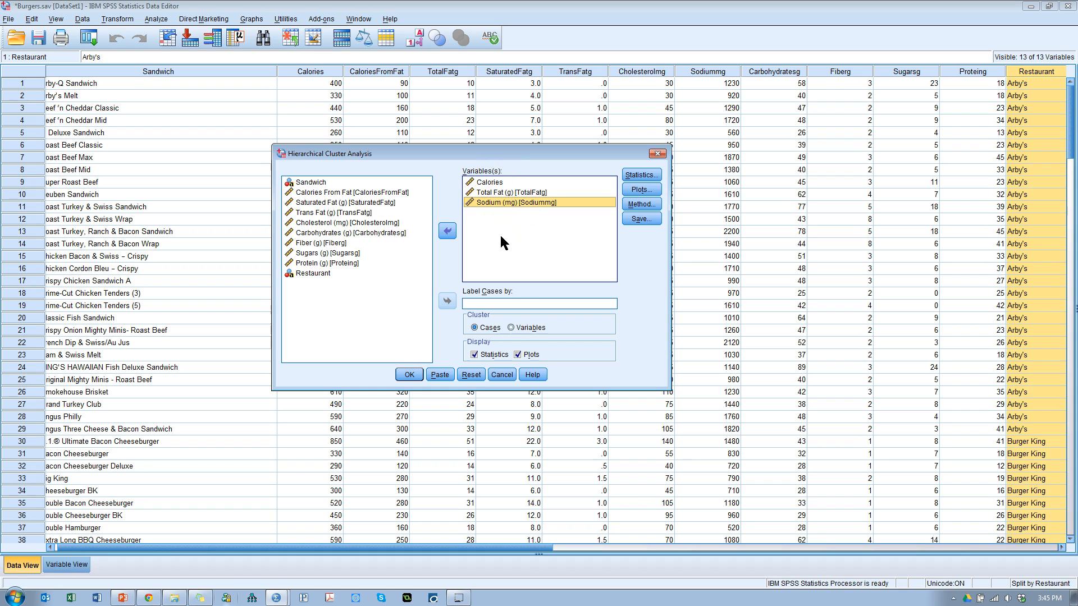
mouse_move(540, 269)
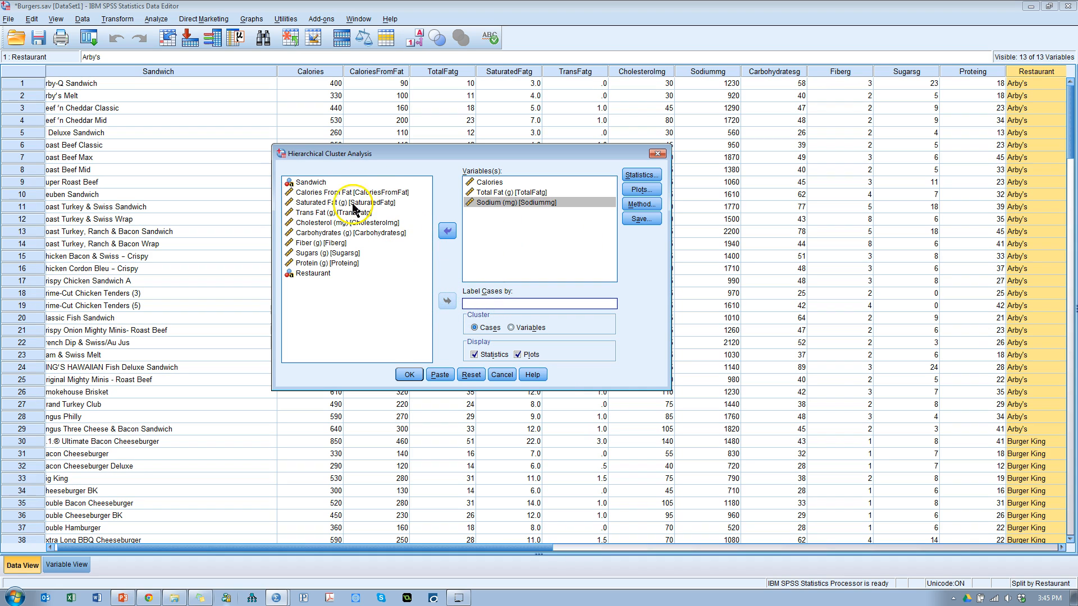
click(446, 301)
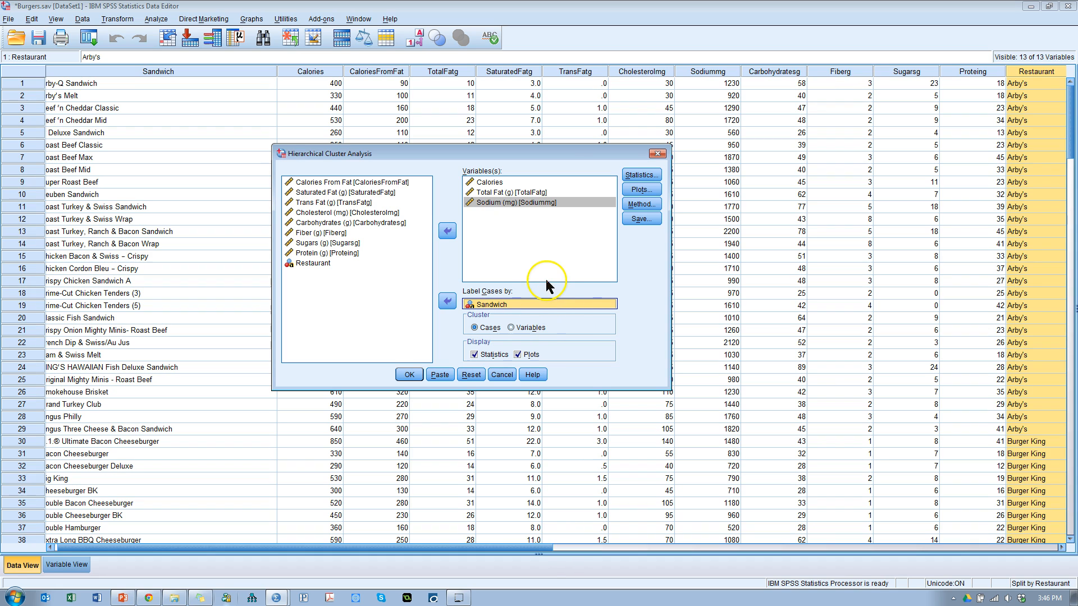
- In Statistics, keep the agglomeration schedule and request membership for 2 to 4 clusters, then Continue
click(639, 175)
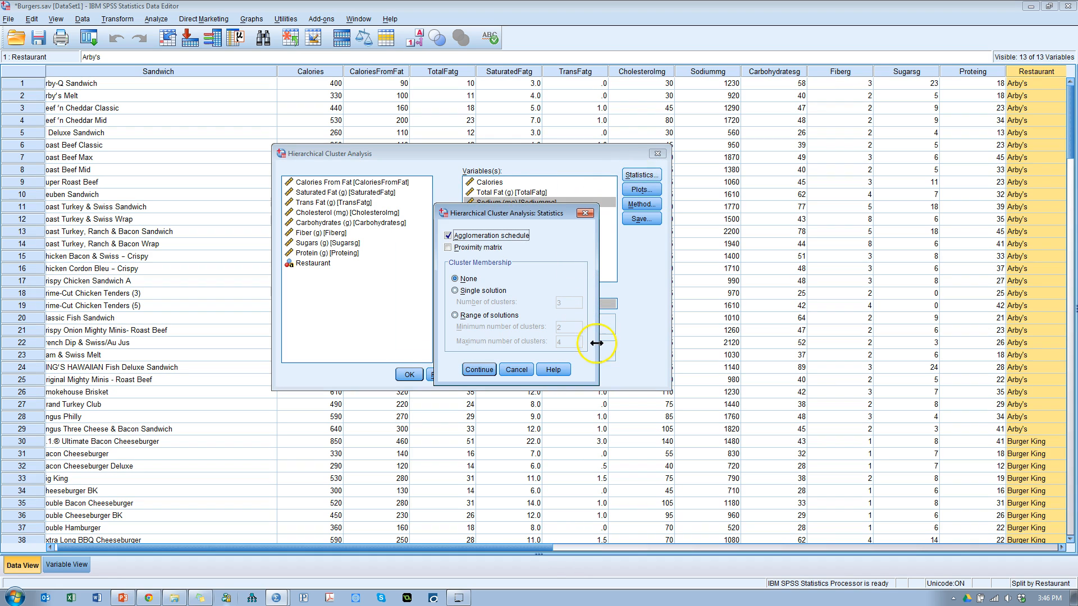
mouse_move(469, 235)
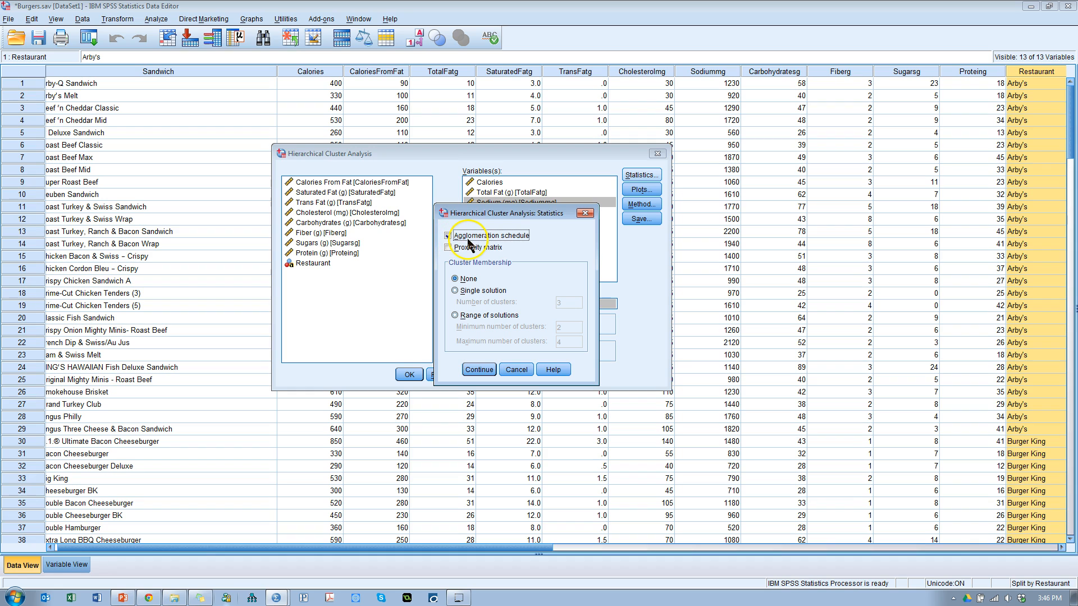
click(448, 236)
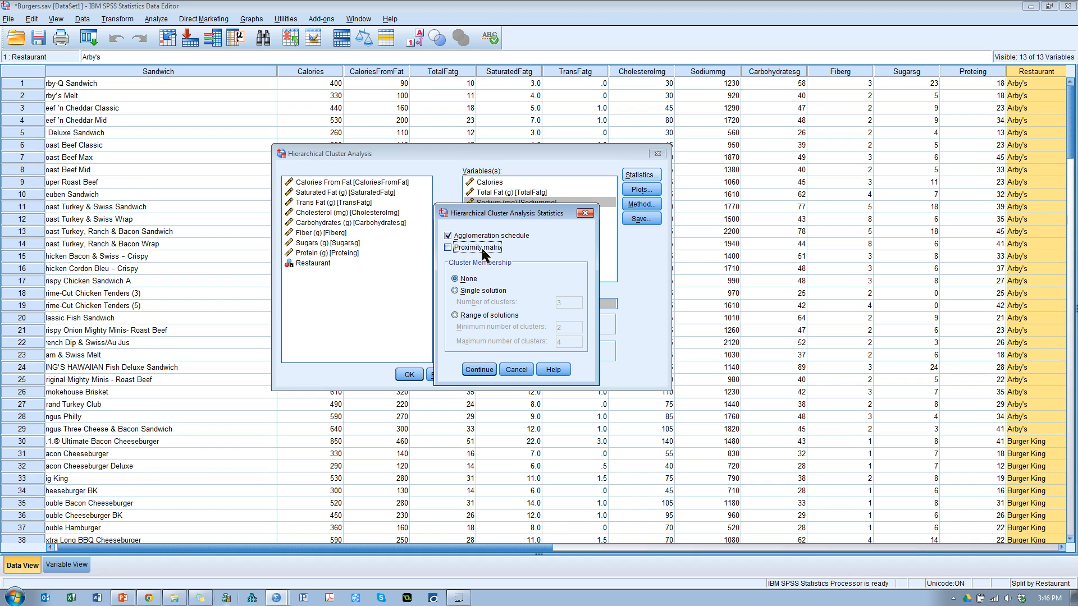
mouse_move(504, 220)
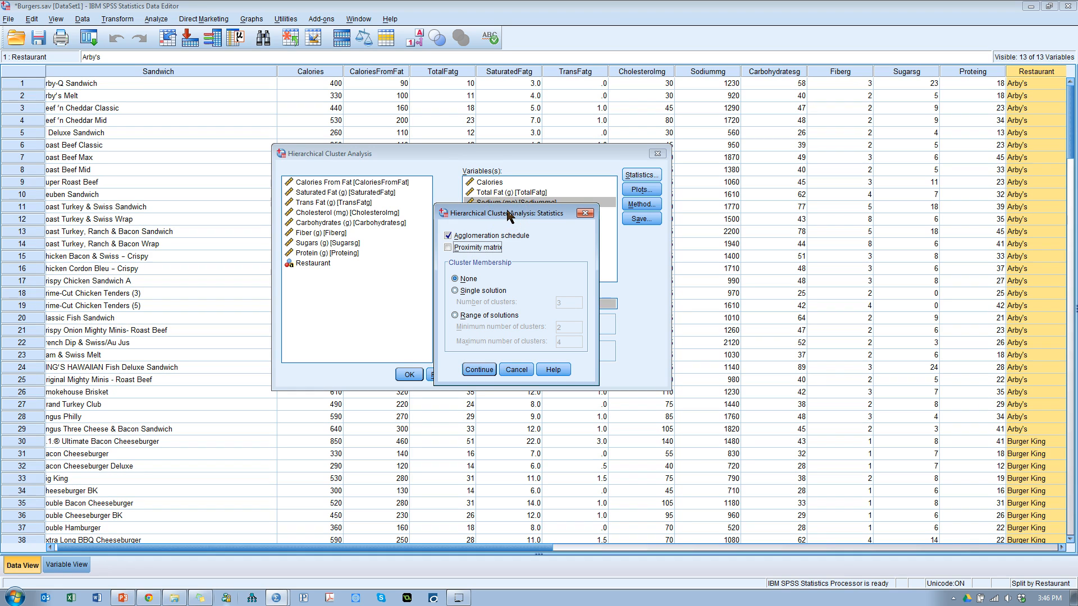
mouse_move(558, 253)
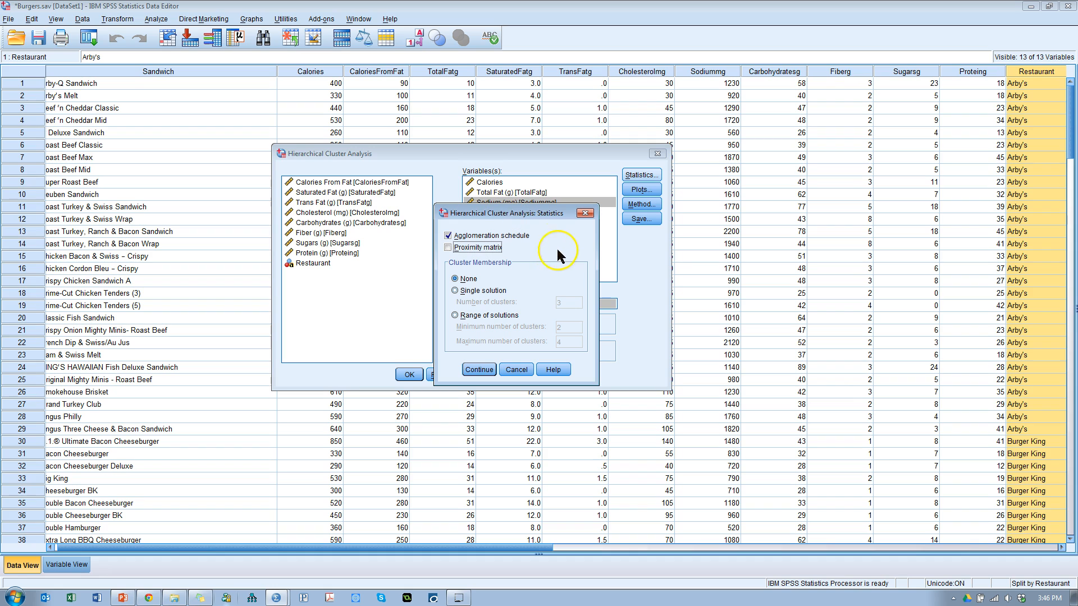
mouse_move(509, 294)
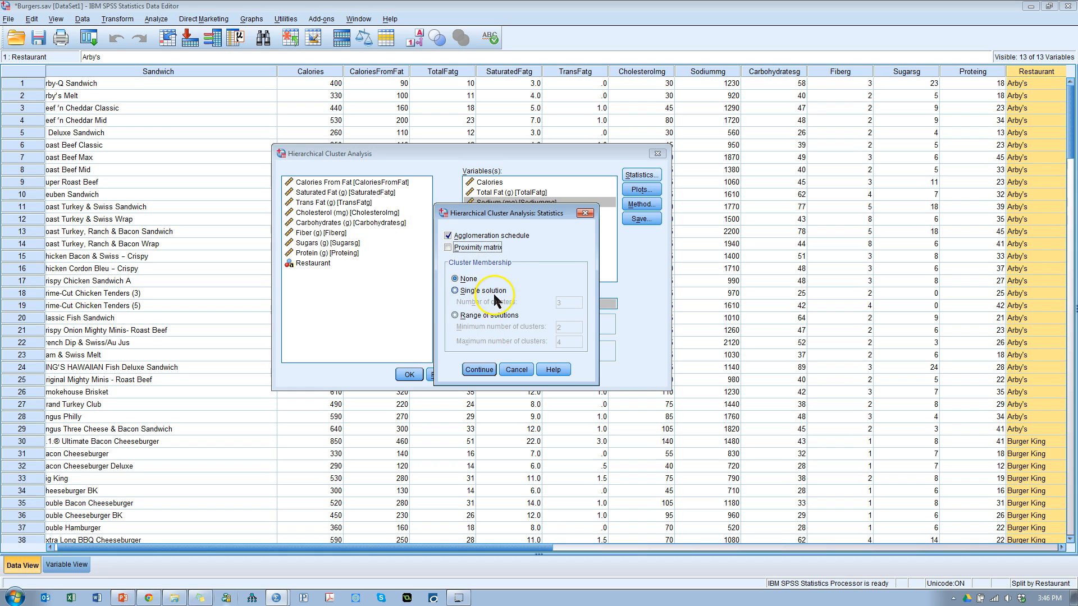
click(452, 290)
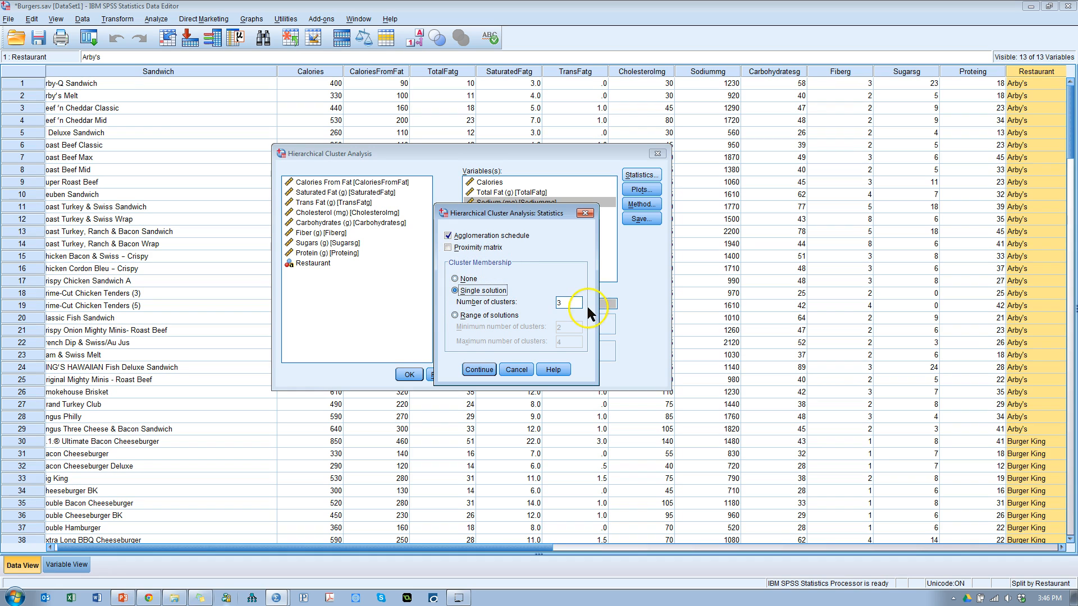
click(453, 314)
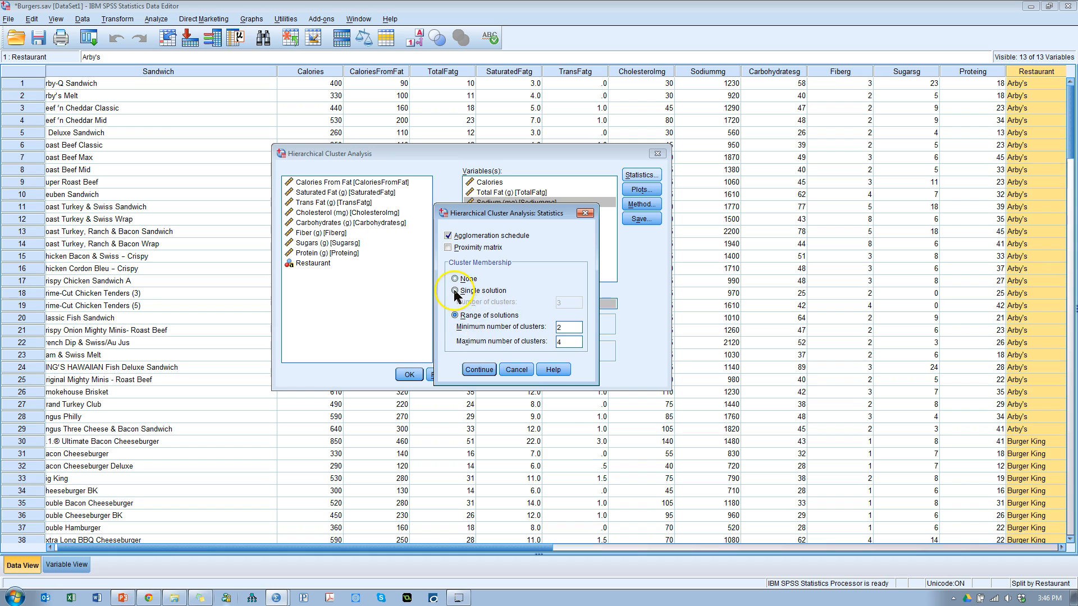
click(455, 290)
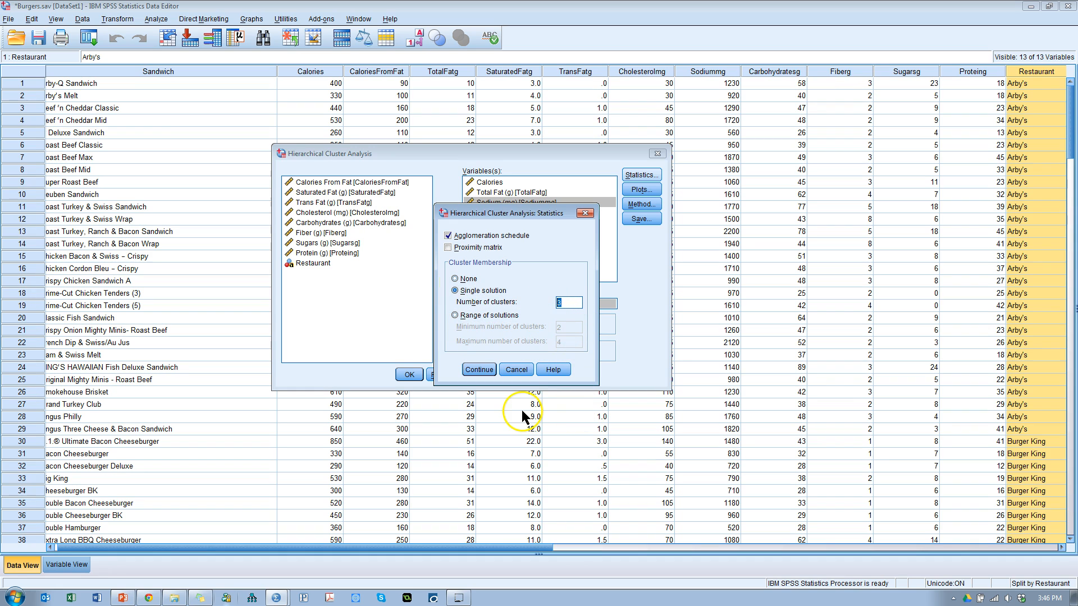
mouse_move(482, 351)
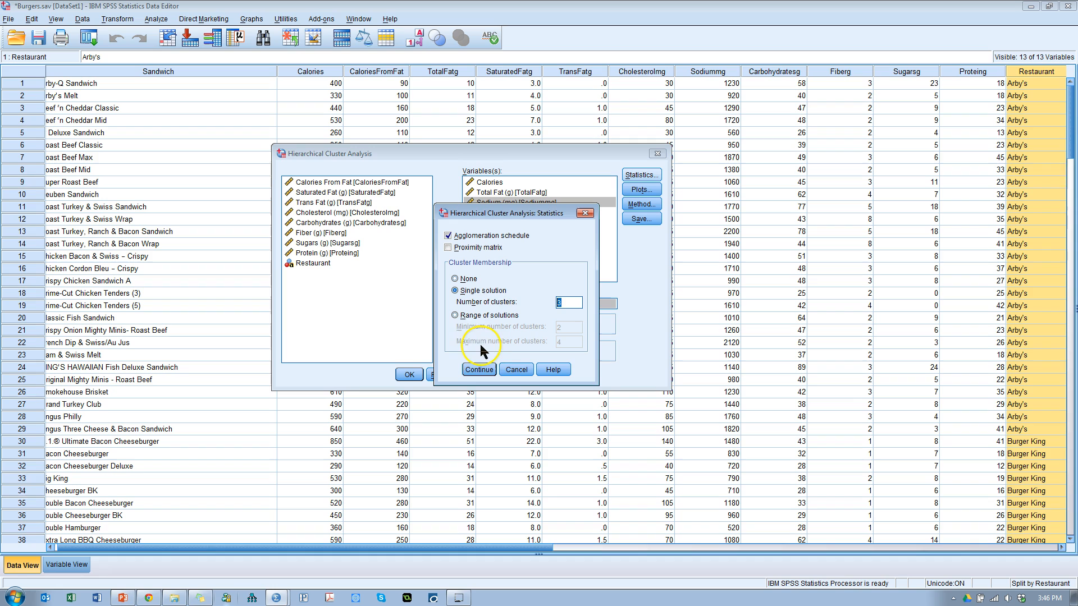
click(456, 314)
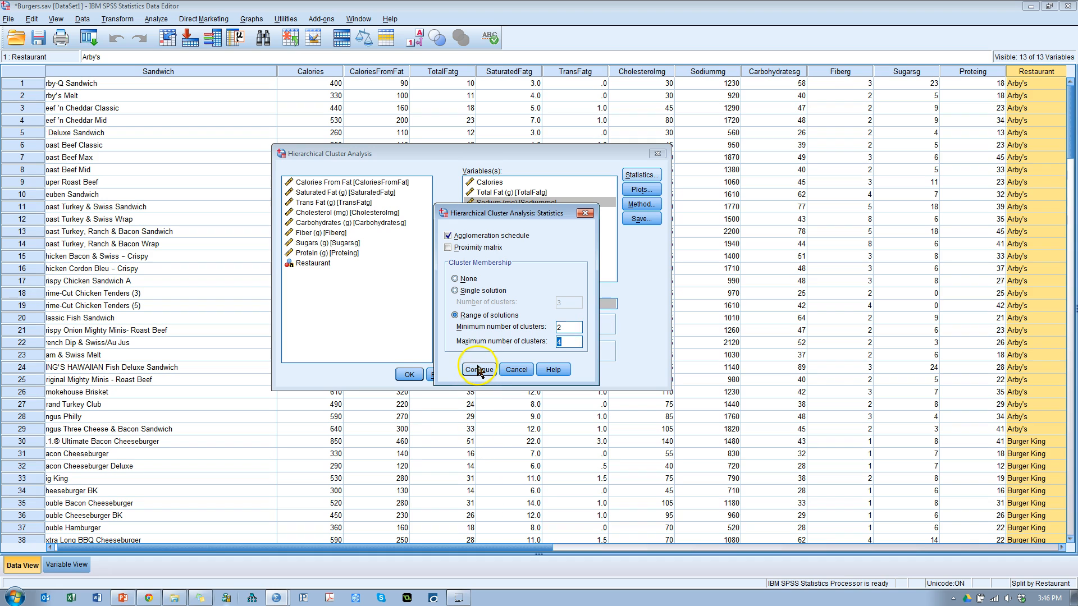
click(476, 370)
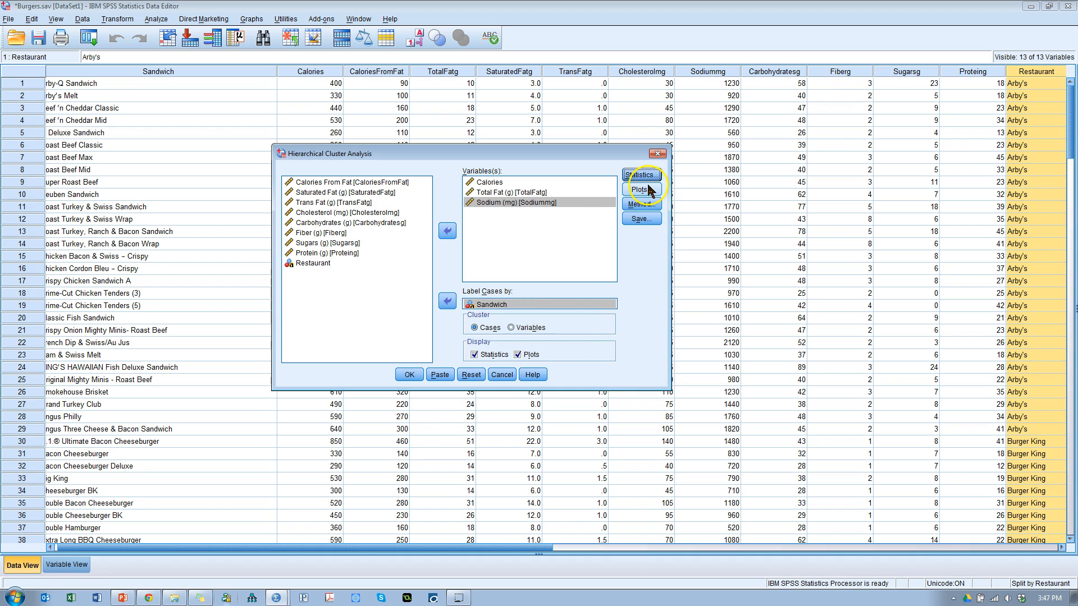
- In Plots, request a dendrogram with Icicle set to None and confirm
click(639, 189)
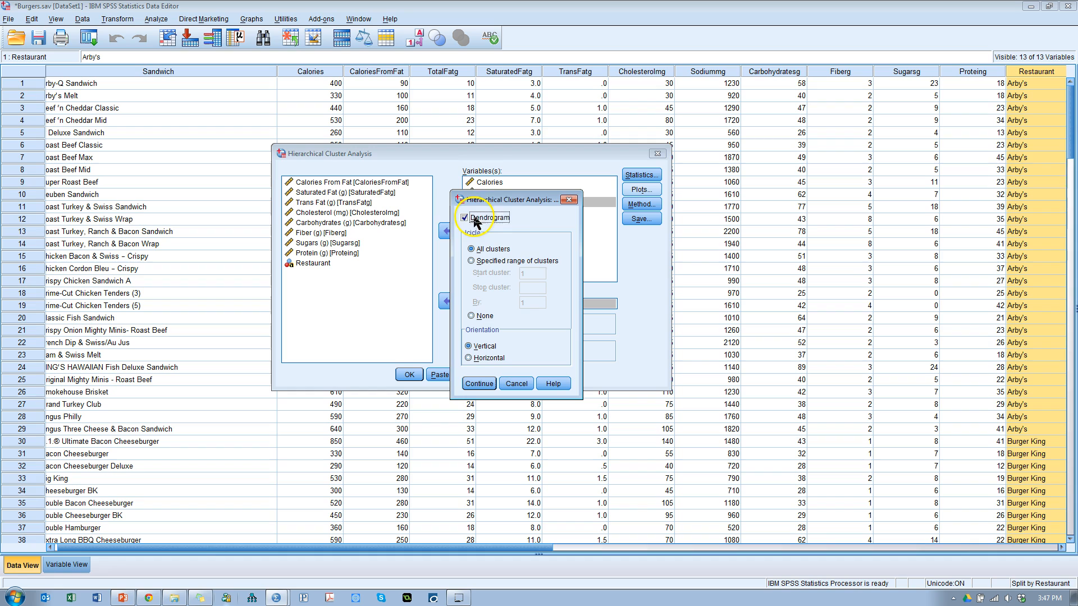
mouse_move(499, 223)
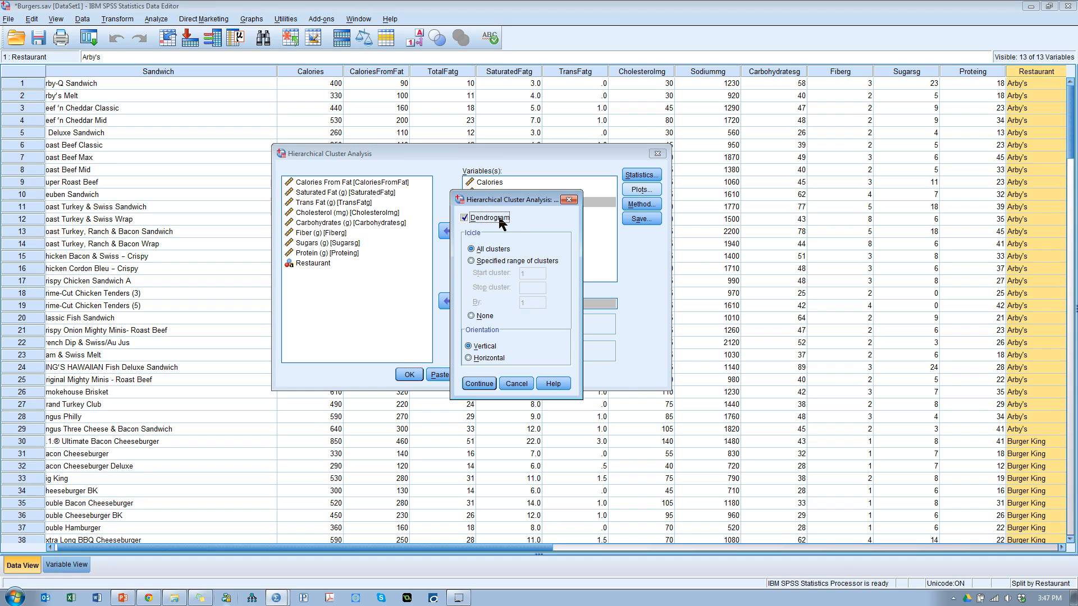
mouse_move(554, 260)
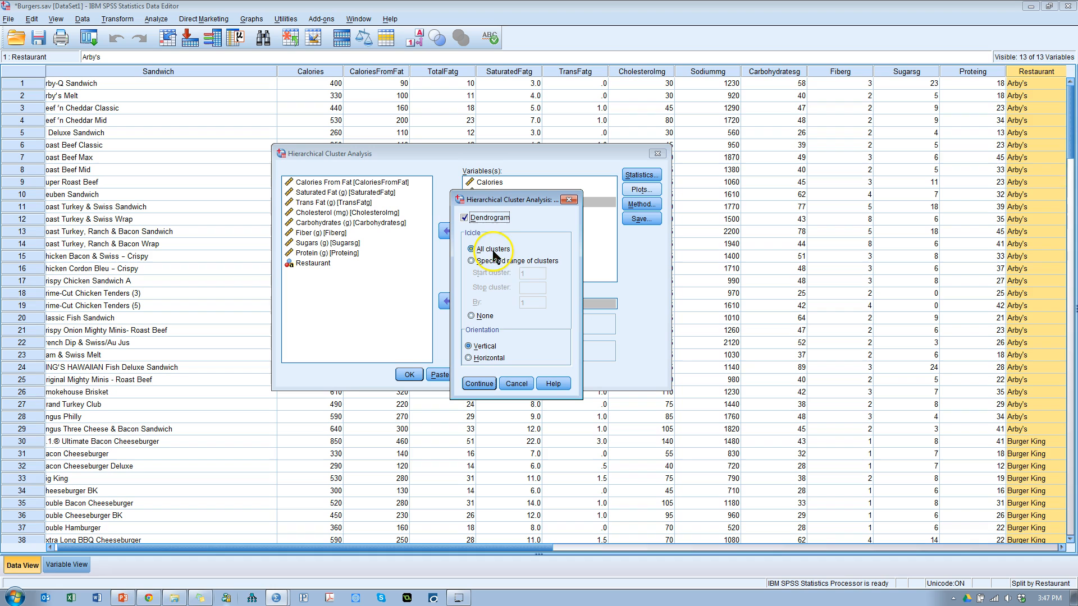
click(470, 315)
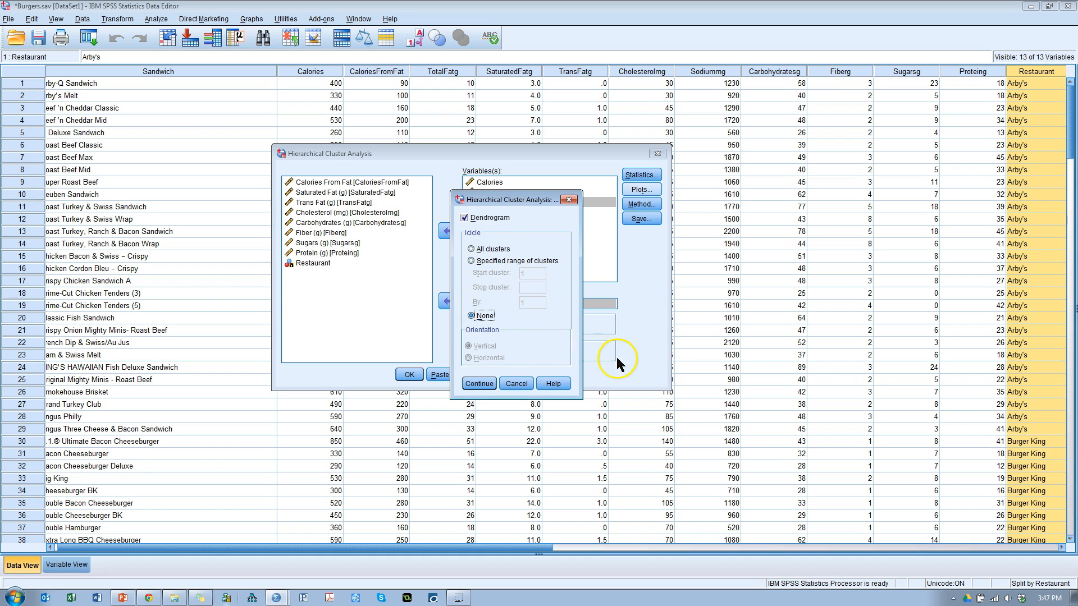
click(640, 204)
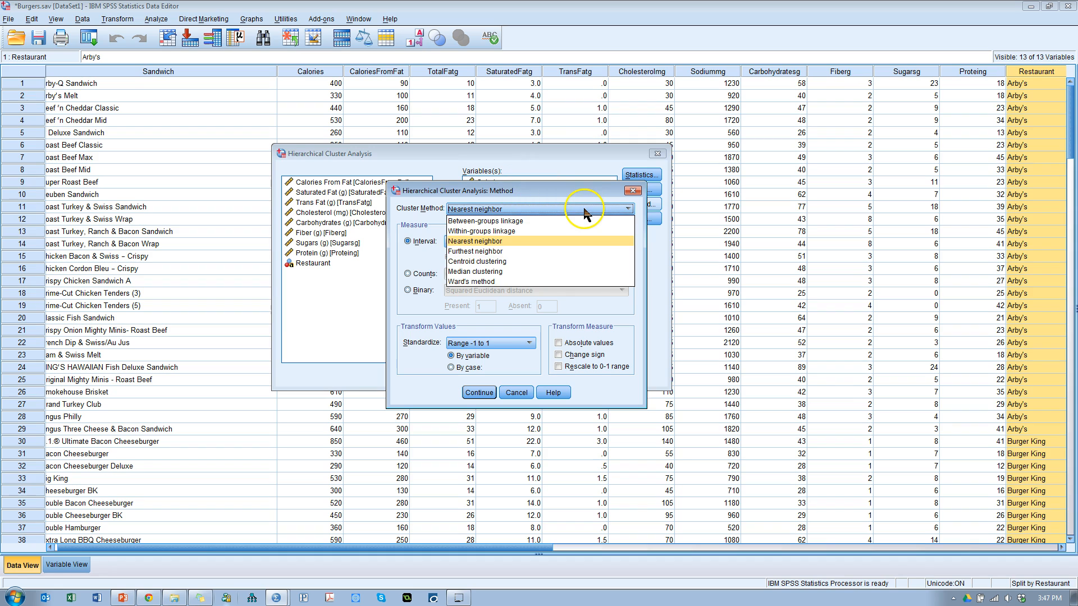
mouse_move(547, 262)
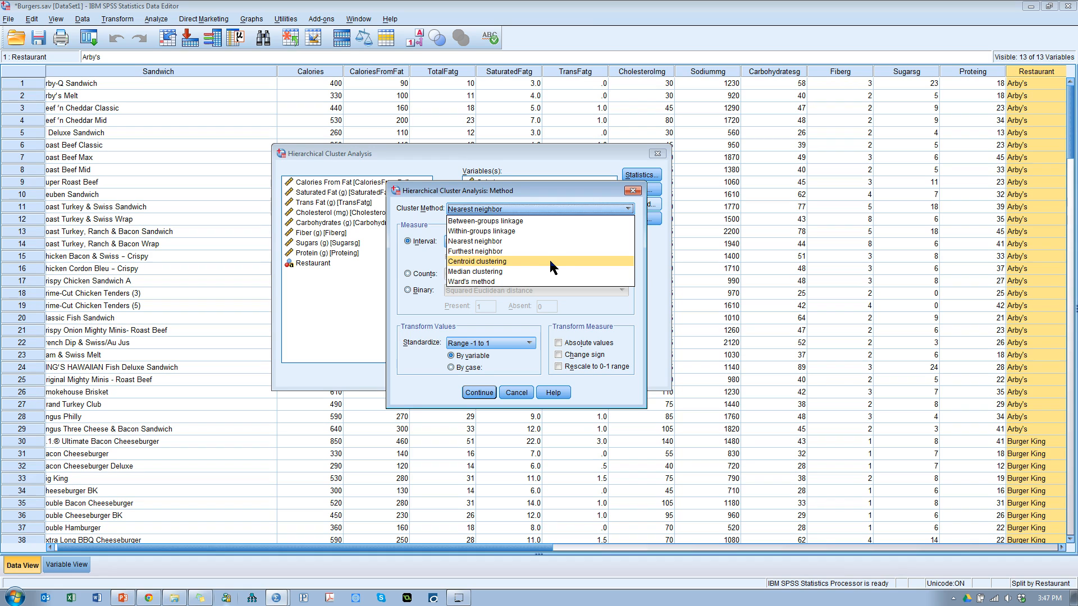
mouse_move(501, 270)
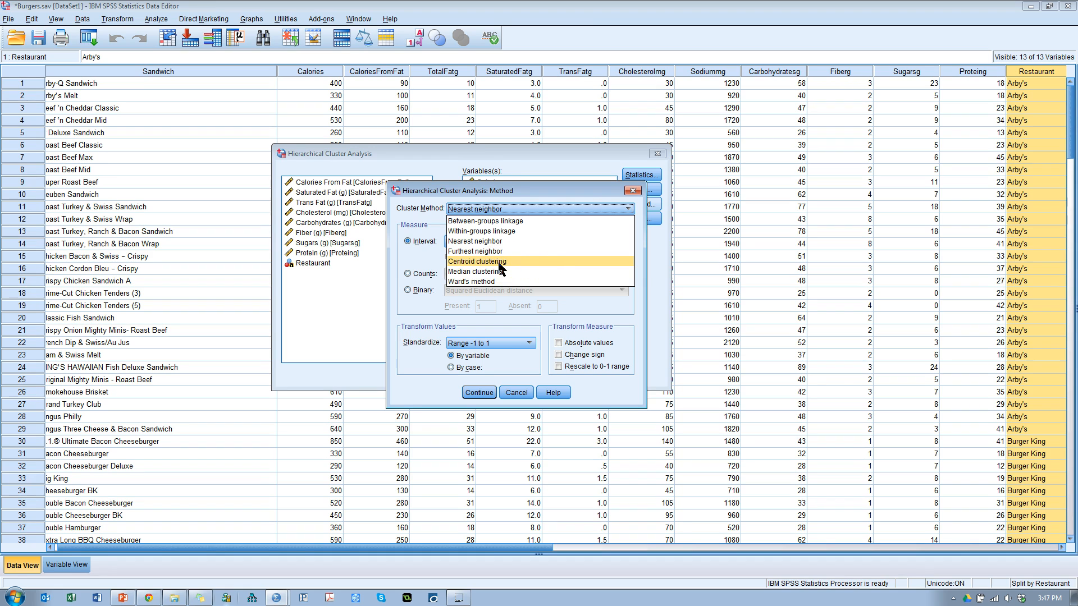
mouse_move(474, 242)
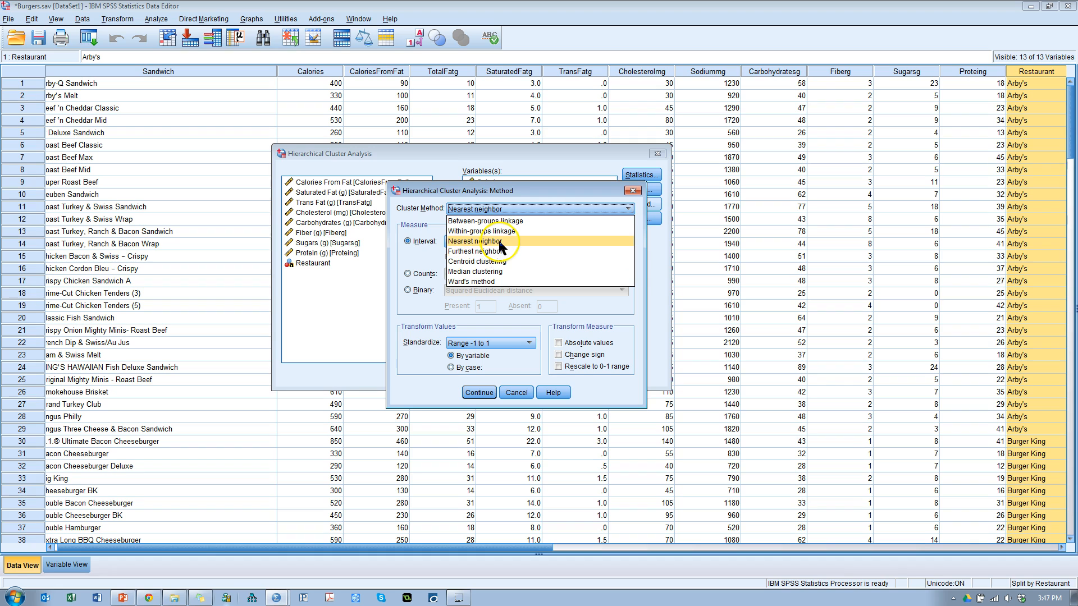
mouse_move(504, 281)
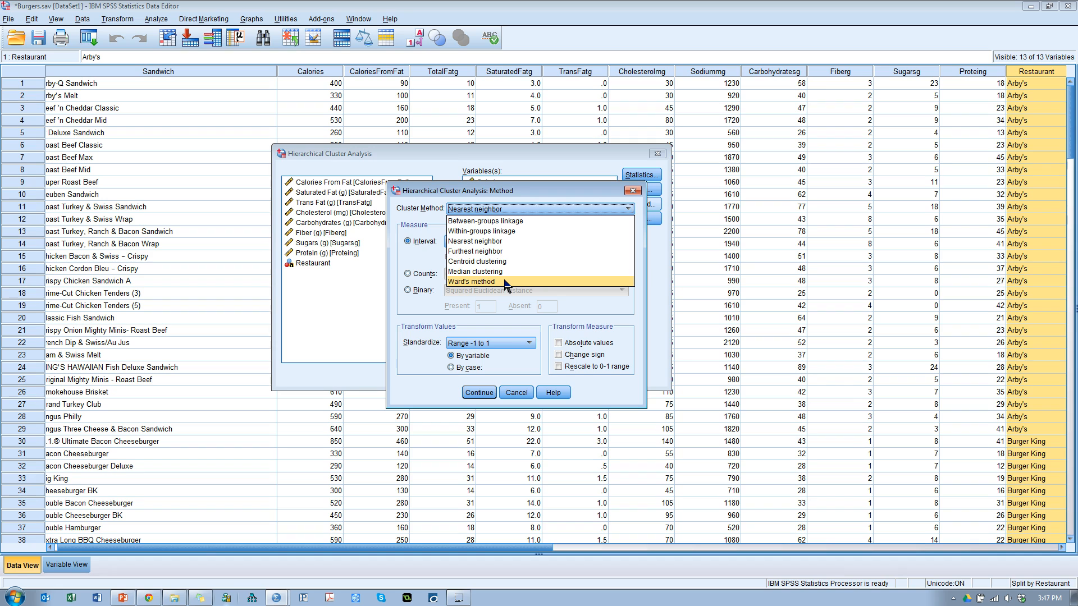
mouse_move(476, 262)
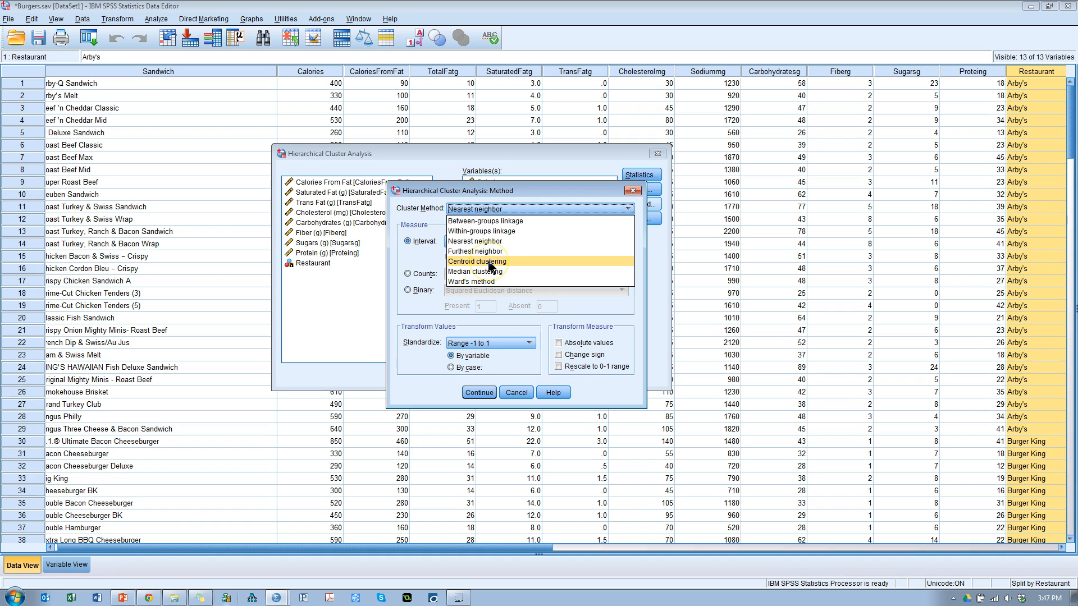
- Choose Centroid clustering as the cluster method
click(476, 261)
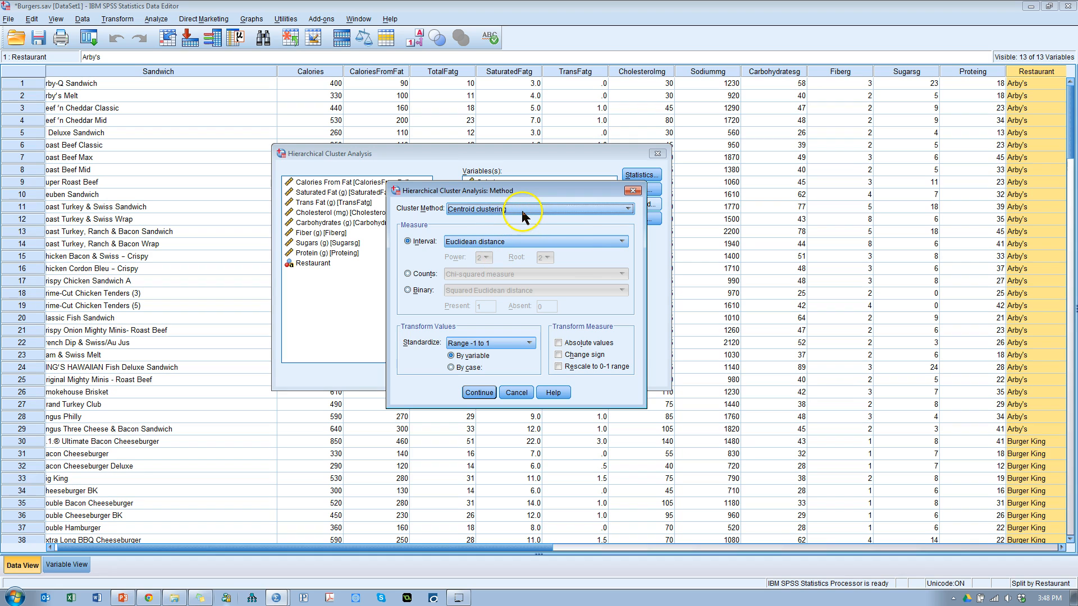
mouse_move(516, 246)
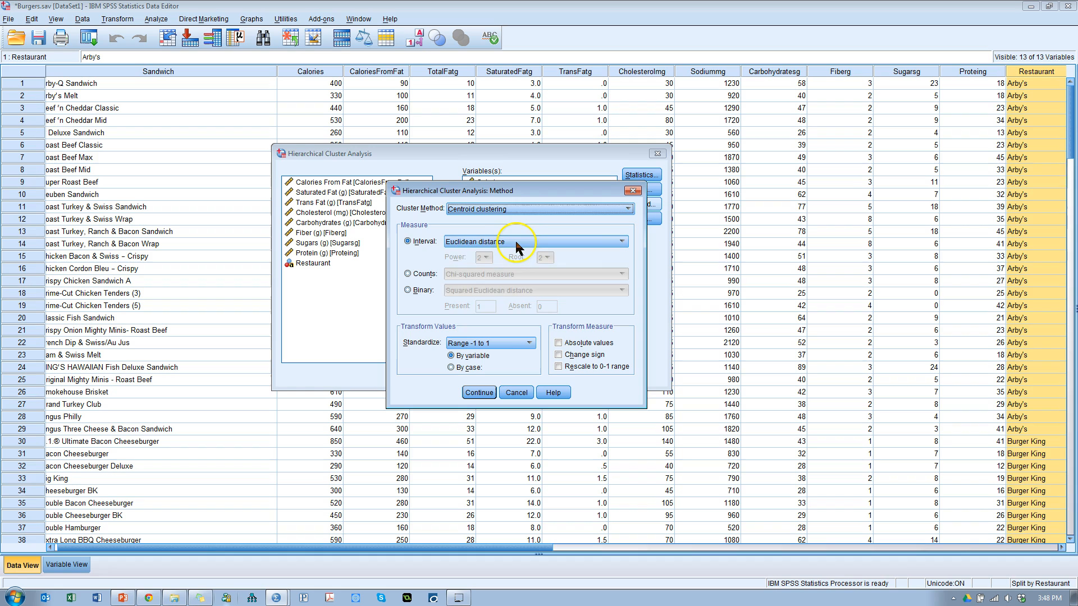
- Set the interval measure to Squared Euclidean distance
click(621, 241)
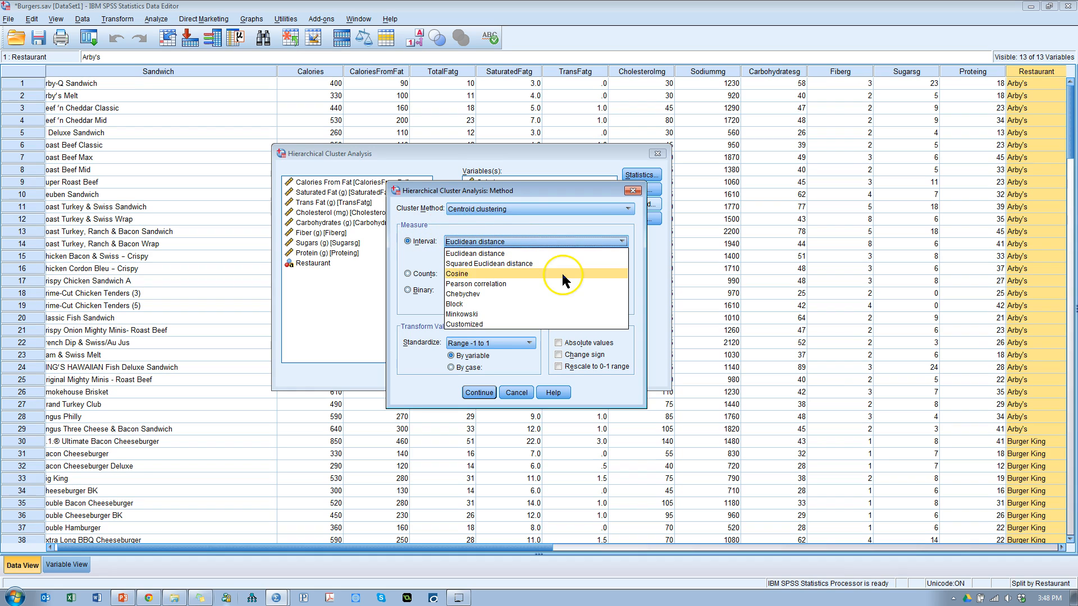
mouse_move(526, 264)
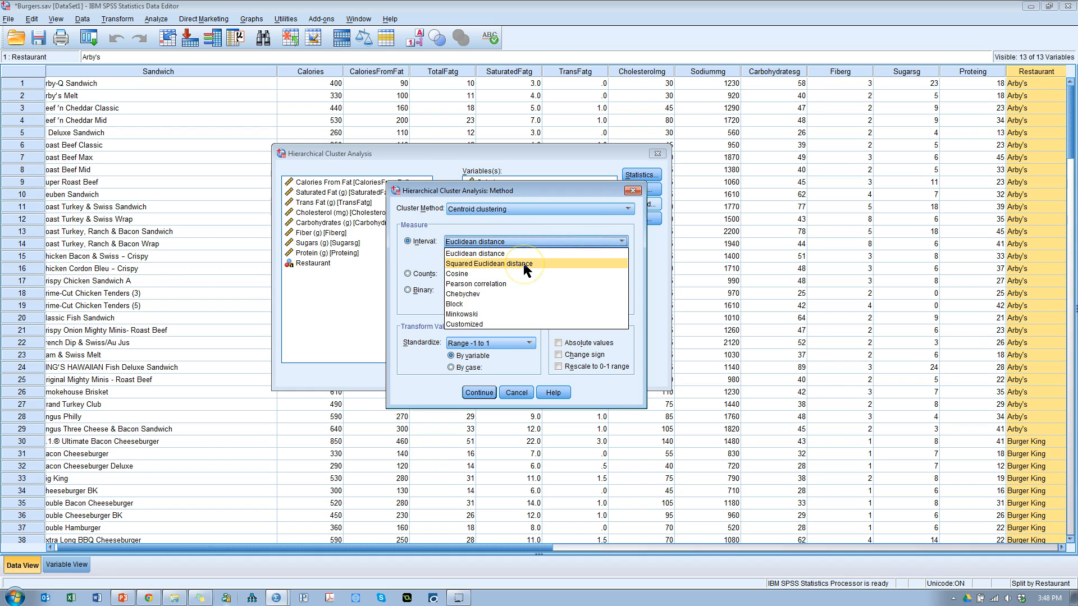
click(488, 263)
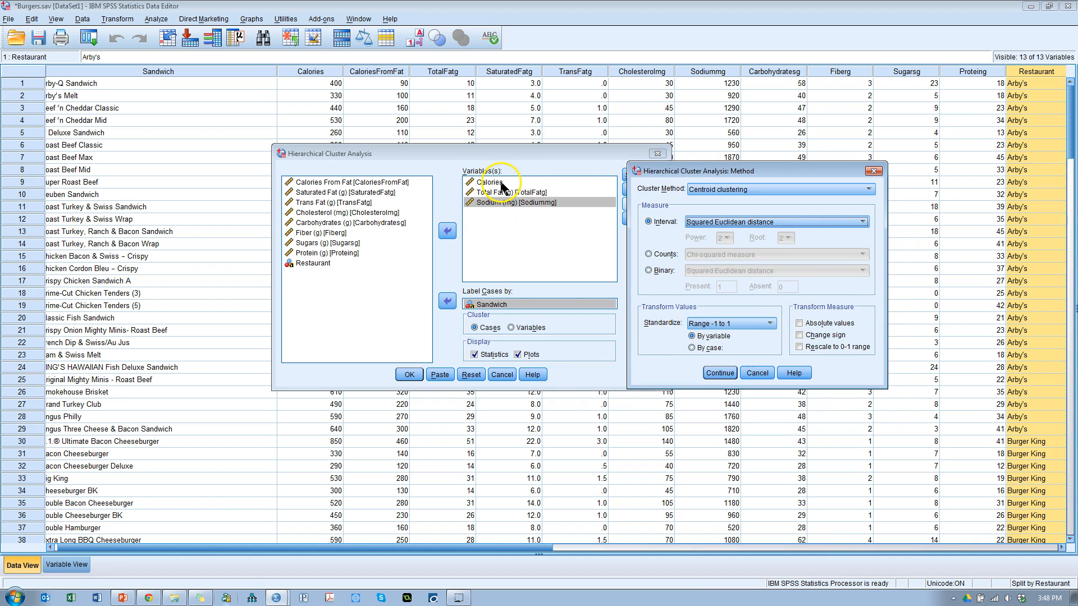
mouse_move(505, 194)
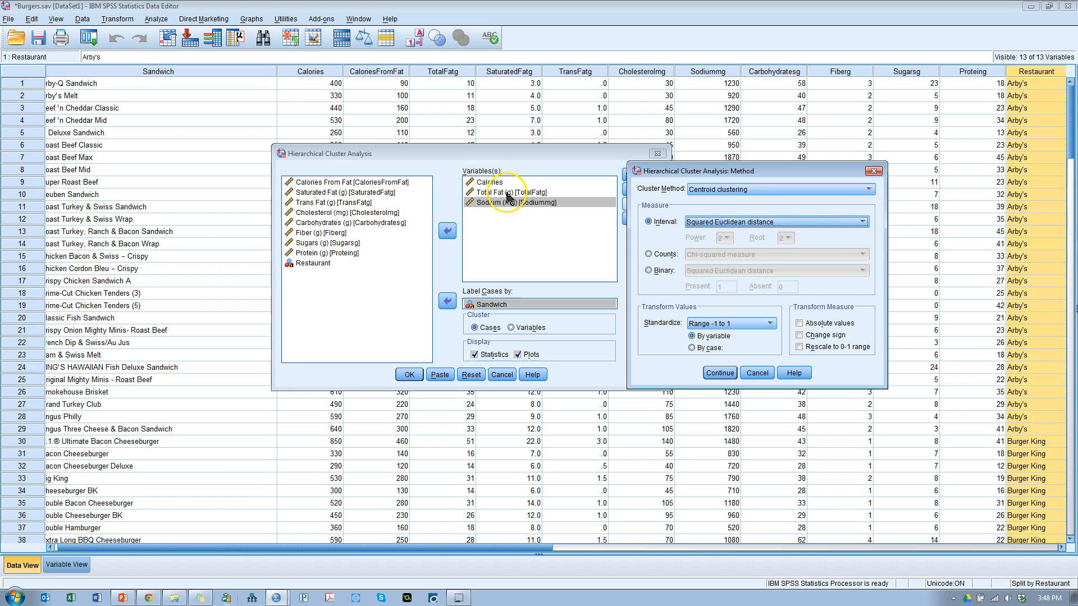
mouse_move(518, 210)
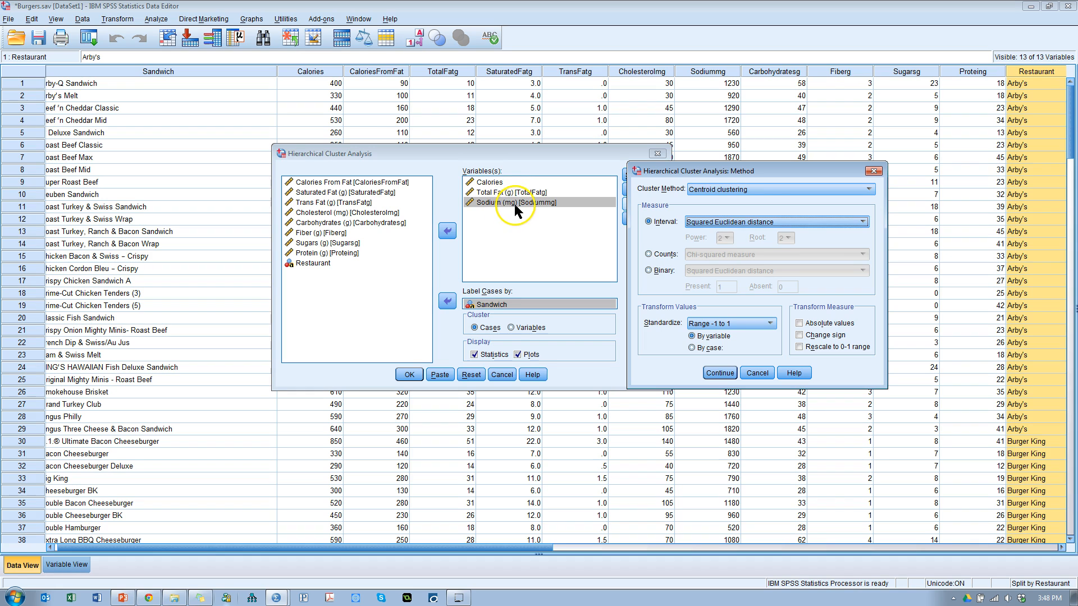
mouse_move(507, 205)
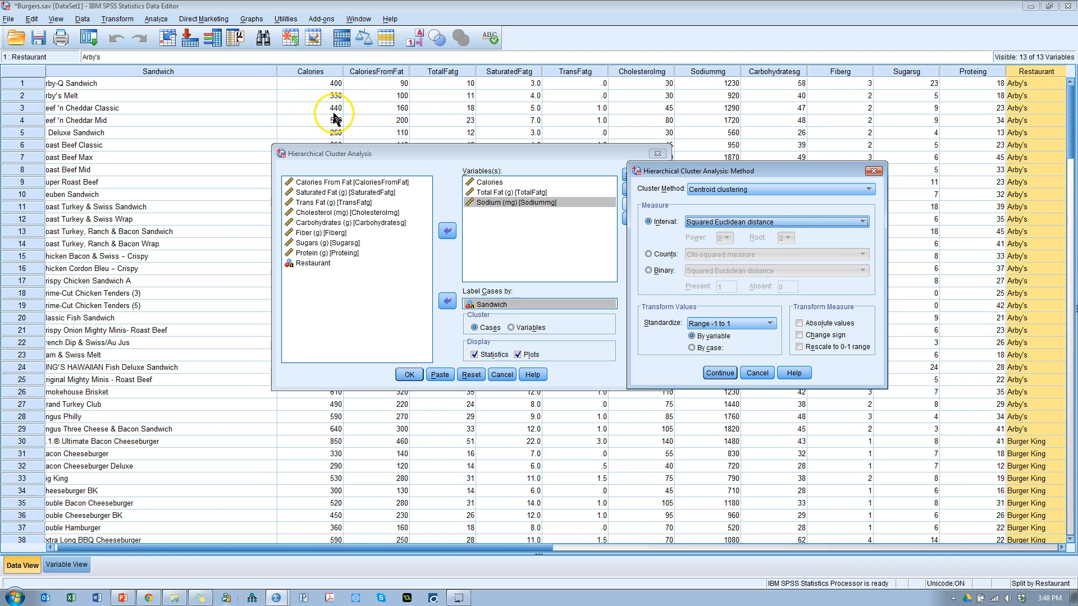
mouse_move(599, 84)
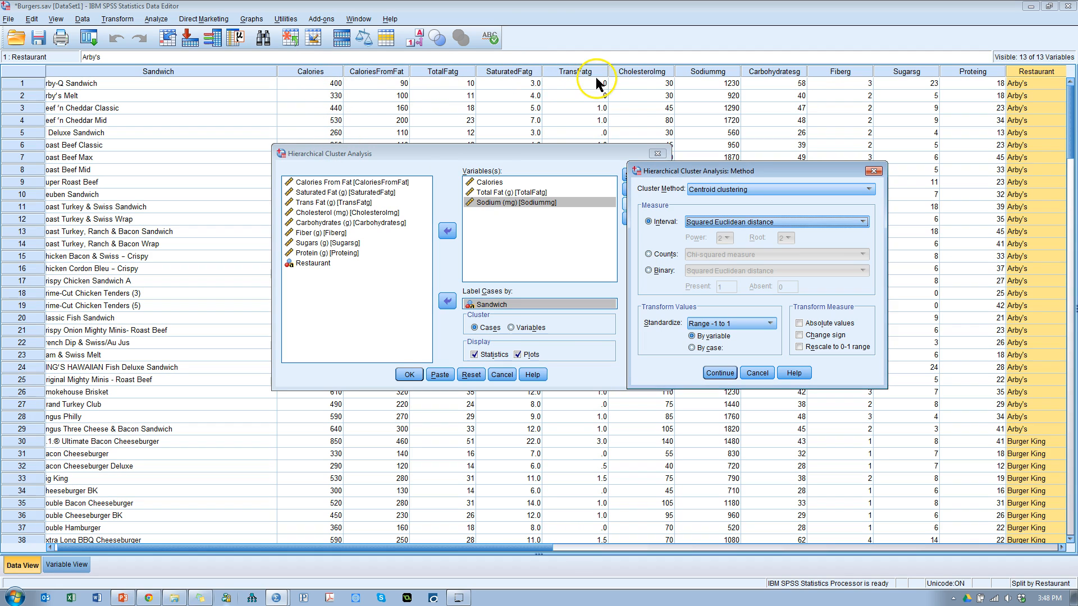
mouse_move(725, 118)
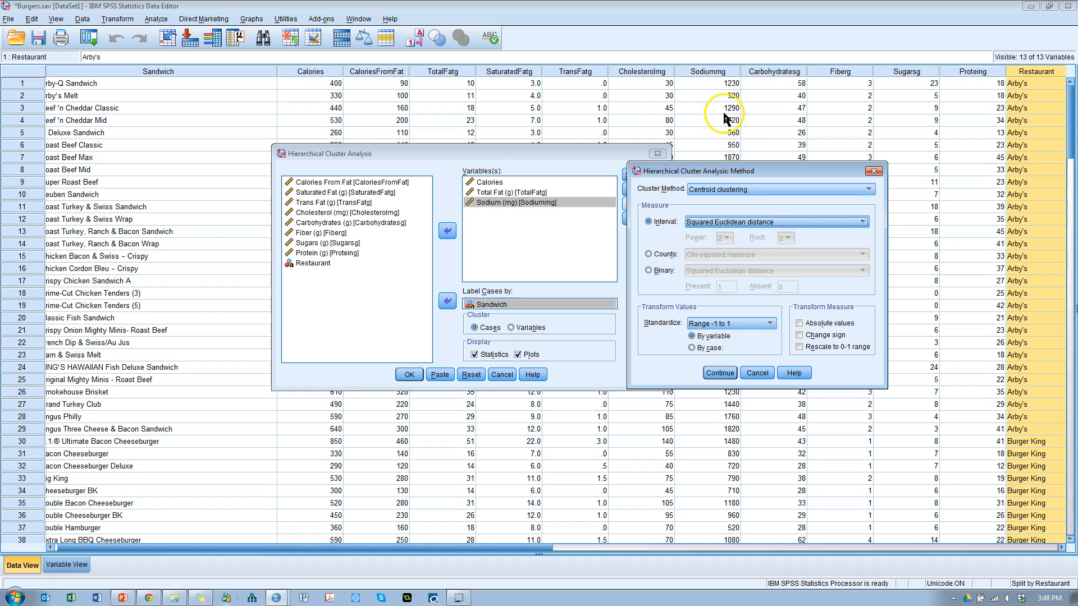
mouse_move(712, 129)
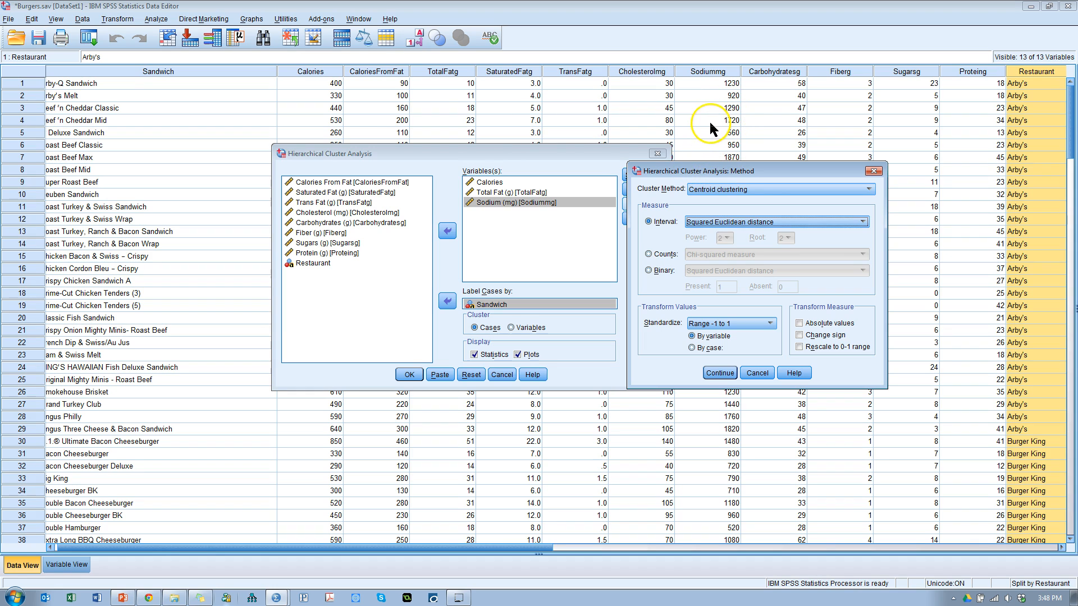
mouse_move(469, 110)
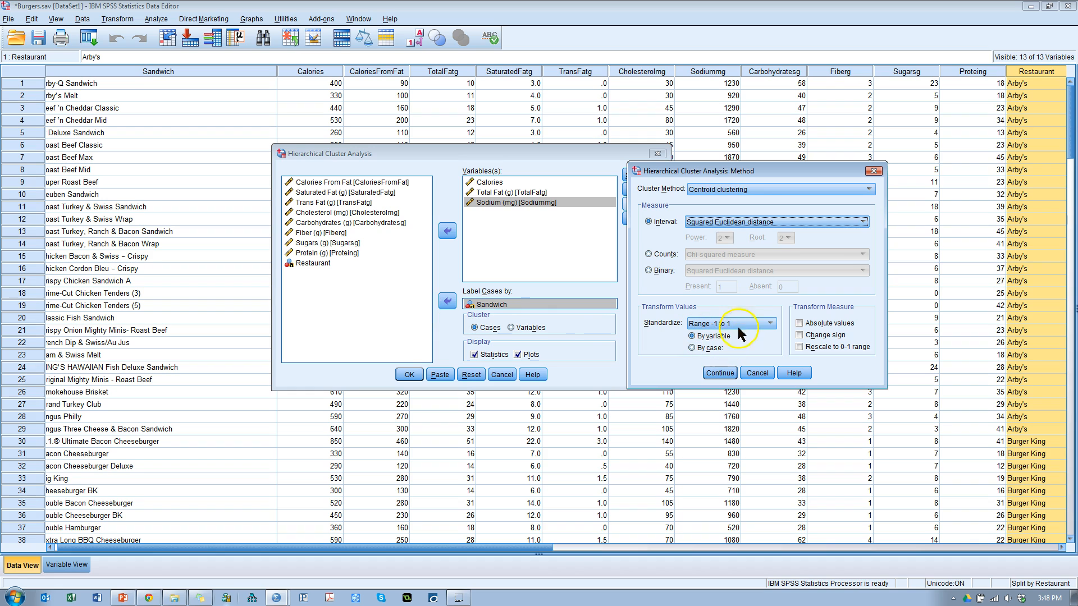
- Standardize variables to Range -1 to 1, confirm the method, and move on to the Save options
click(771, 324)
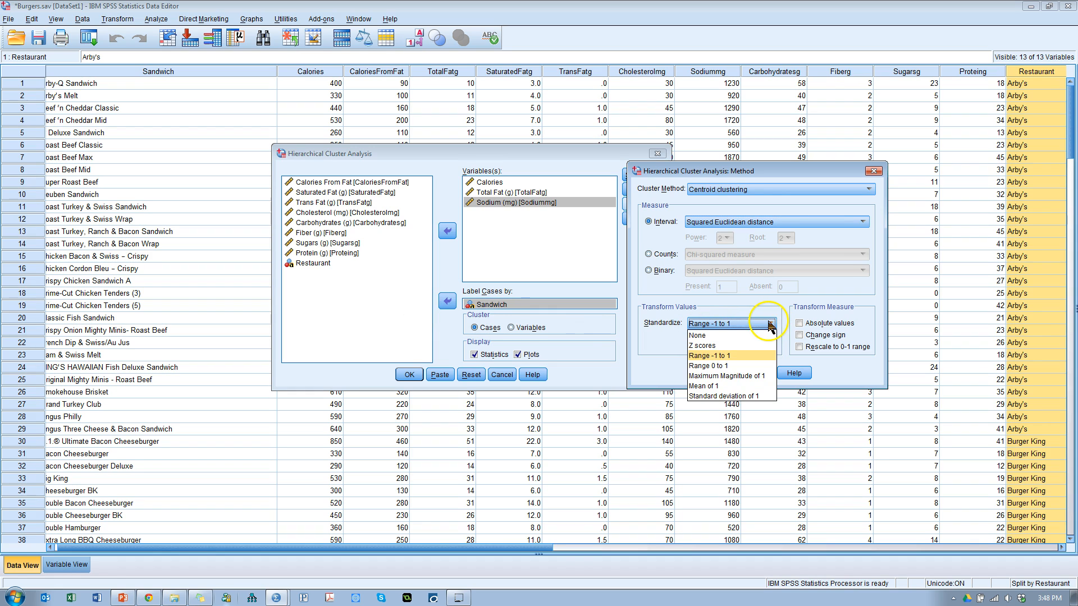
click(728, 355)
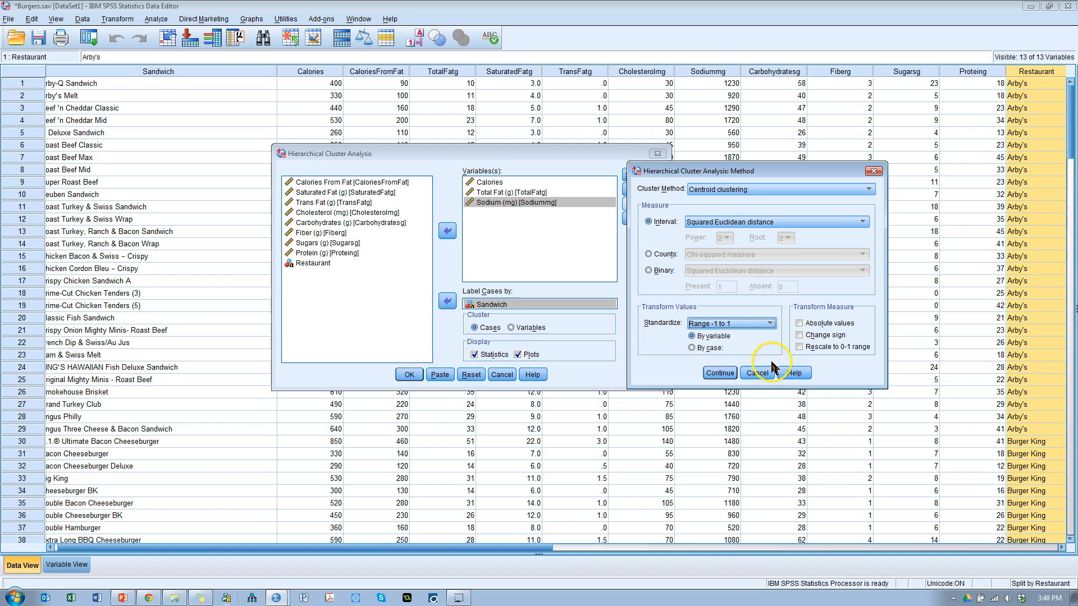
click(755, 372)
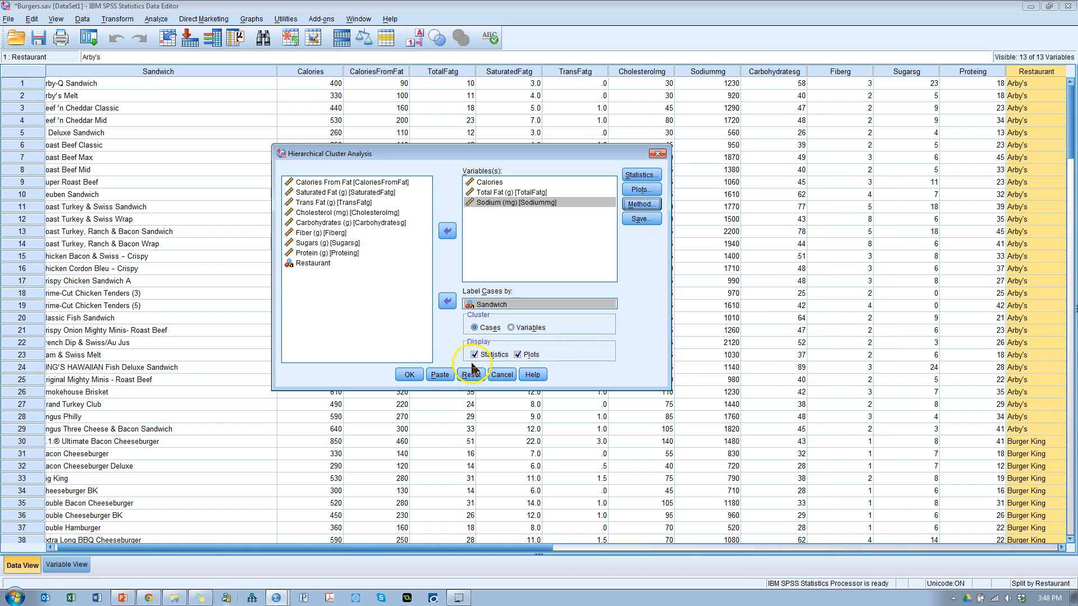
click(640, 219)
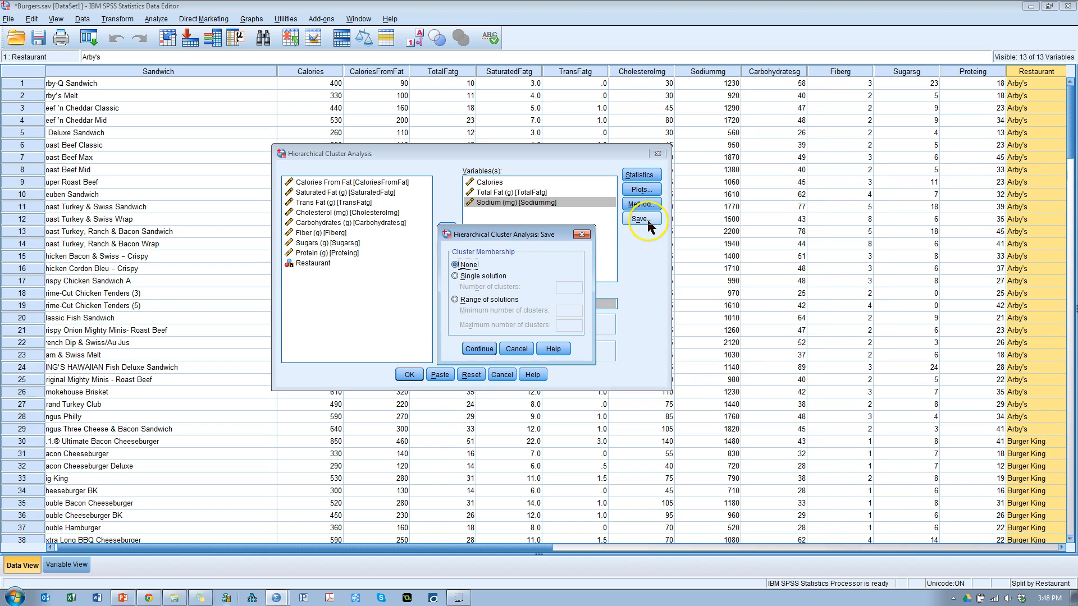
mouse_move(550, 306)
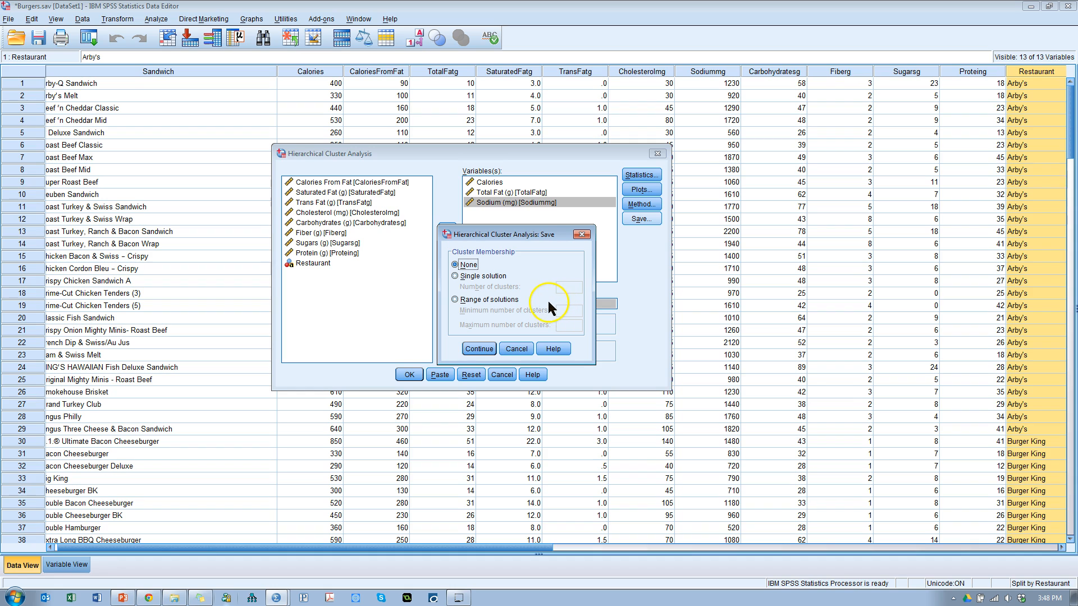
- Try Single solution, then leave Cluster Membership saving at None
click(455, 277)
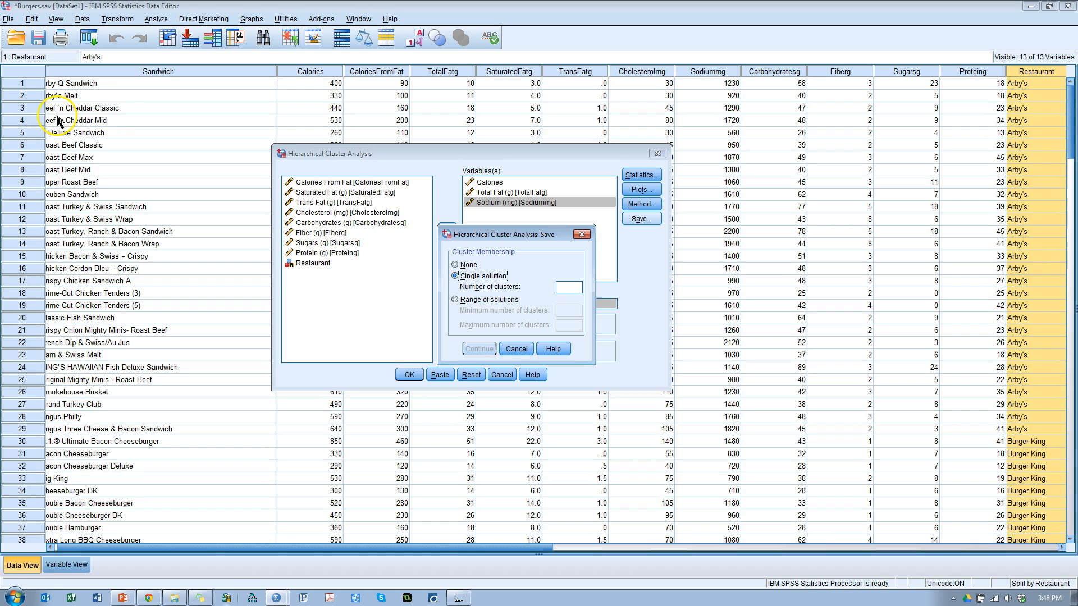
mouse_move(122, 112)
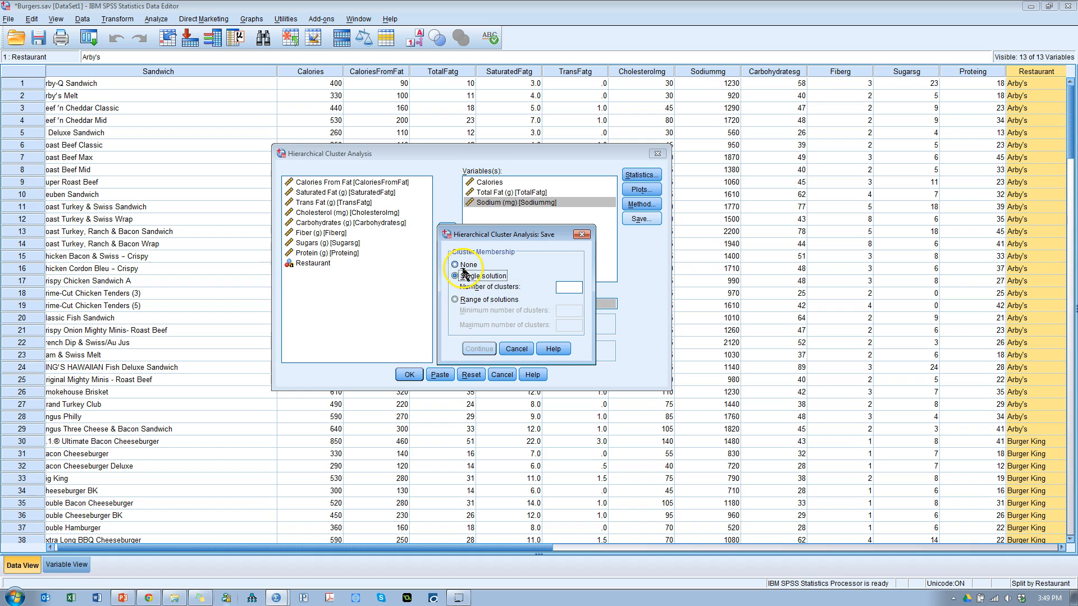
click(516, 348)
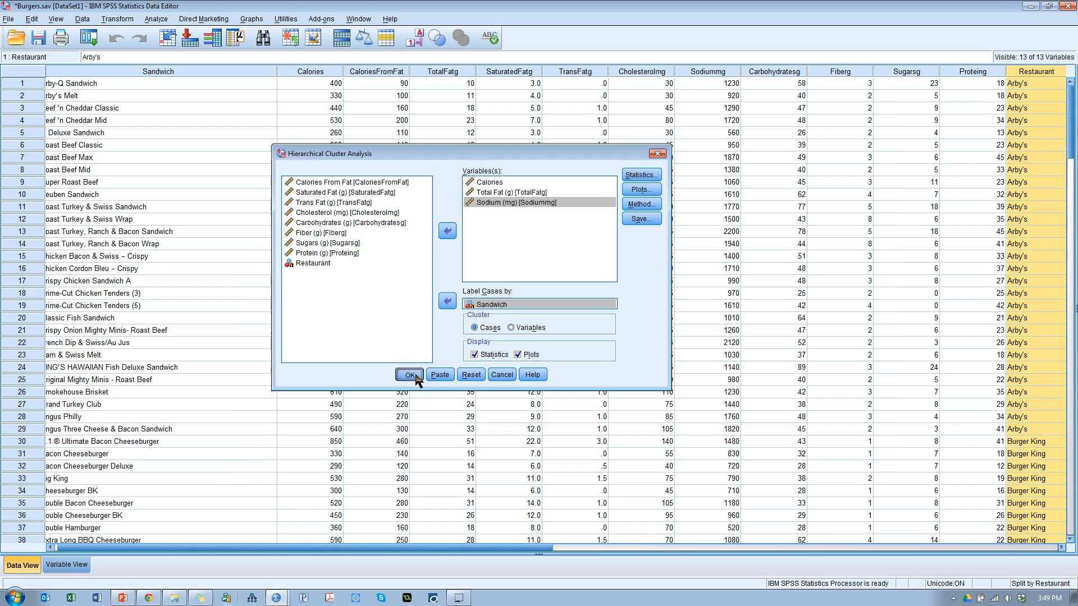
- Run the analysis and view the dendrograms and schedules in a maximized Output Viewer
click(410, 375)
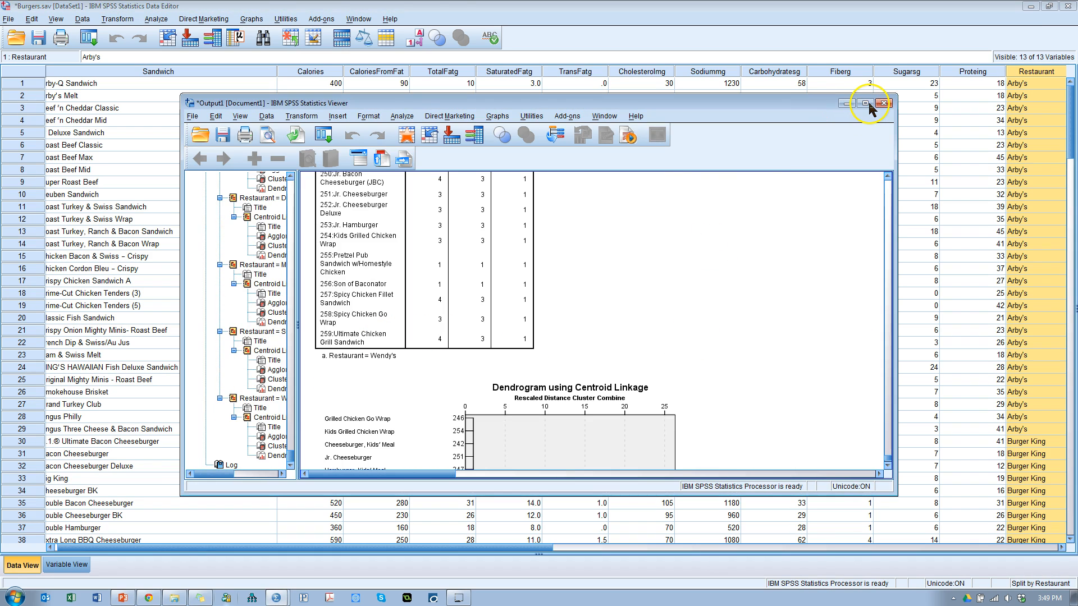
click(868, 103)
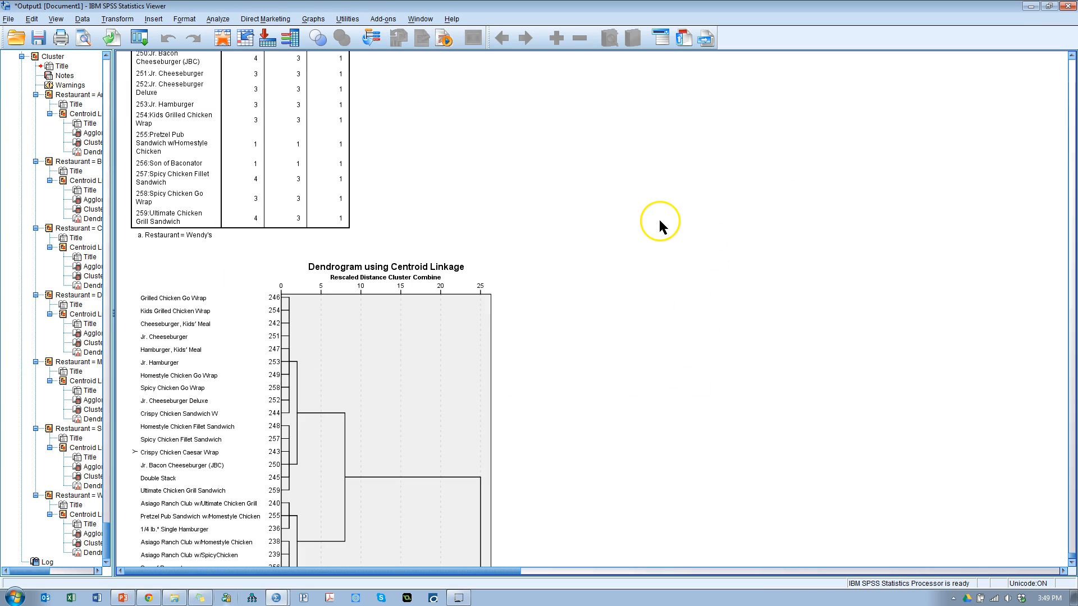
mouse_move(654, 247)
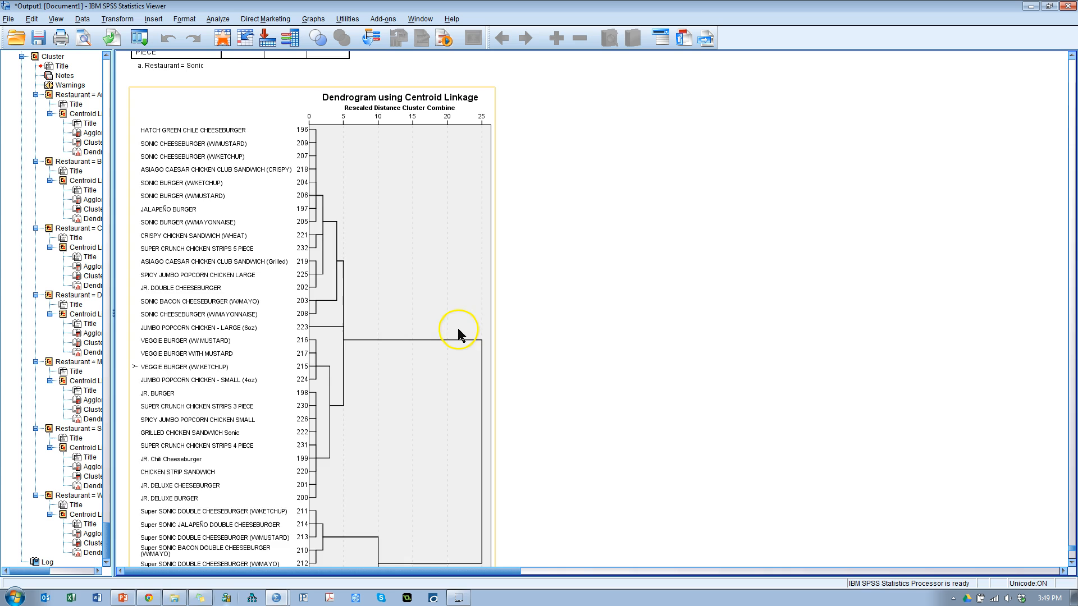
scroll(down, 3)
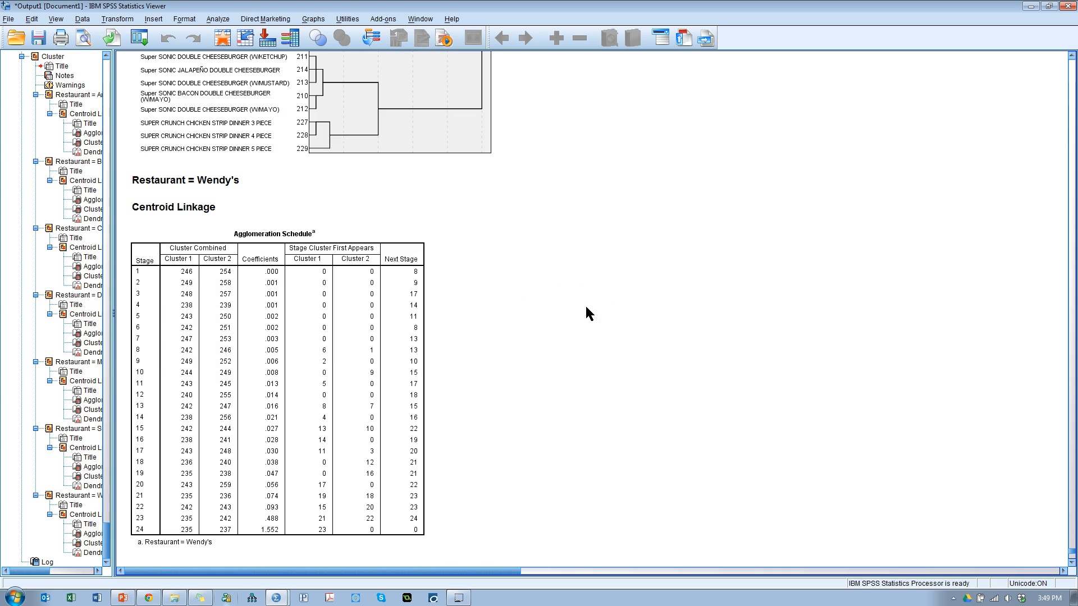
mouse_move(237, 214)
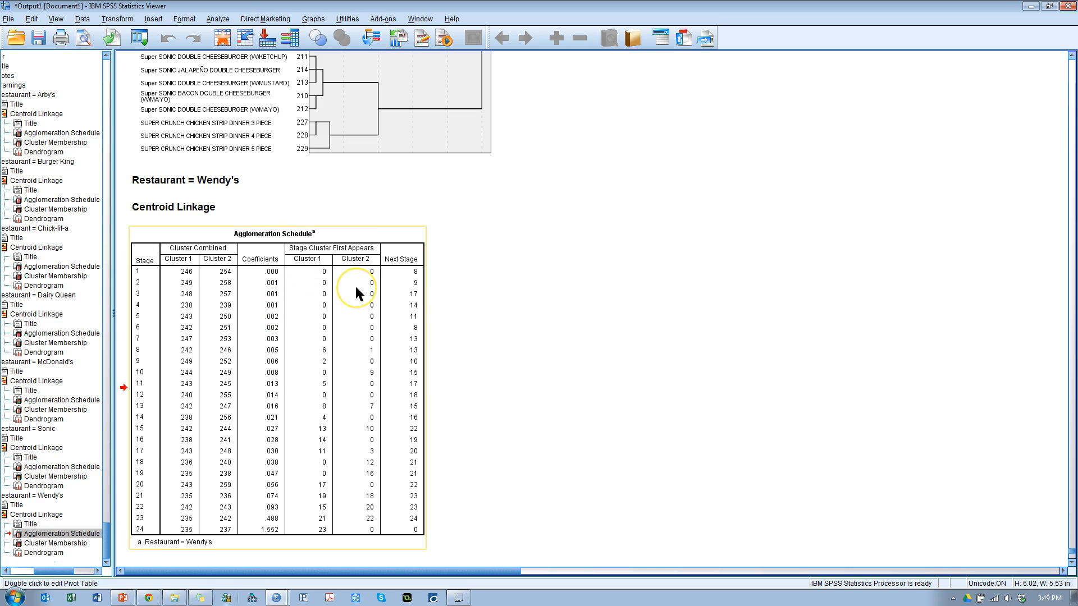
- Select the Coefficients column of Wendy's agglomeration schedule and bring up its graphing actions
scroll(down, 3)
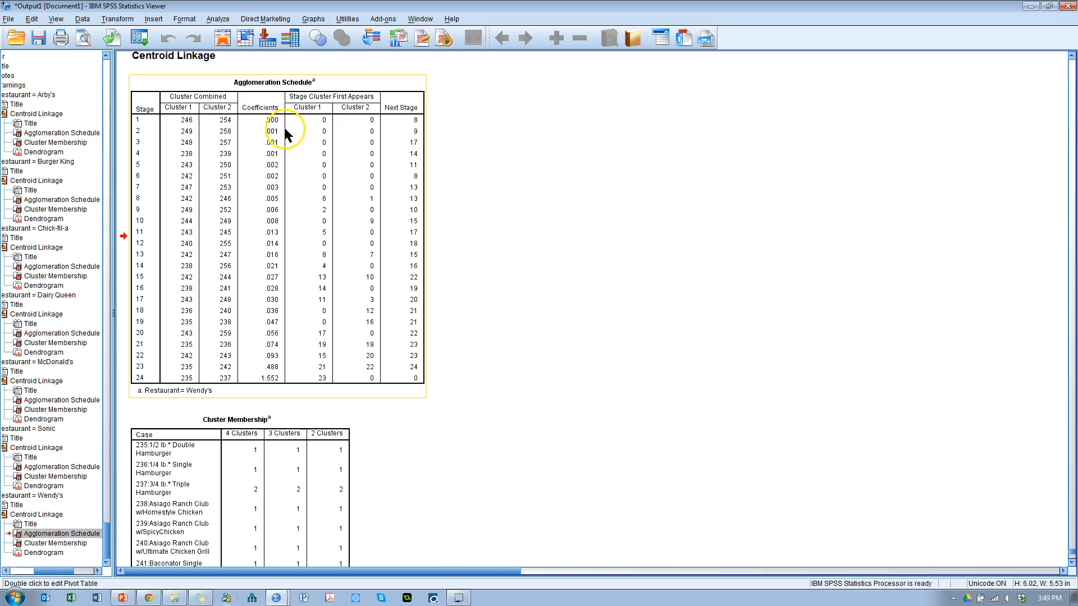
mouse_move(293, 181)
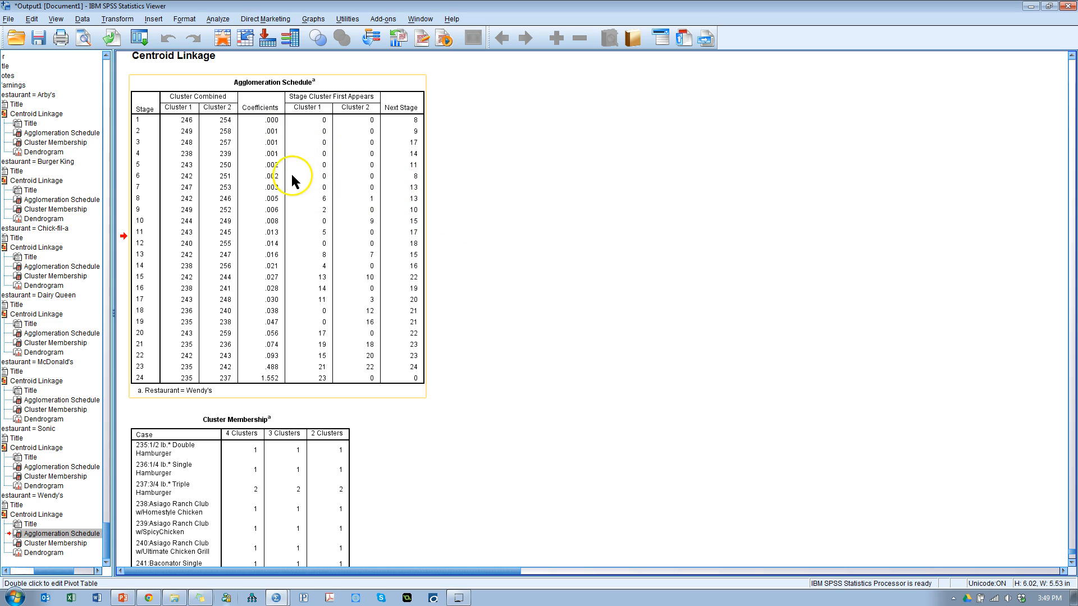
mouse_move(279, 181)
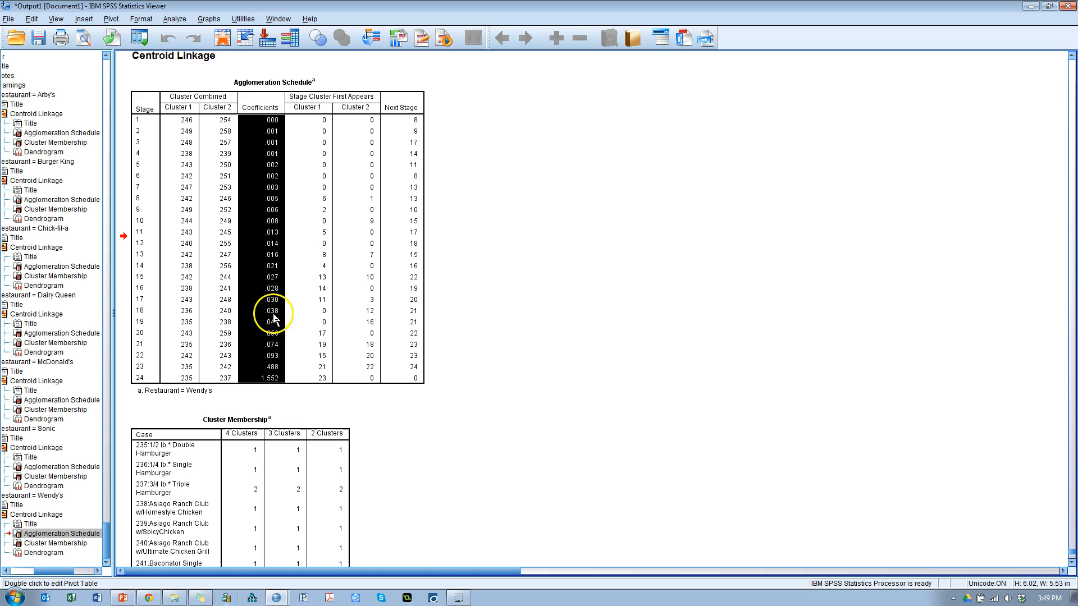
right_click(273, 315)
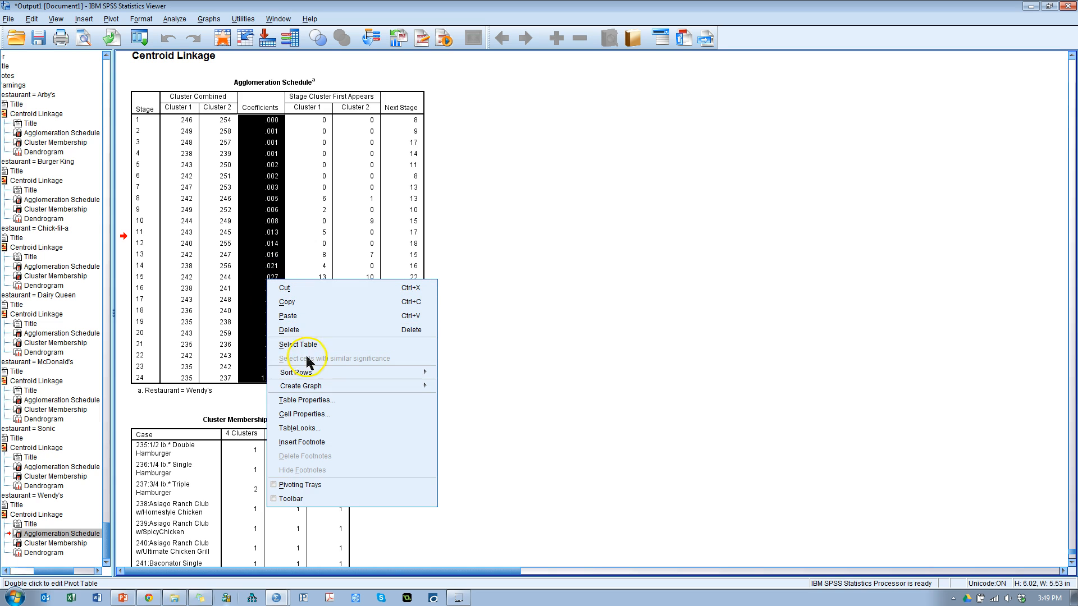
mouse_move(301, 385)
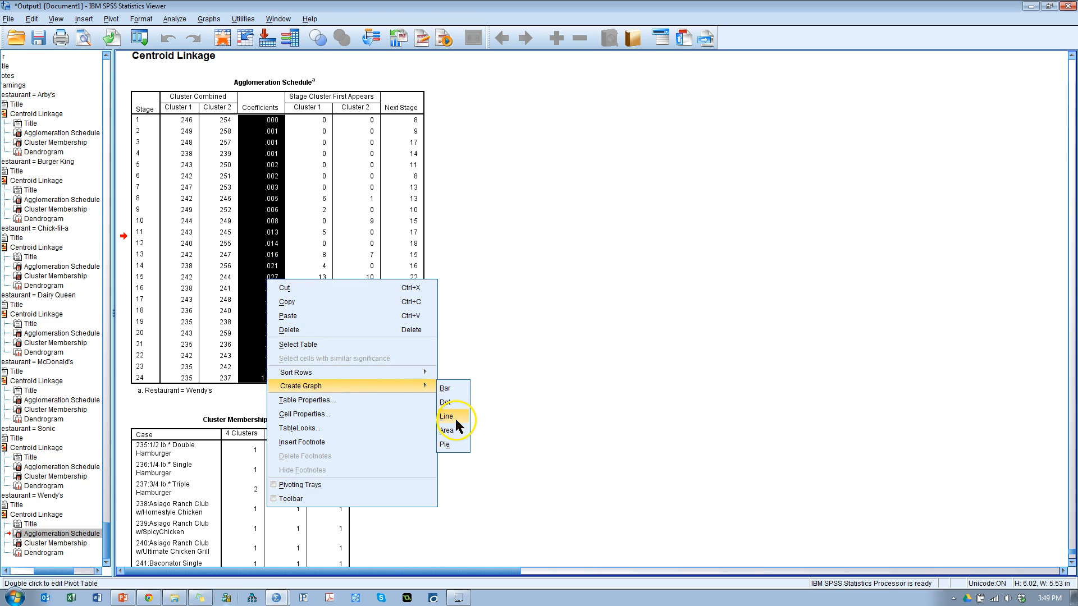
click(446, 417)
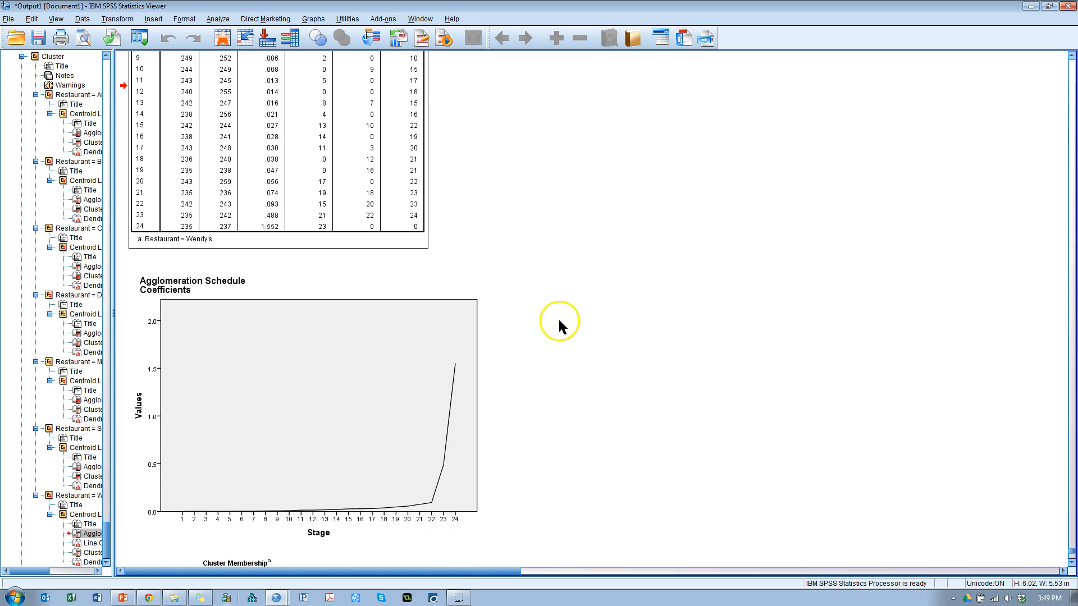
click(182, 515)
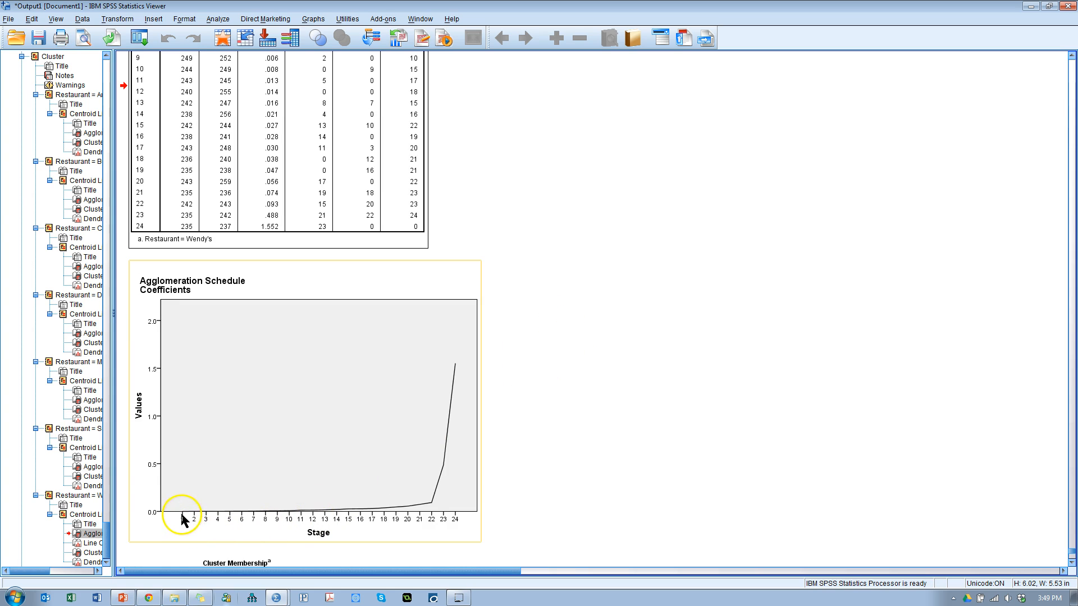
mouse_move(424, 511)
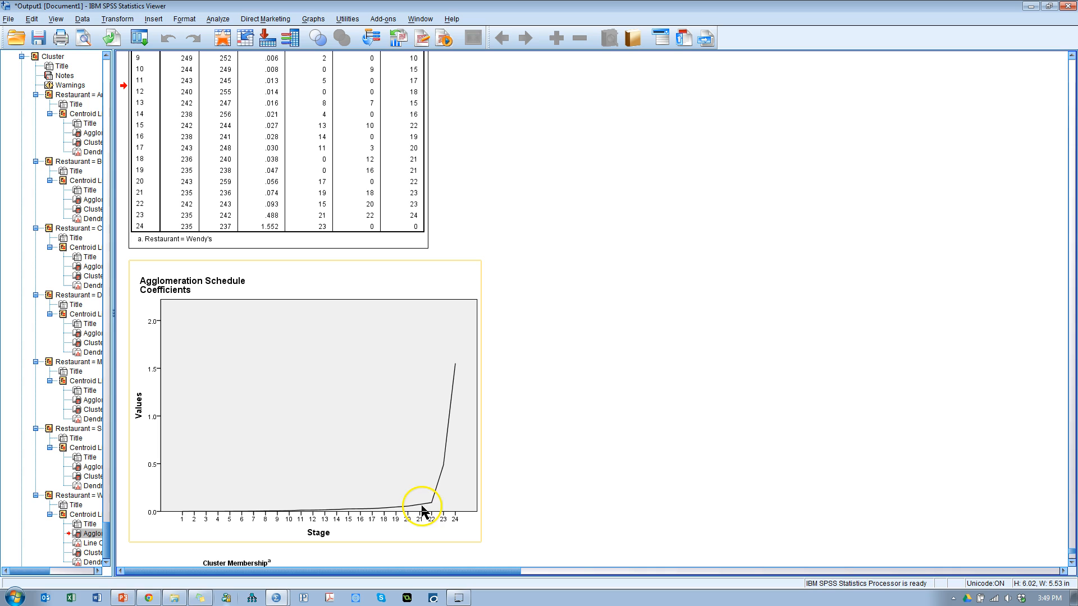
mouse_move(439, 491)
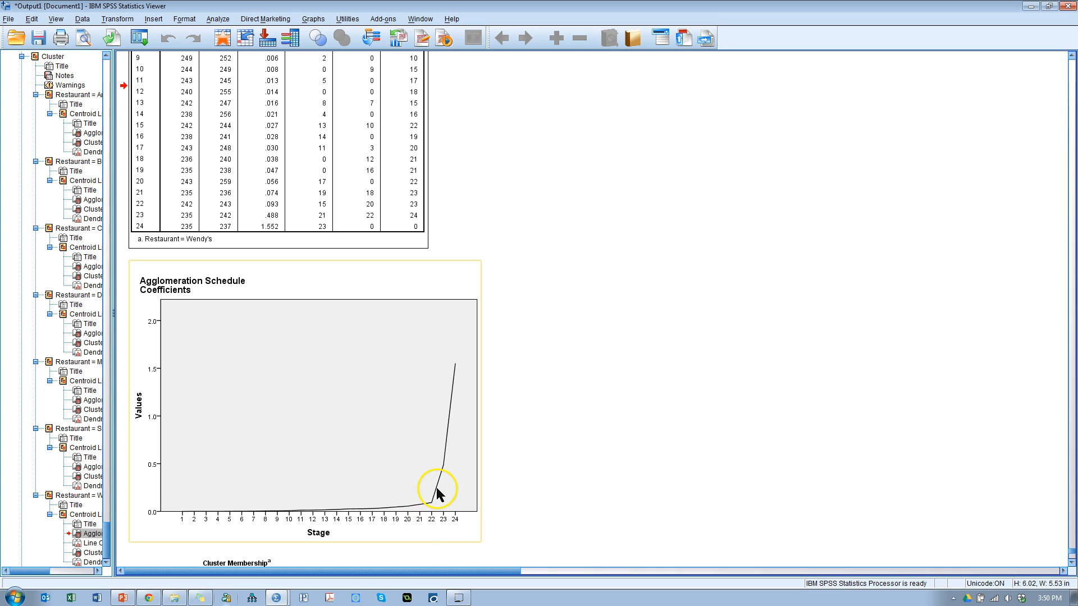
mouse_move(431, 500)
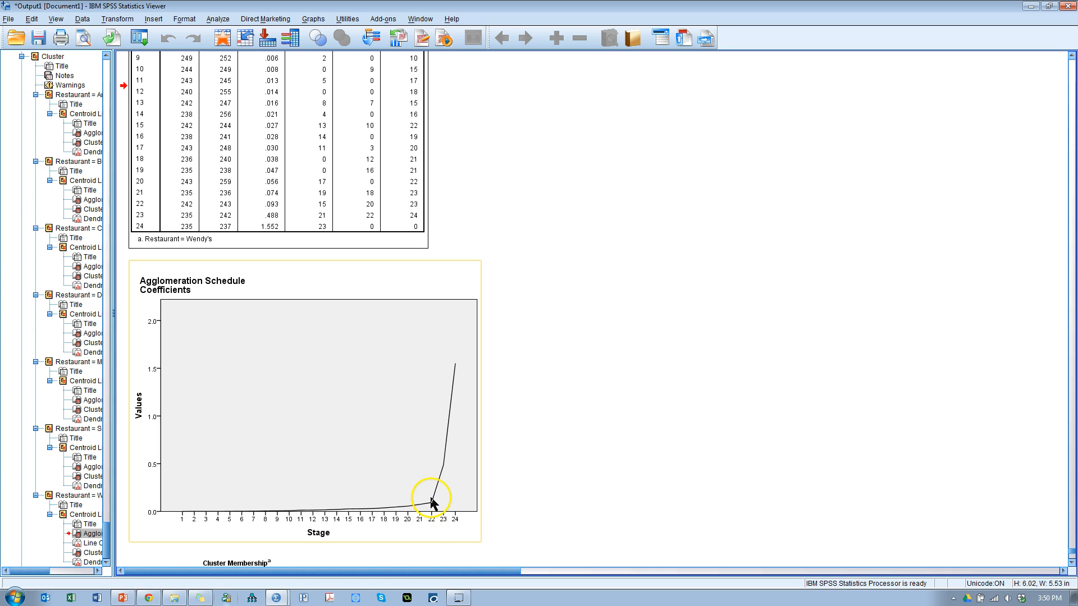
mouse_move(457, 373)
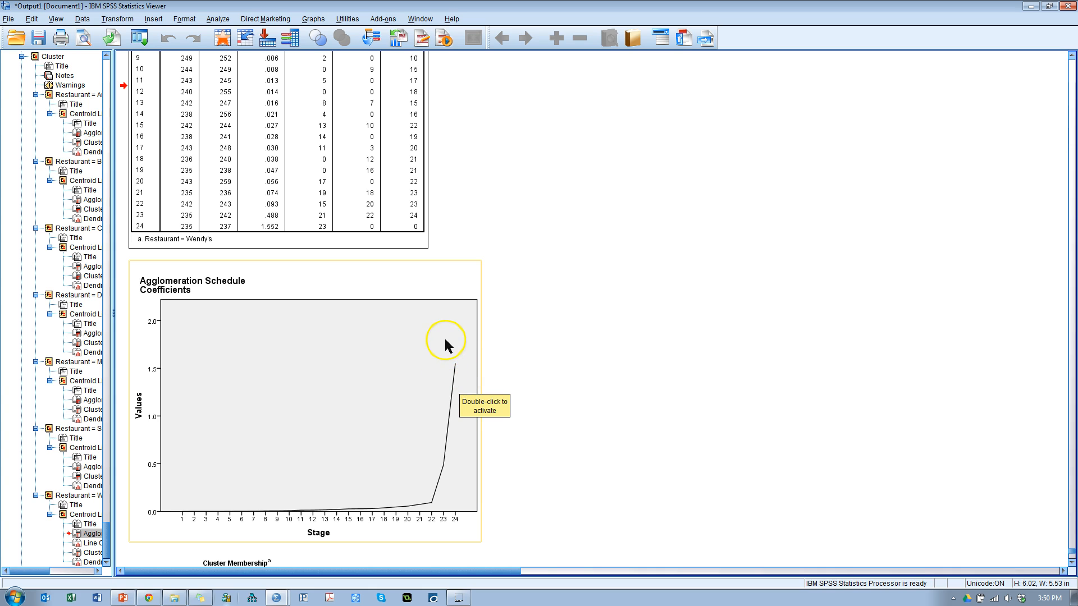
mouse_move(183, 516)
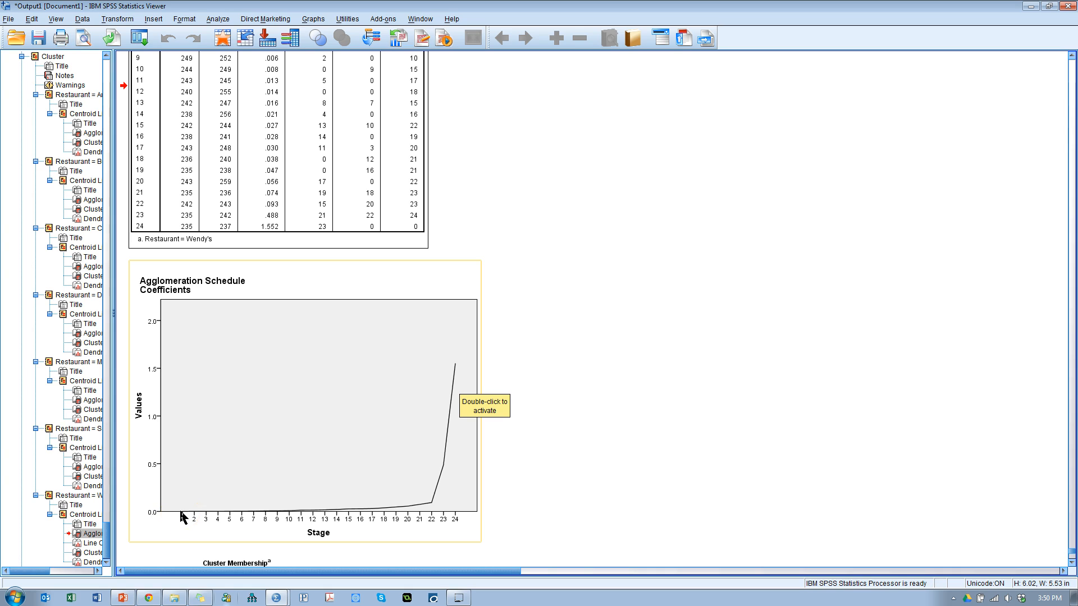
mouse_move(231, 458)
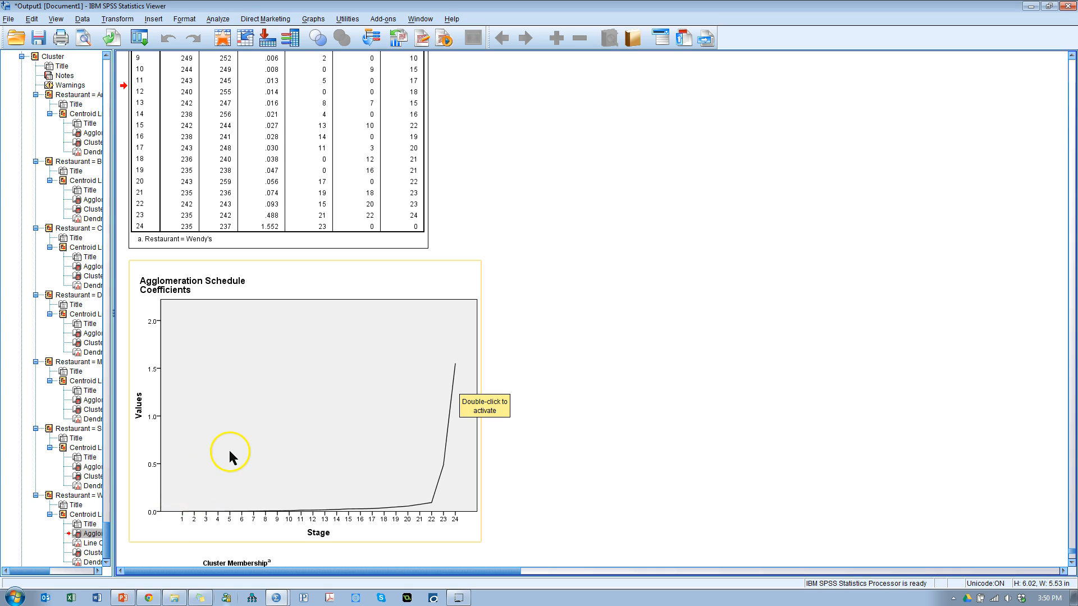
mouse_move(440, 478)
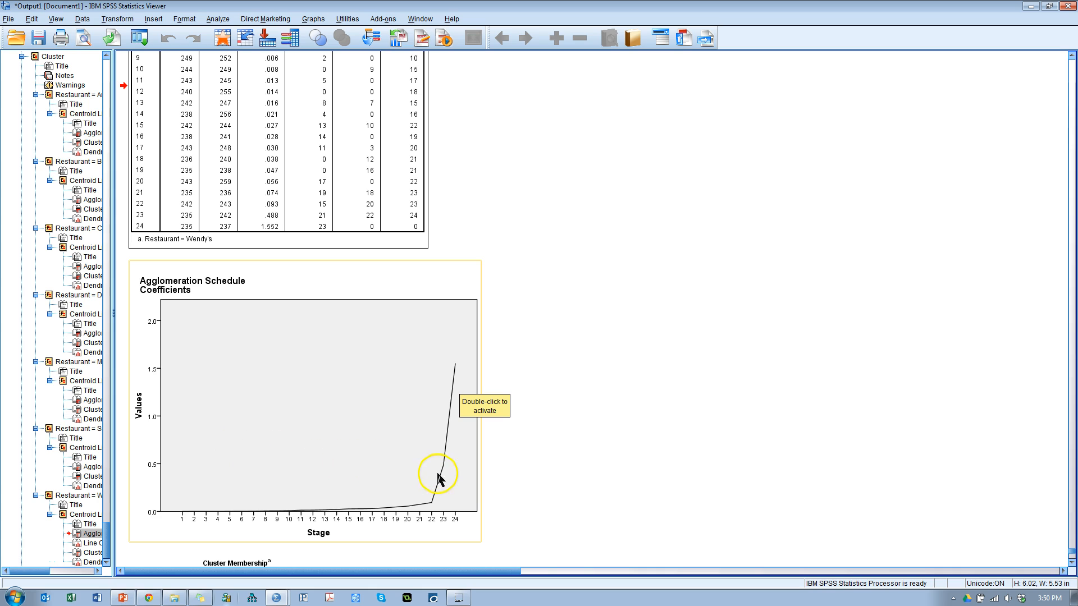
mouse_move(529, 439)
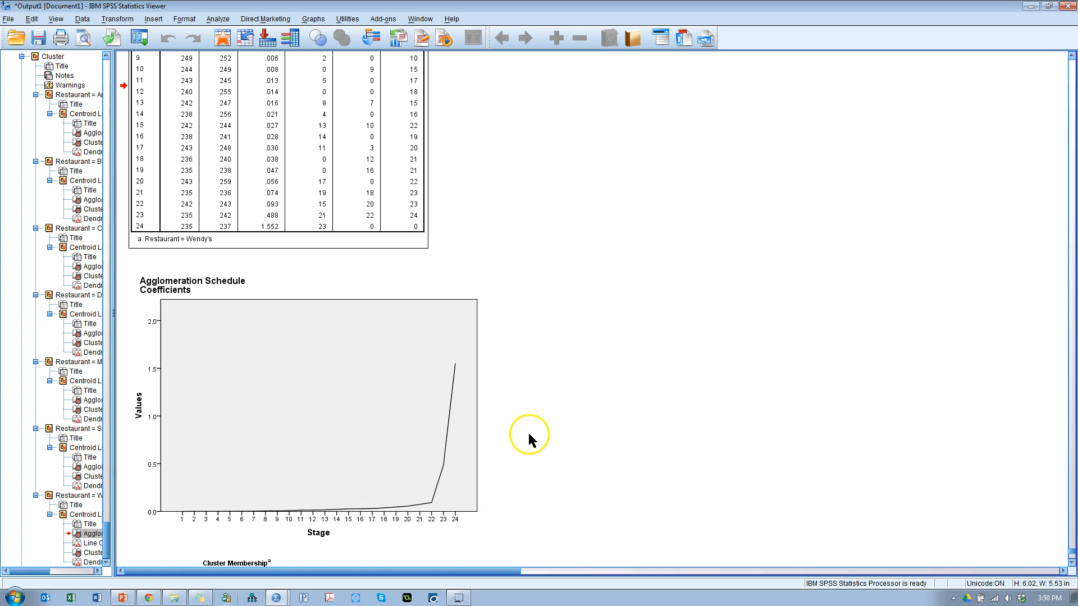
mouse_move(550, 366)
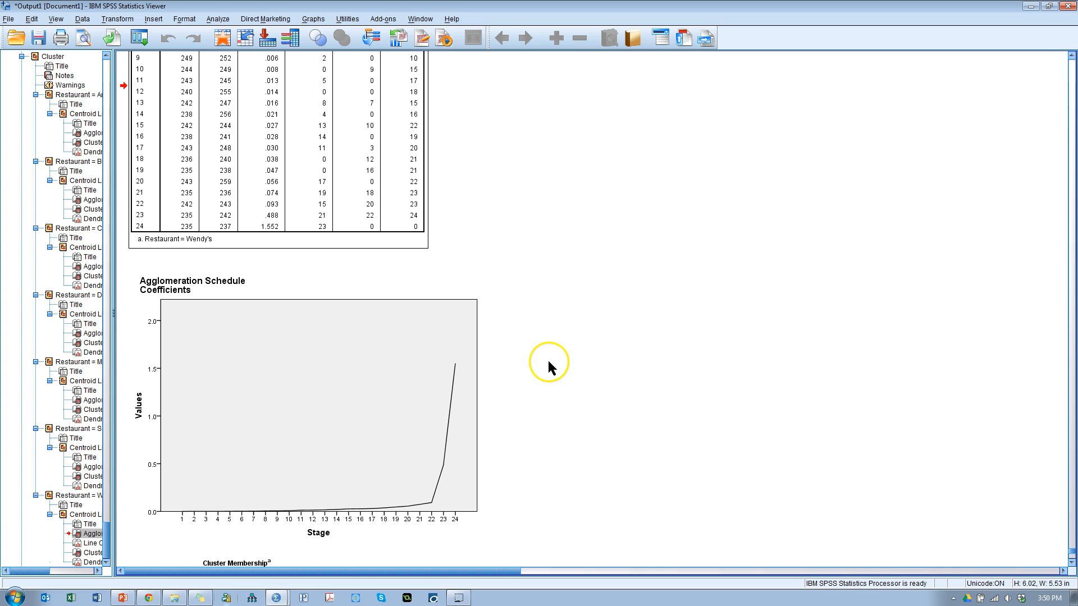
scroll(down, 3)
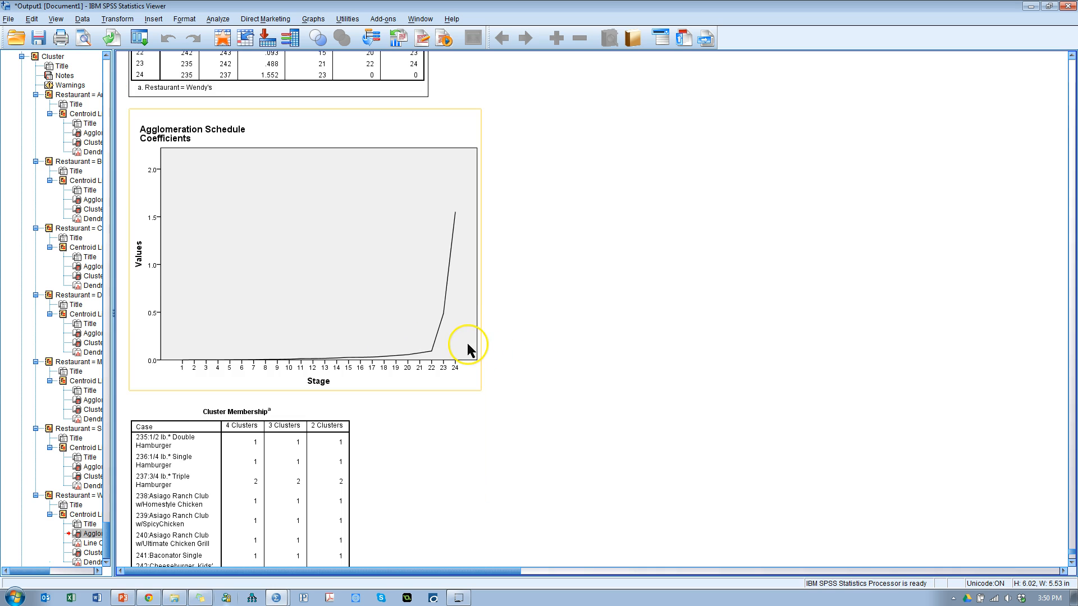
scroll(down, 3)
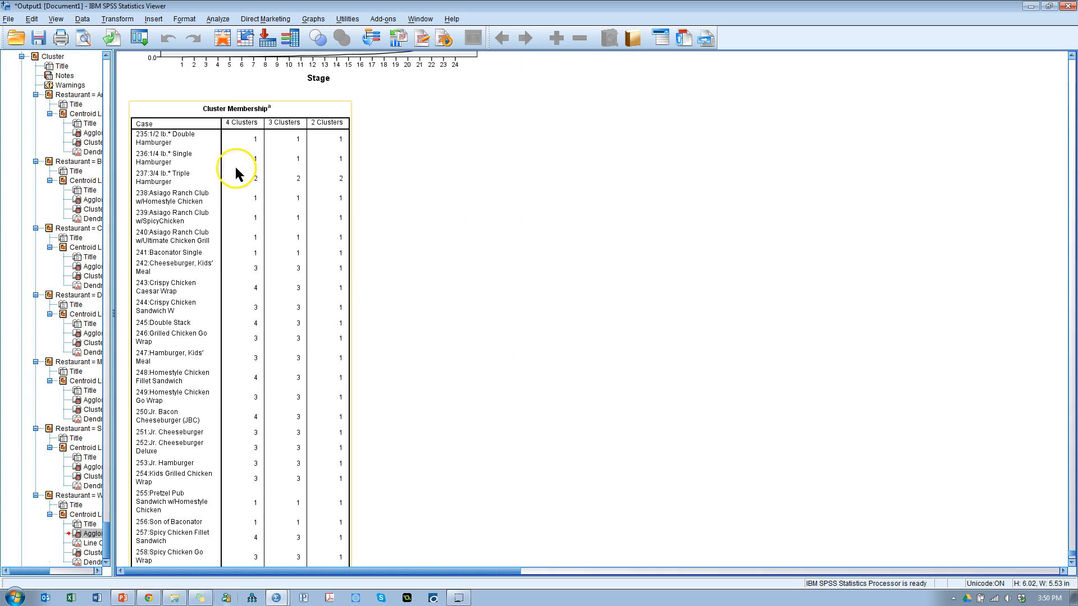
mouse_move(339, 133)
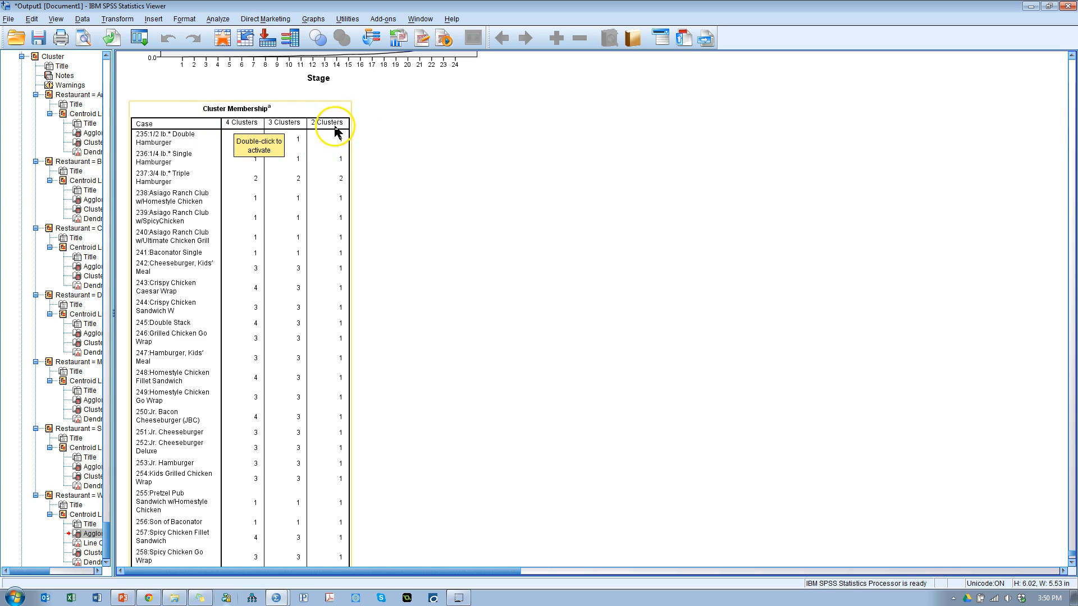
mouse_move(280, 255)
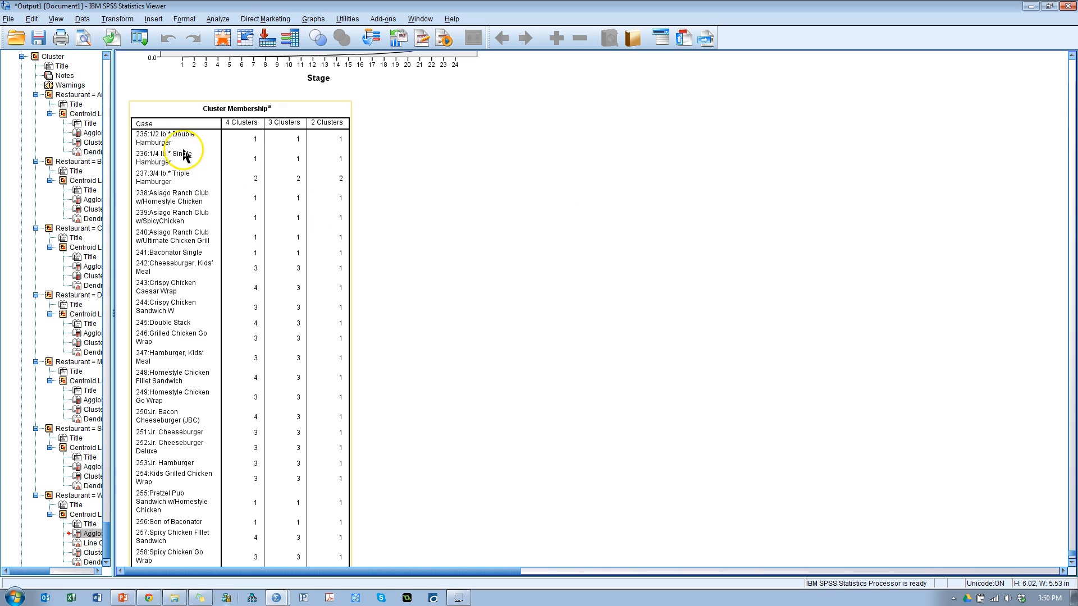
mouse_move(258, 141)
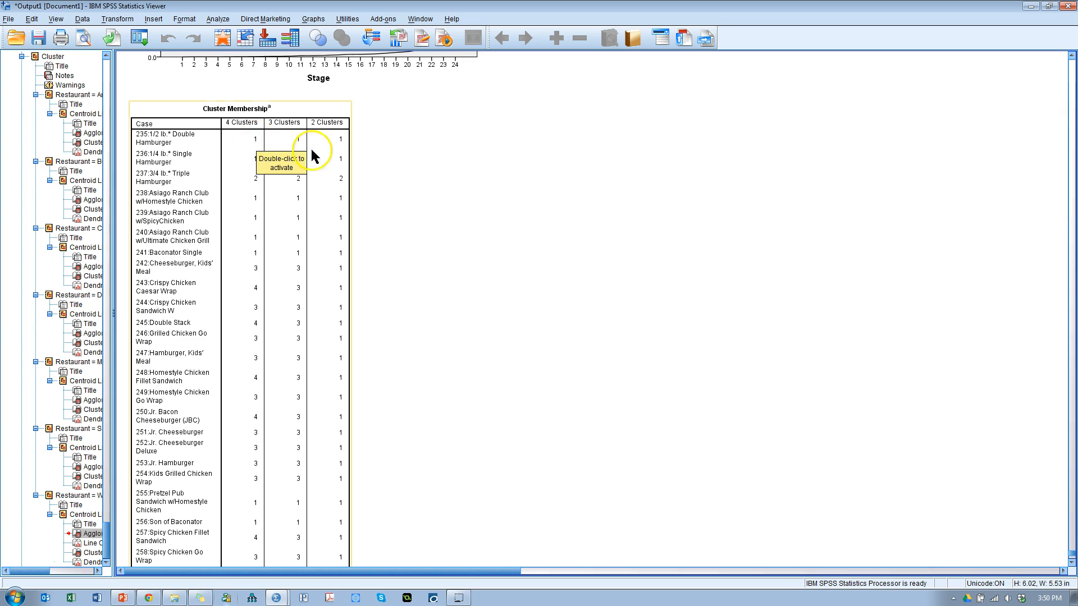
mouse_move(259, 191)
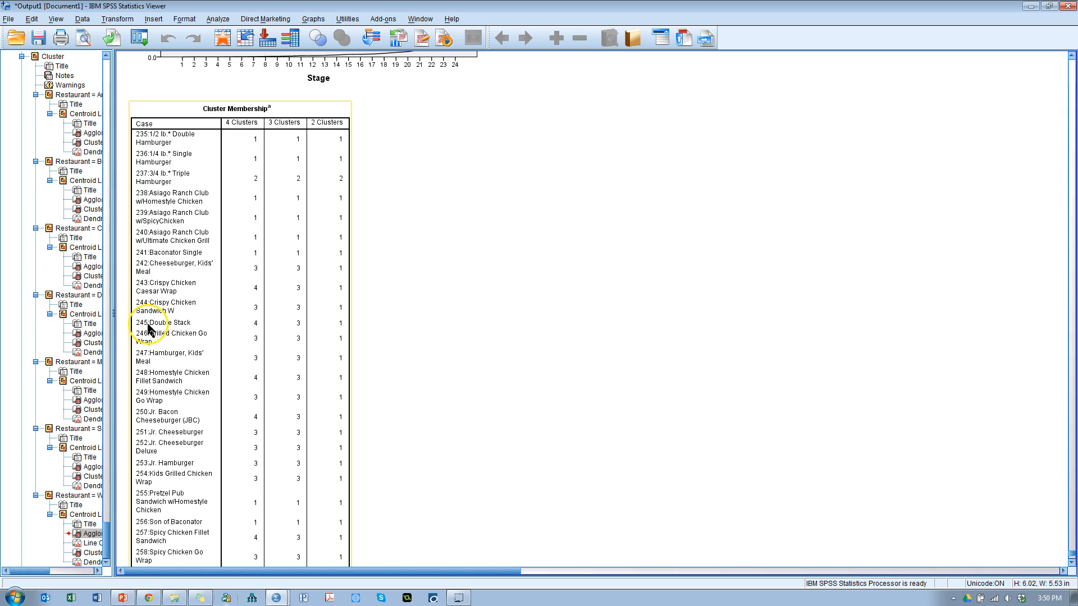
mouse_move(210, 327)
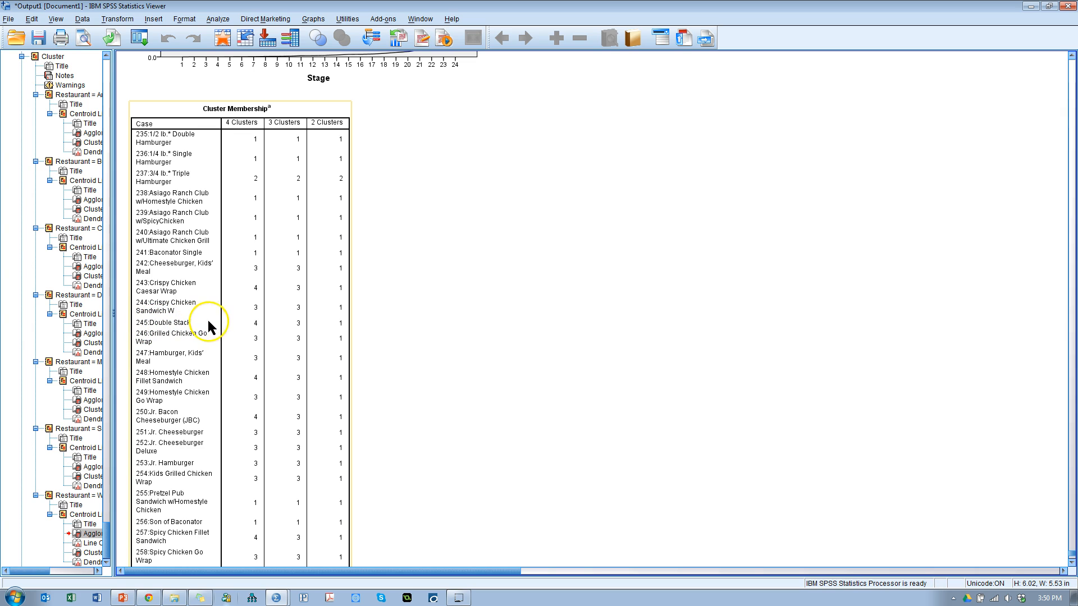
mouse_move(259, 334)
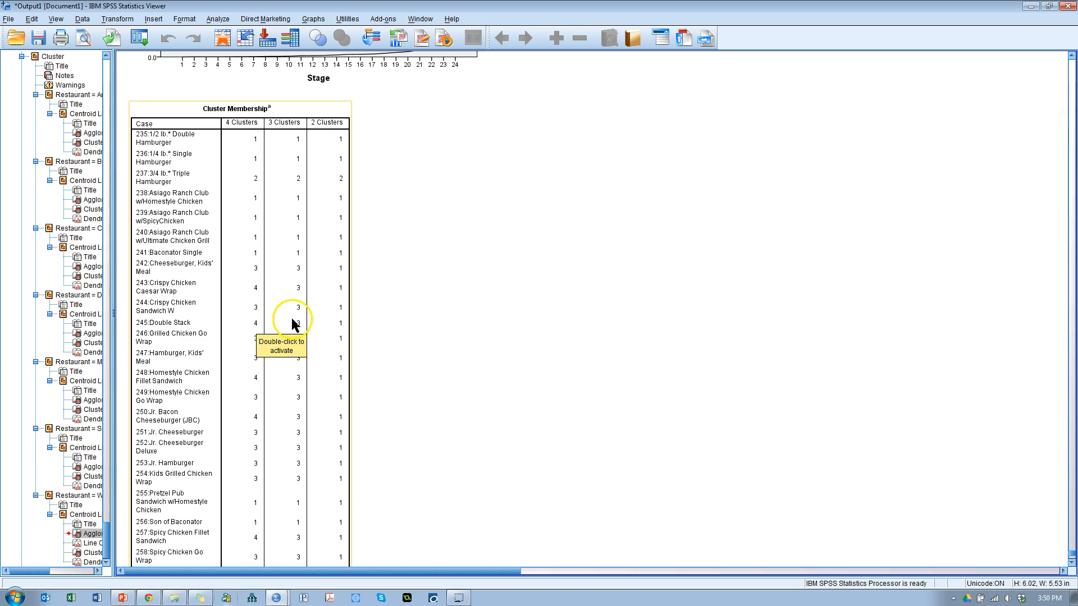
mouse_move(328, 334)
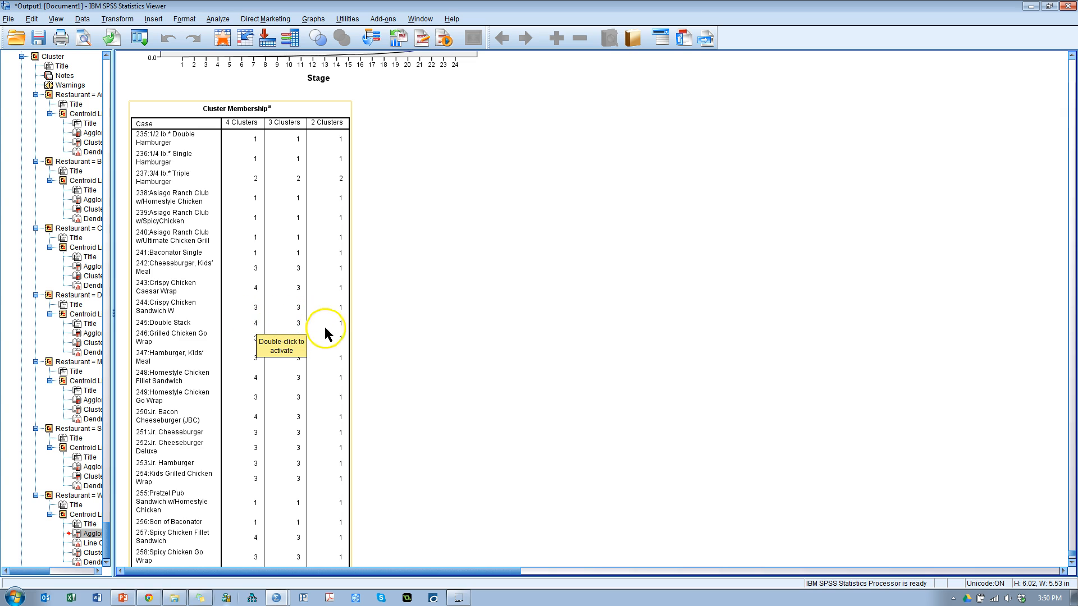
mouse_move(343, 333)
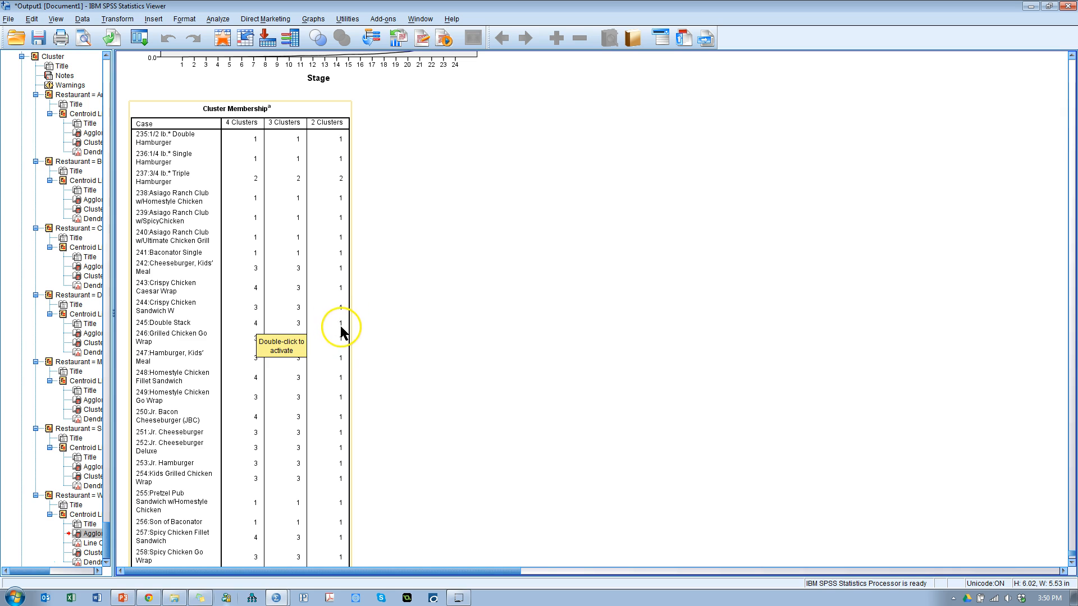
- Select Wendy's 'Dendrogram using Centroid Linkage' chart below the cluster membership table
scroll(down, 3)
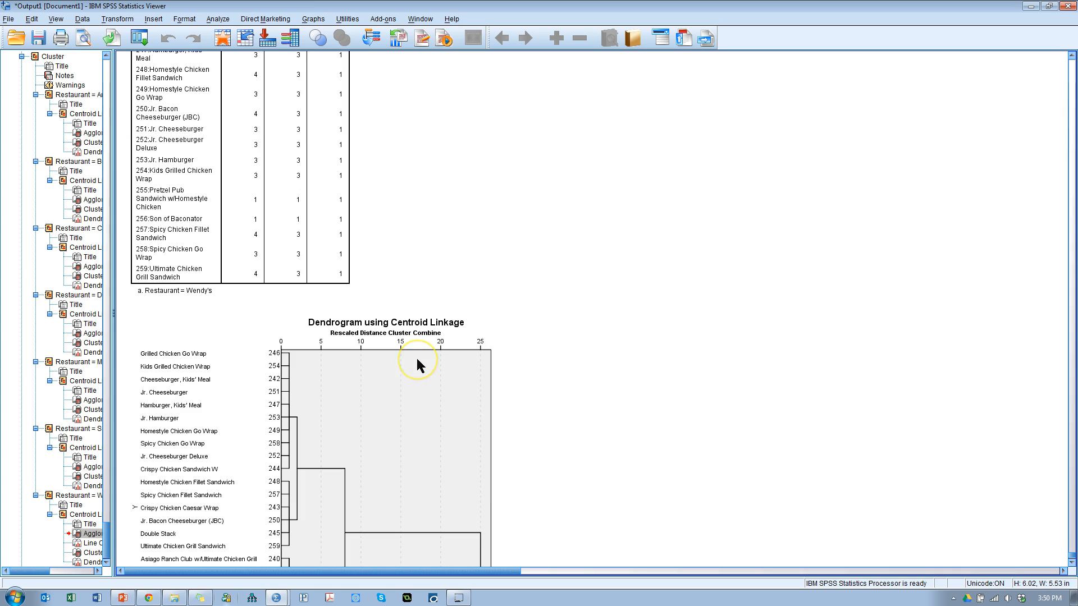
scroll(down, 3)
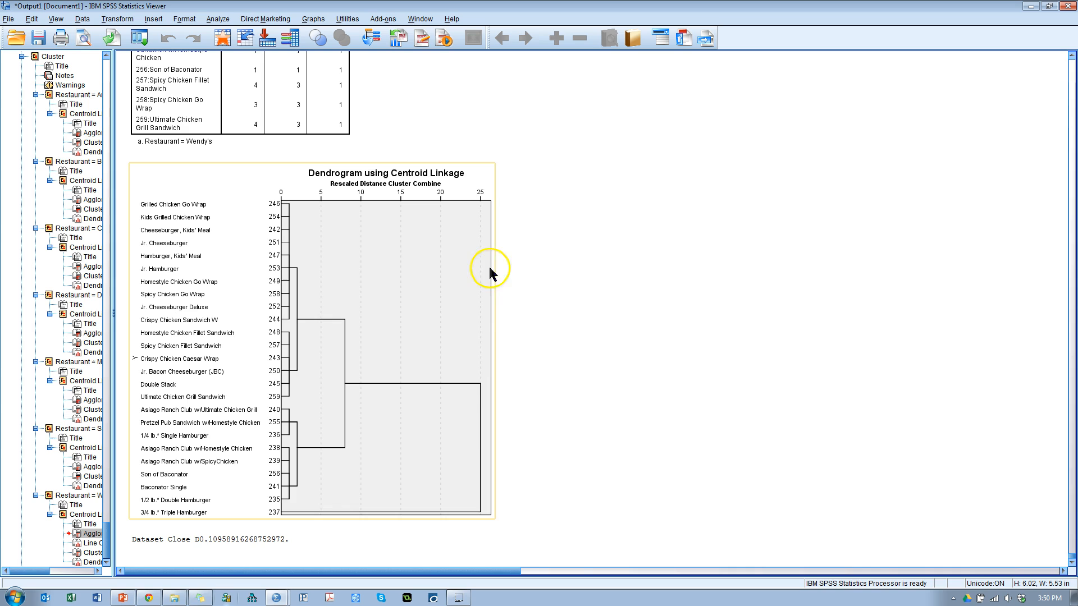
mouse_move(402, 320)
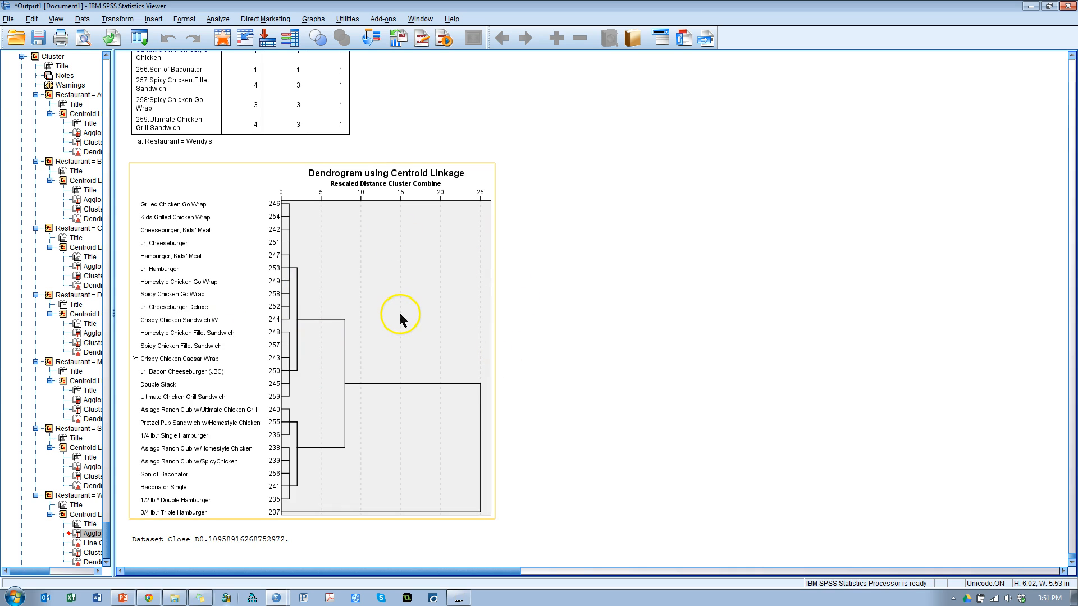
mouse_move(358, 321)
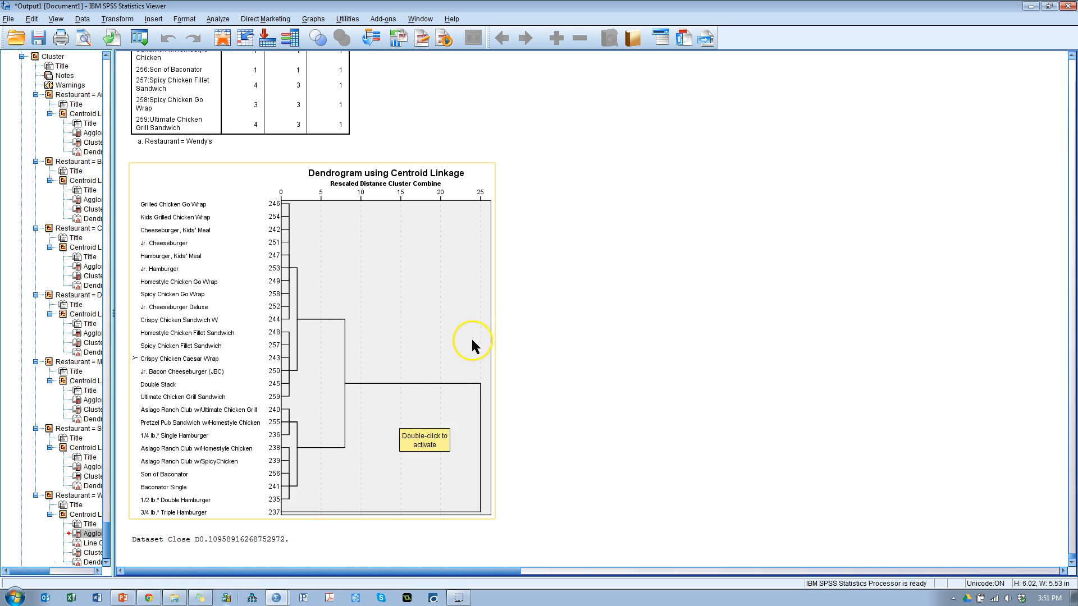
mouse_move(569, 336)
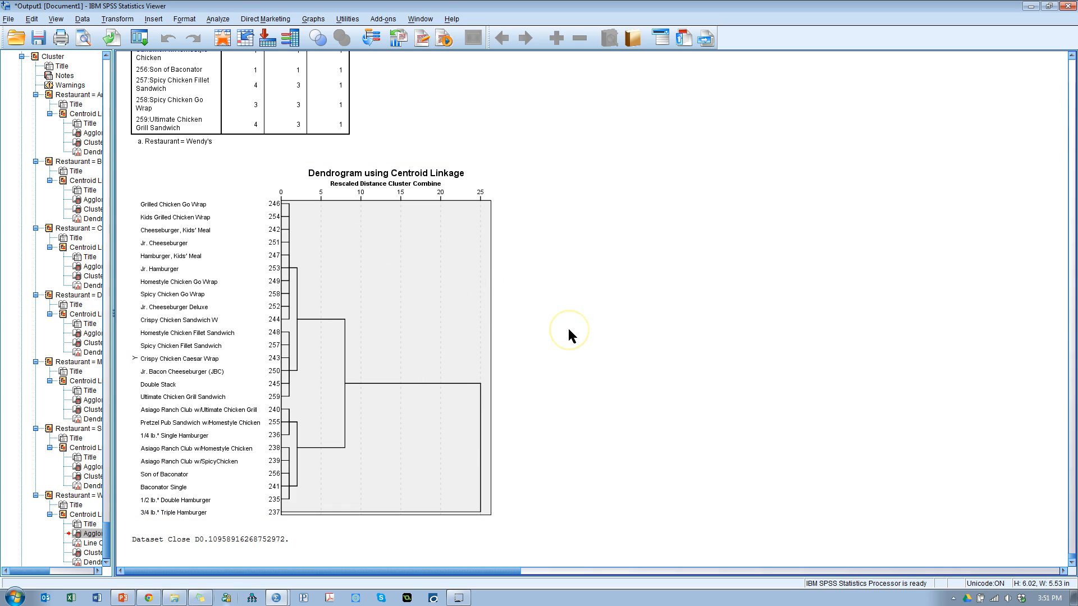
mouse_move(562, 346)
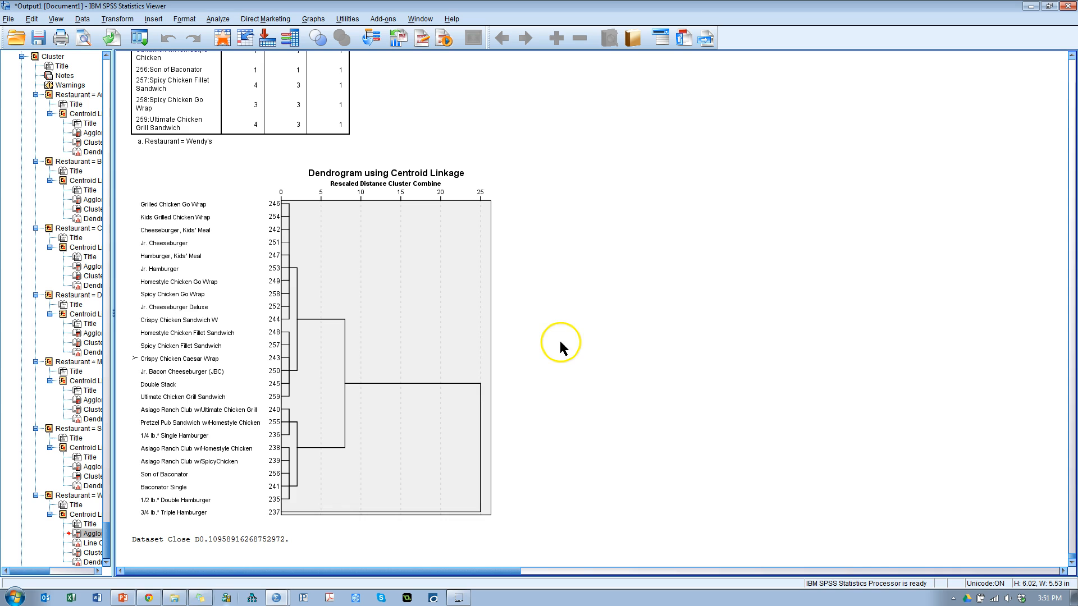
click(405, 443)
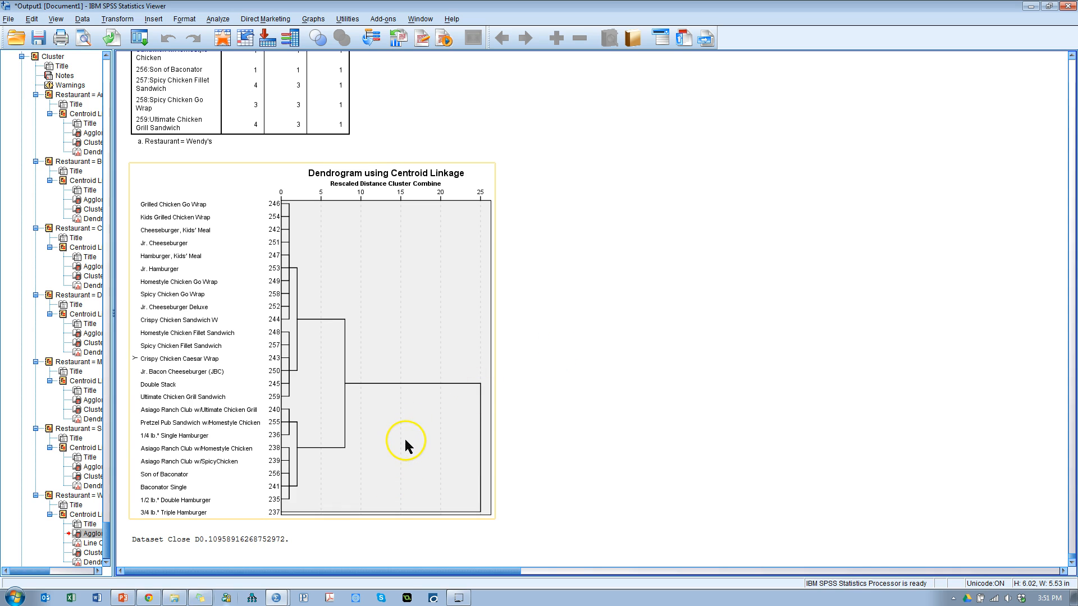
mouse_move(446, 512)
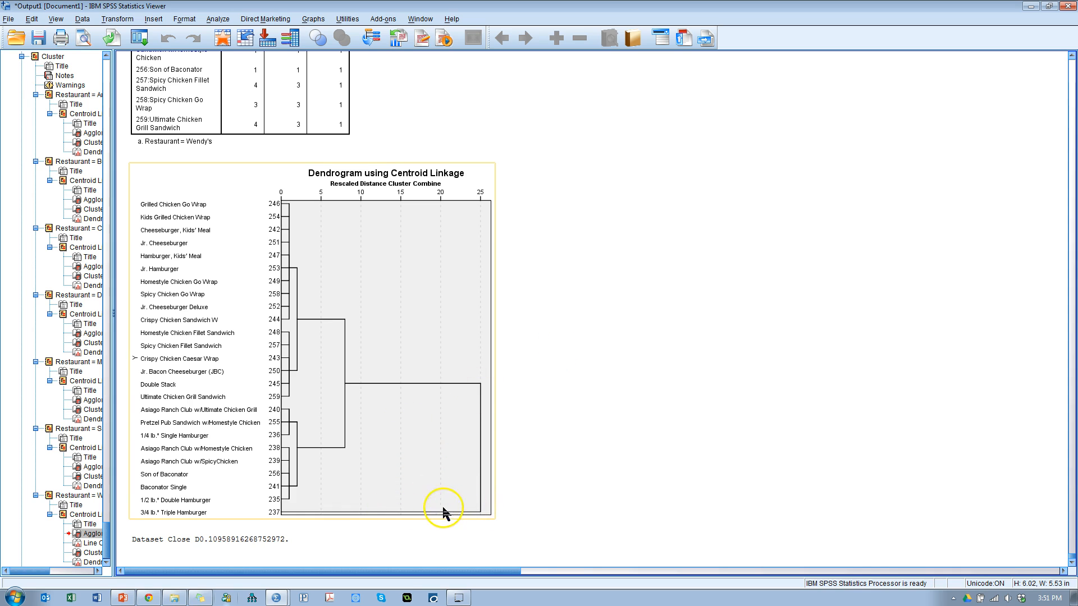
mouse_move(185, 524)
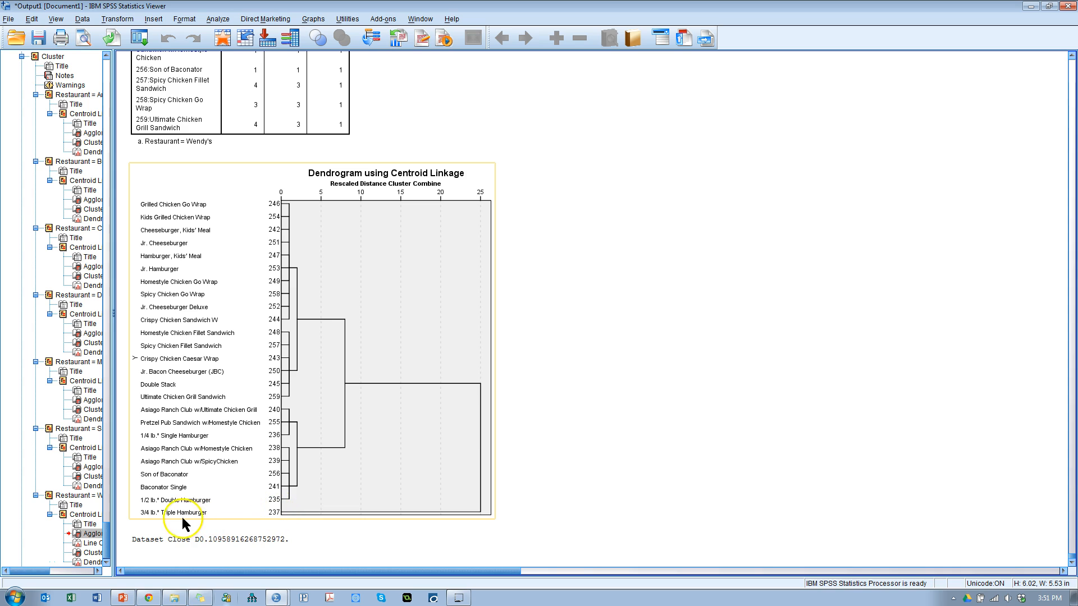
mouse_move(146, 521)
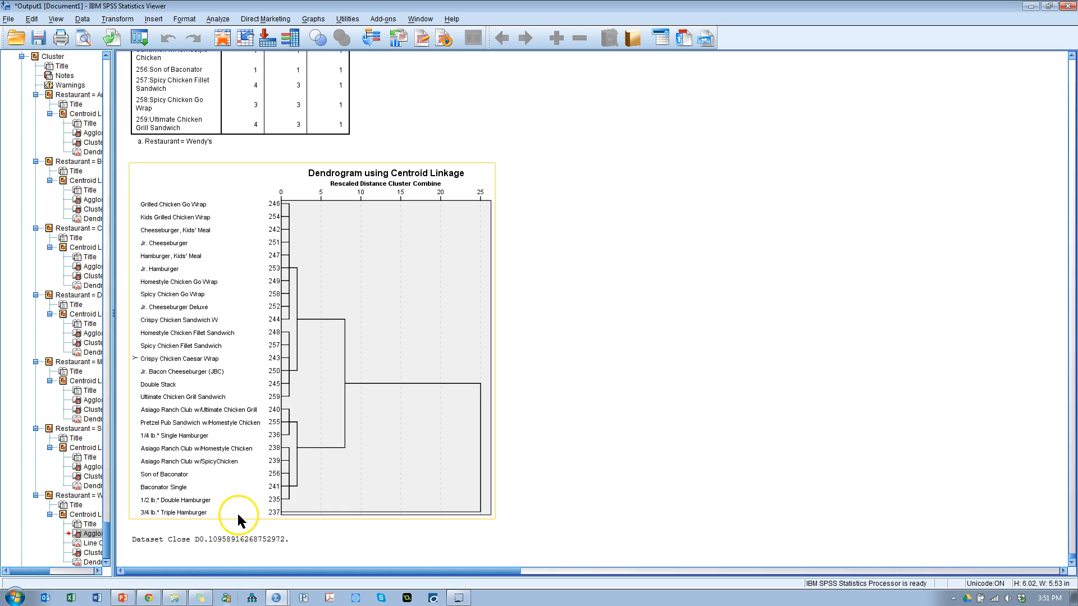
mouse_move(268, 512)
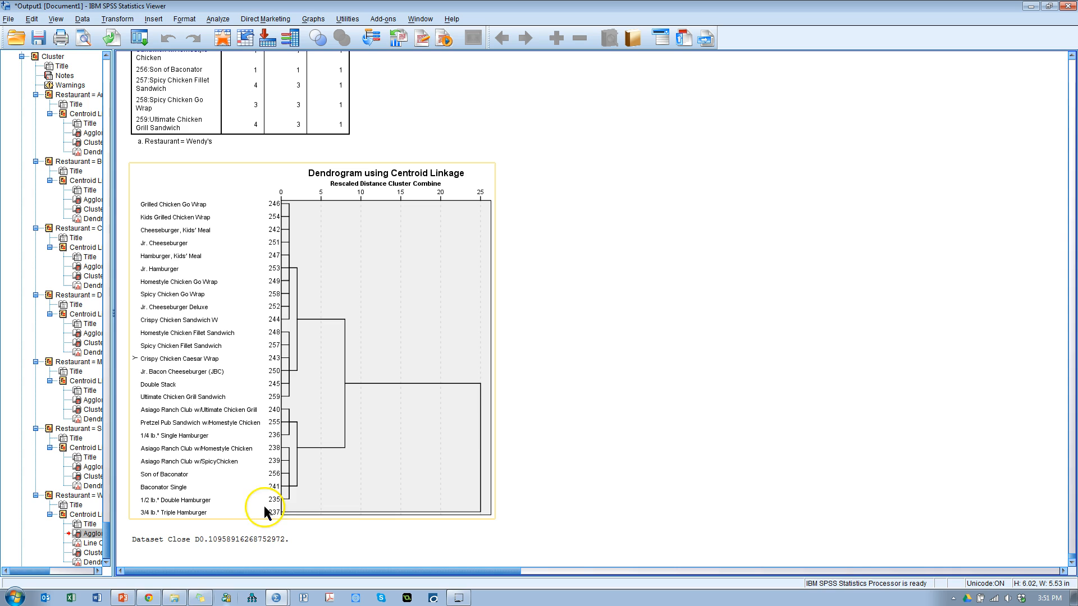
mouse_move(338, 335)
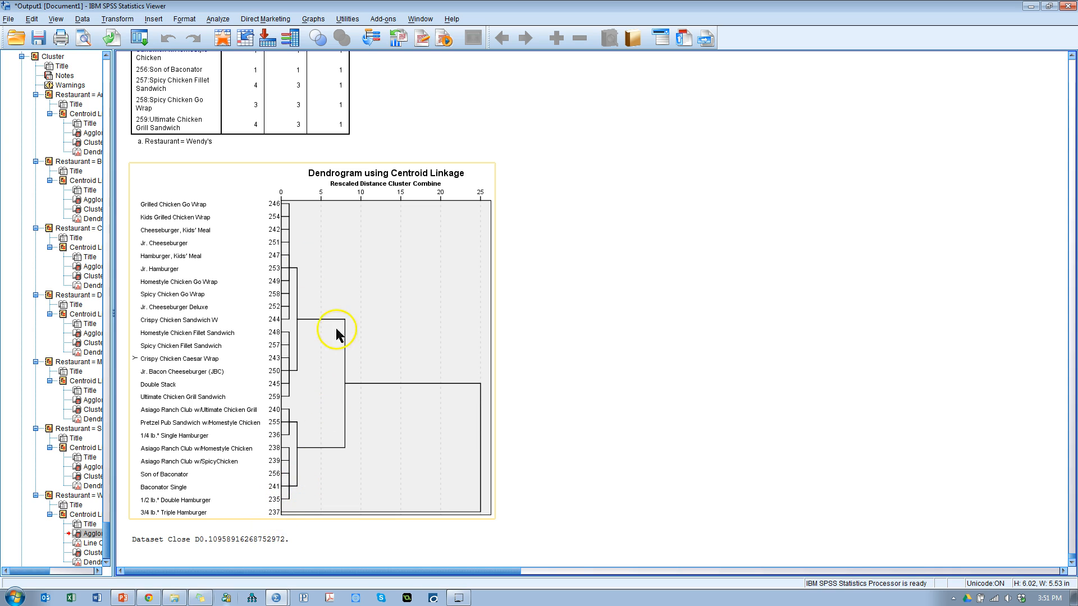
mouse_move(356, 242)
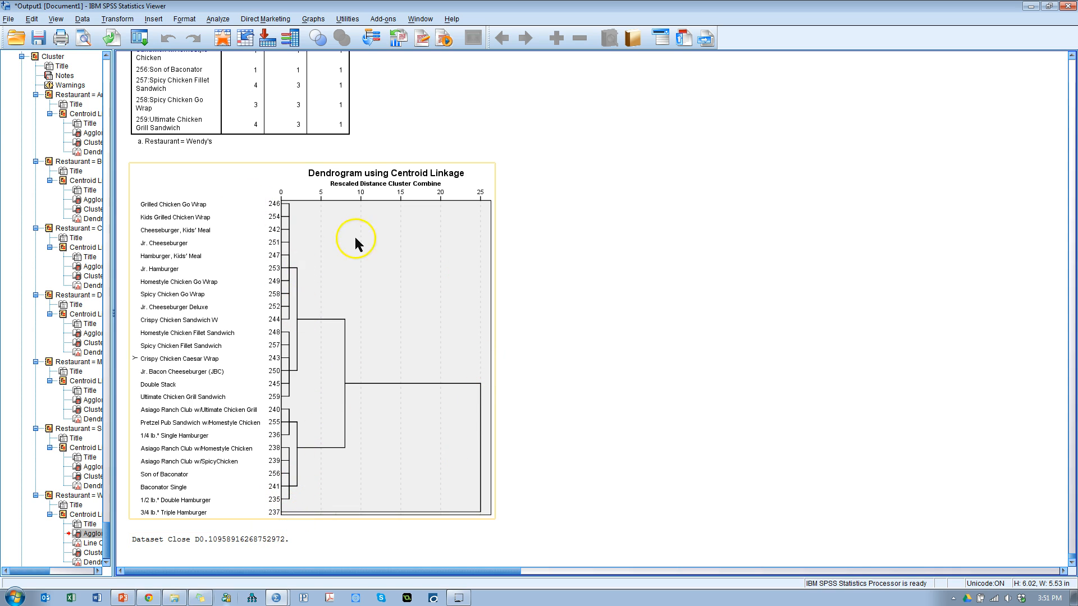
mouse_move(272, 324)
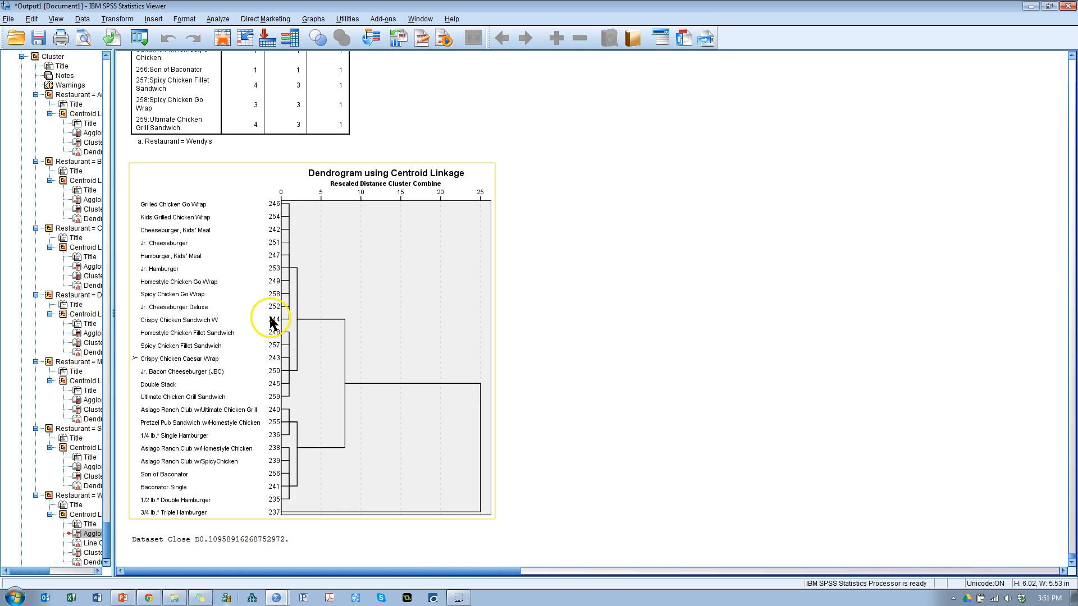
mouse_move(304, 418)
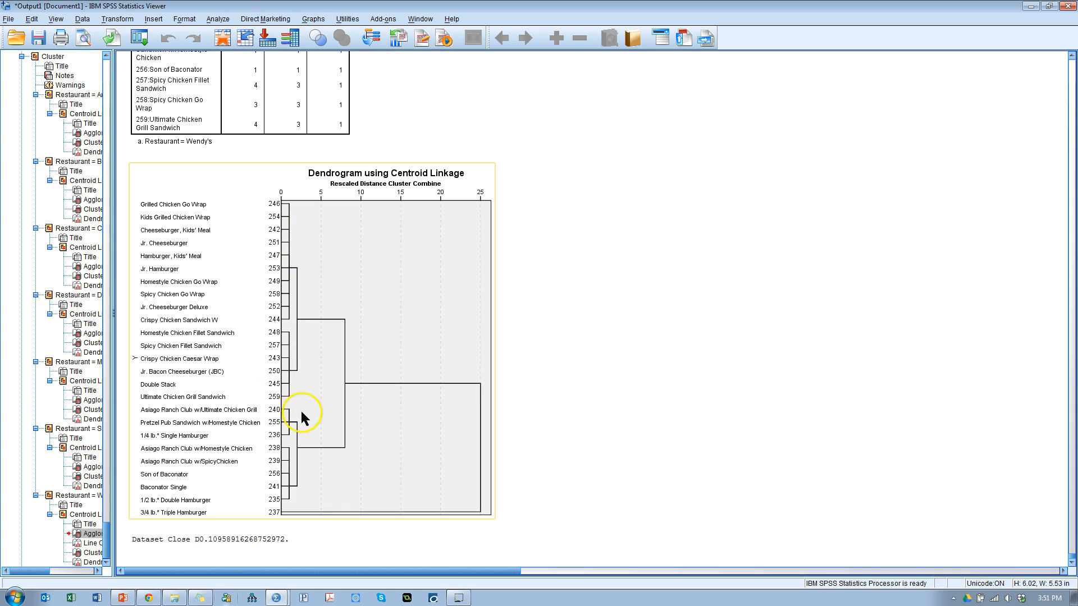
mouse_move(272, 519)
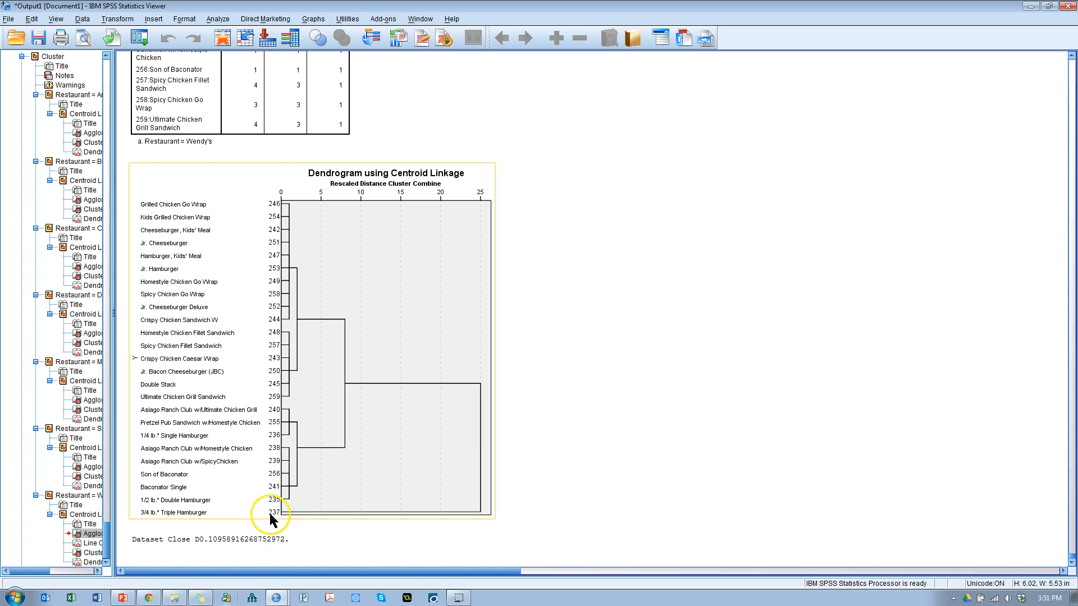
mouse_move(295, 514)
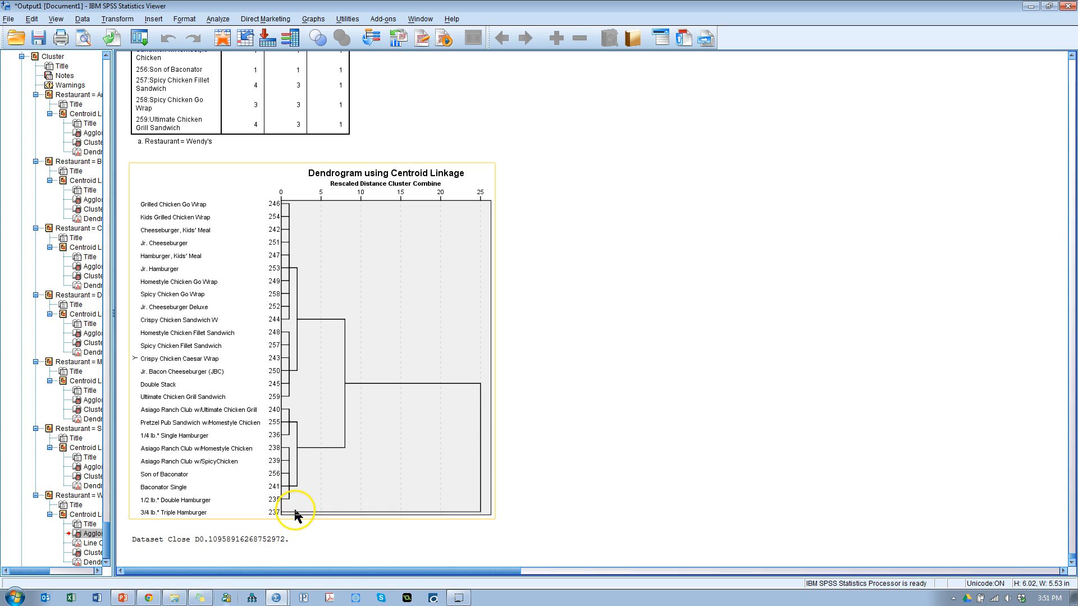
mouse_move(337, 272)
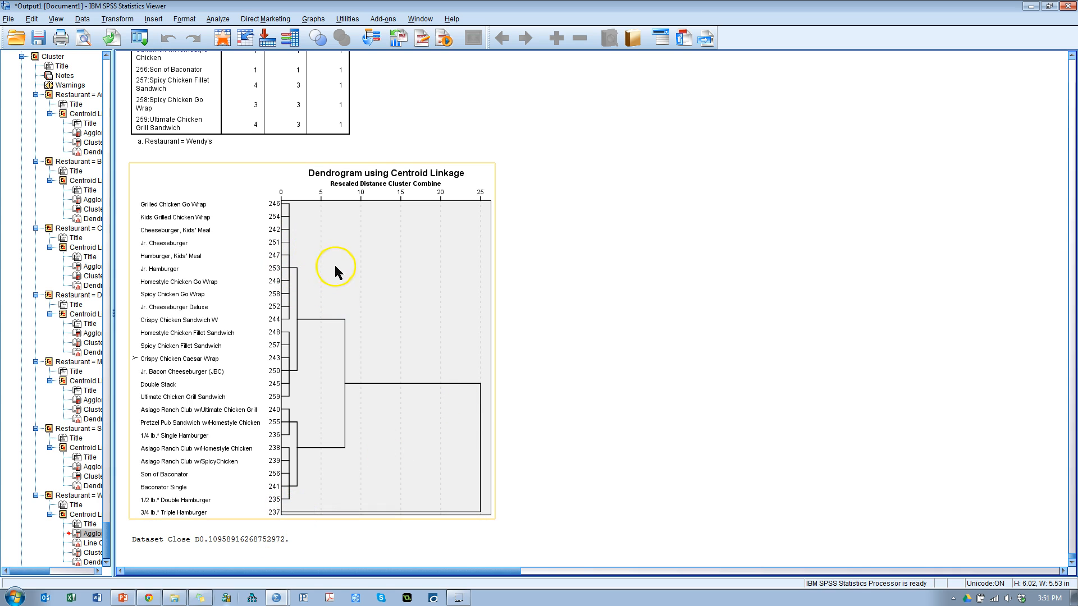
mouse_move(293, 323)
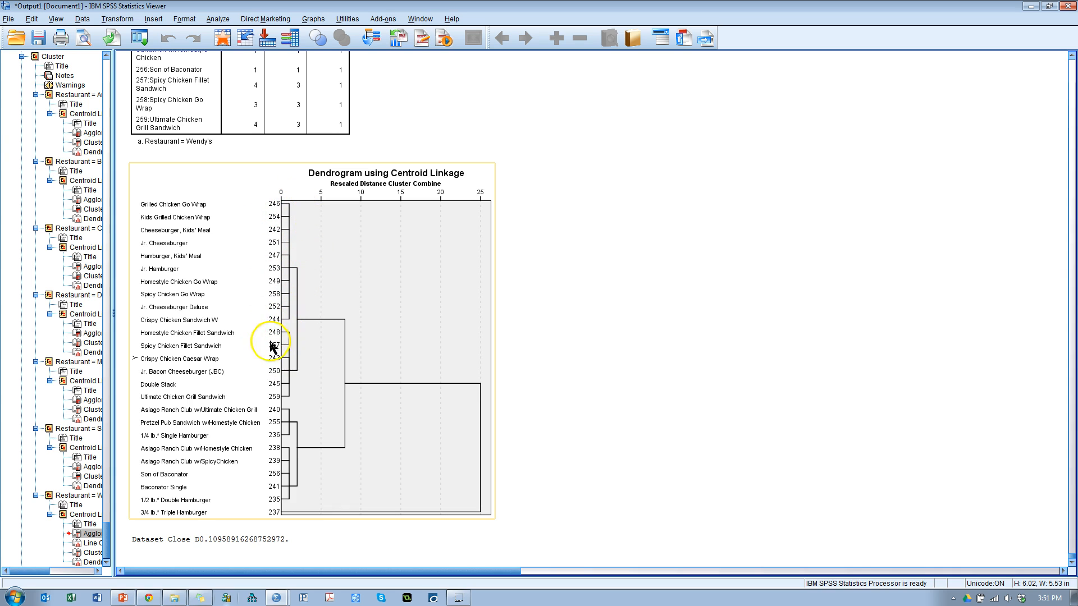
mouse_move(285, 408)
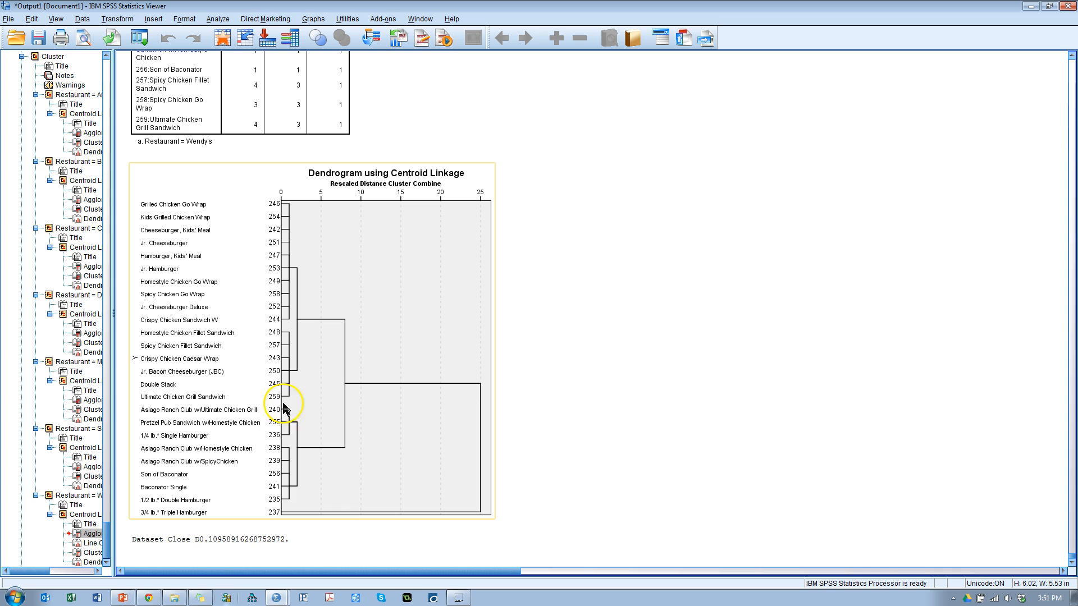
mouse_move(303, 412)
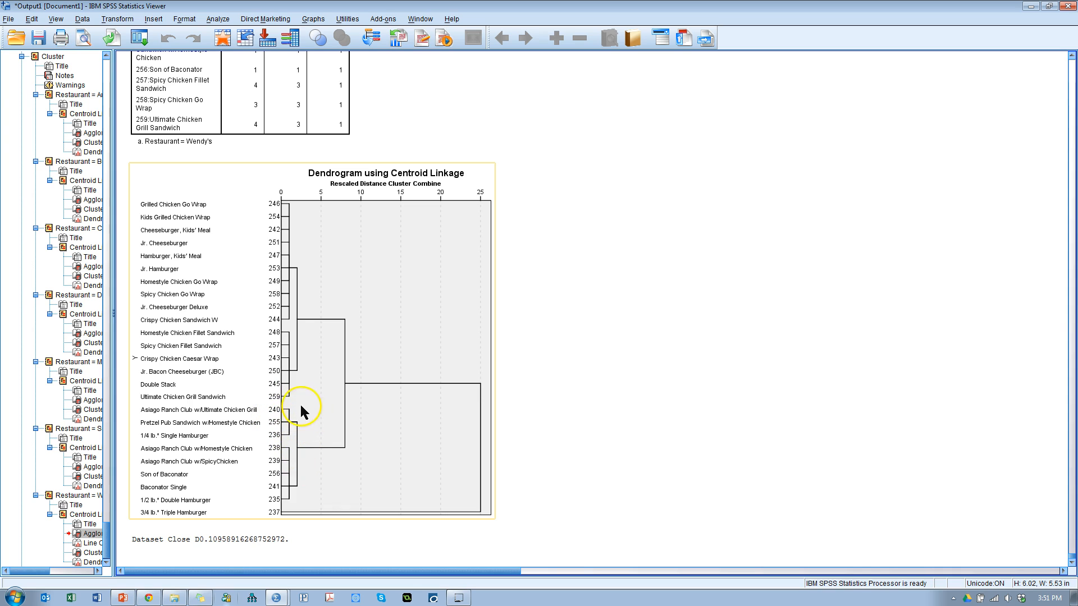
mouse_move(304, 342)
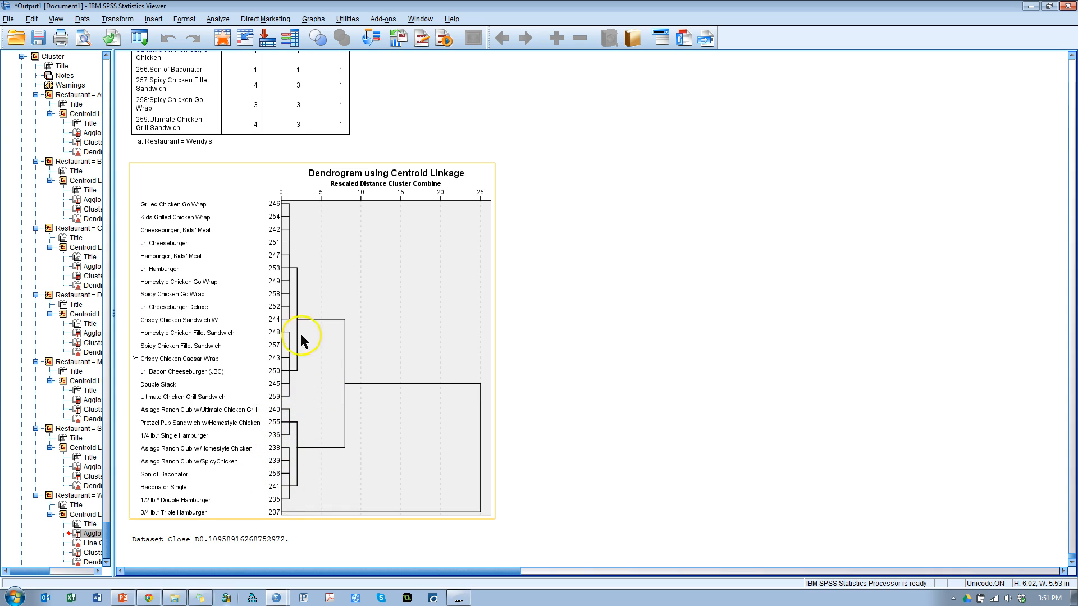
mouse_move(443, 389)
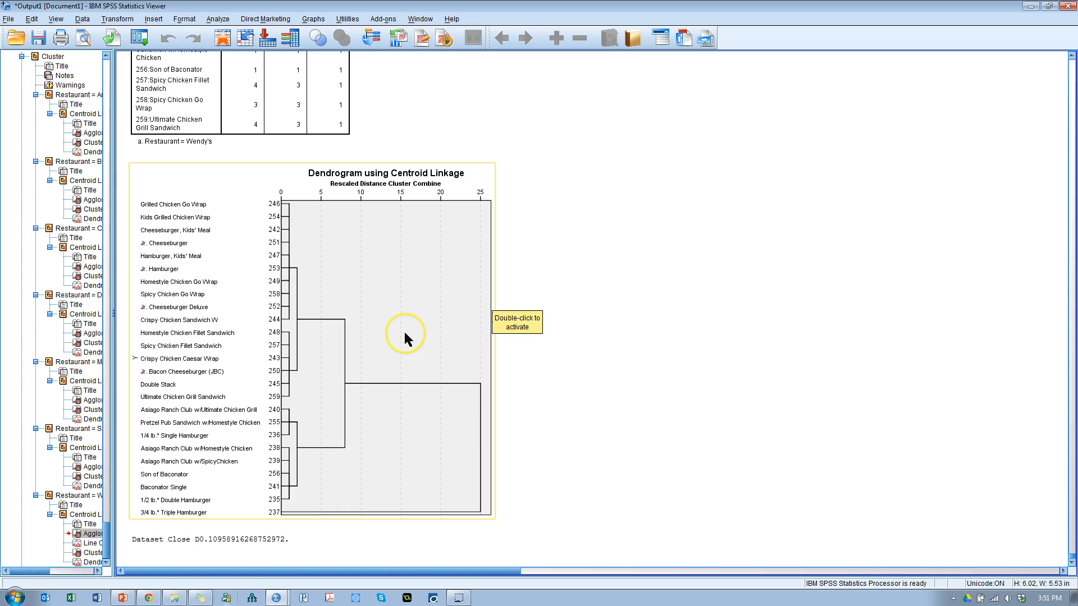
mouse_move(228, 296)
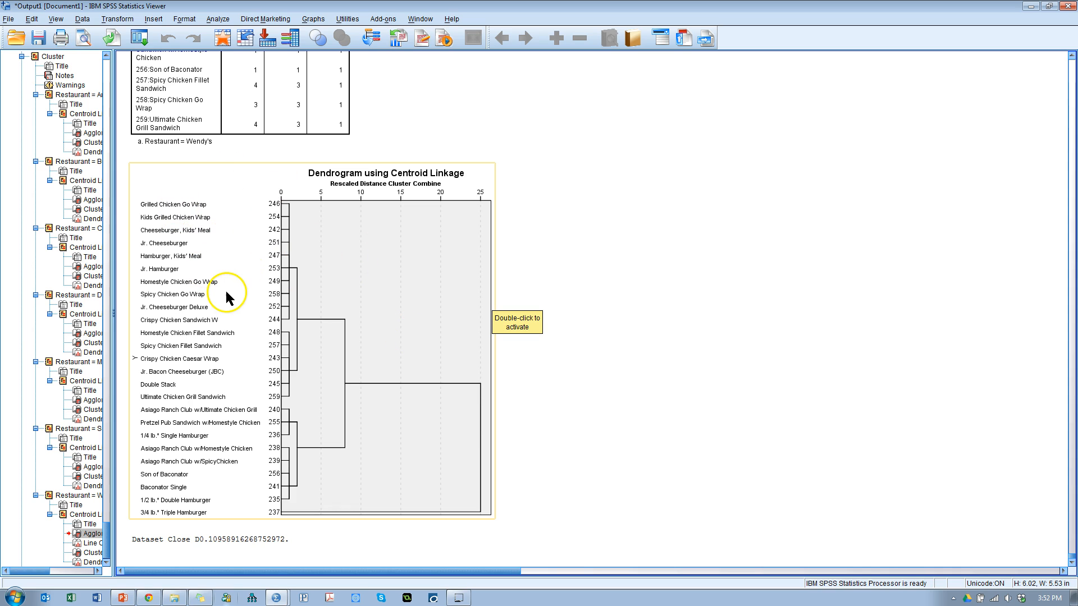
mouse_move(231, 286)
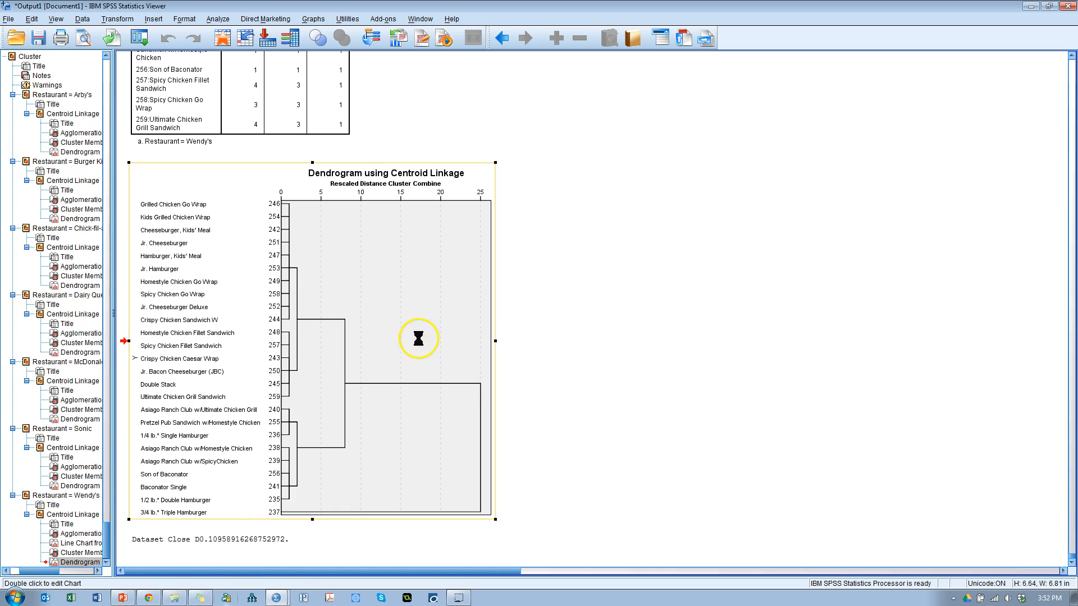
- Paste the copied dendrogram into the Word document and bring its sandwich branches into view
click(97, 596)
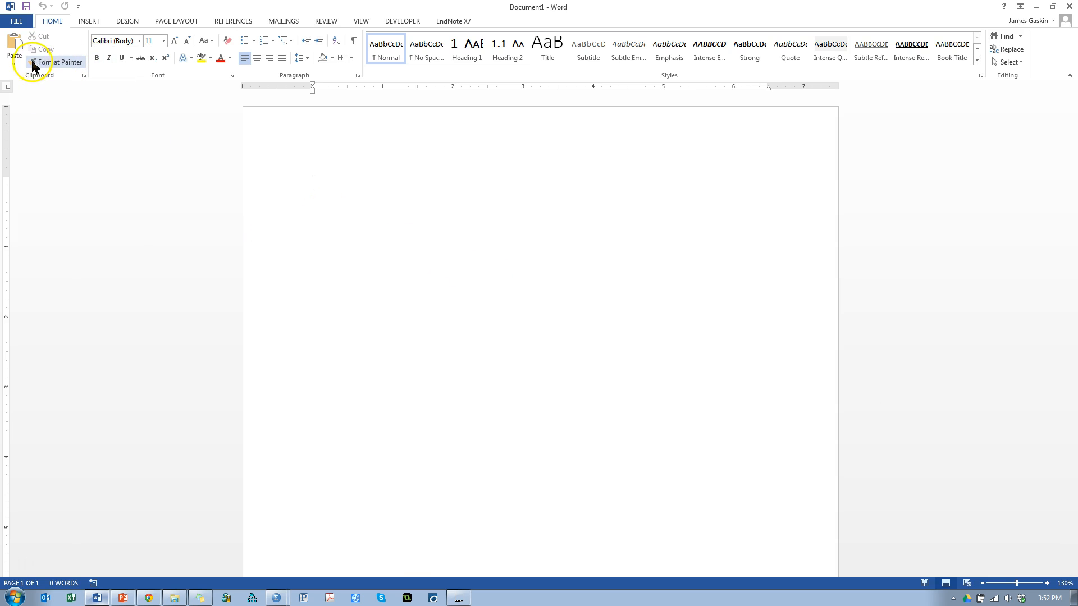
click(13, 48)
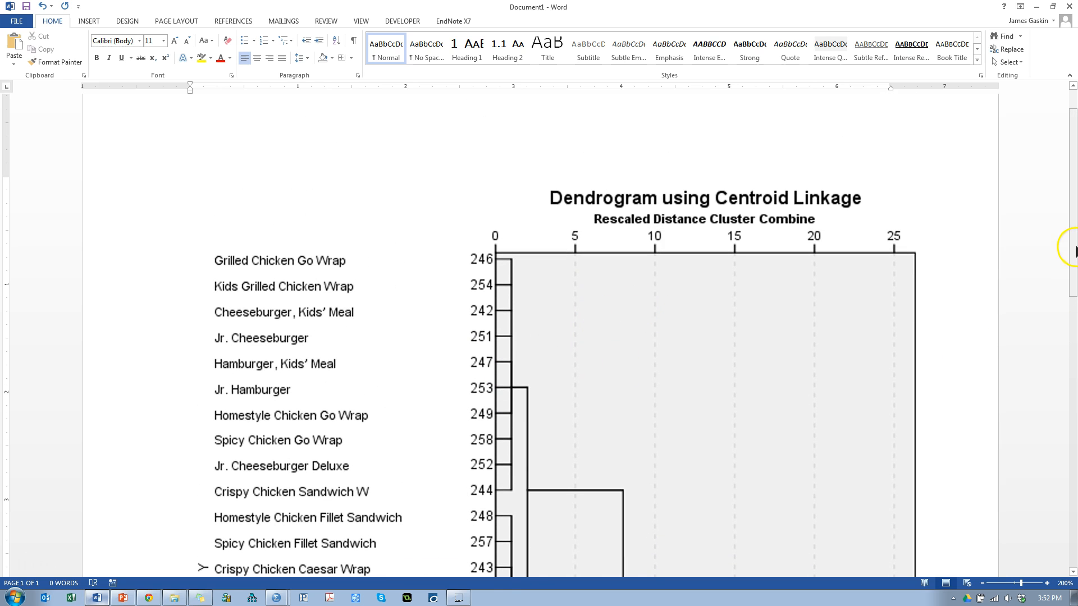
scroll(down, 3)
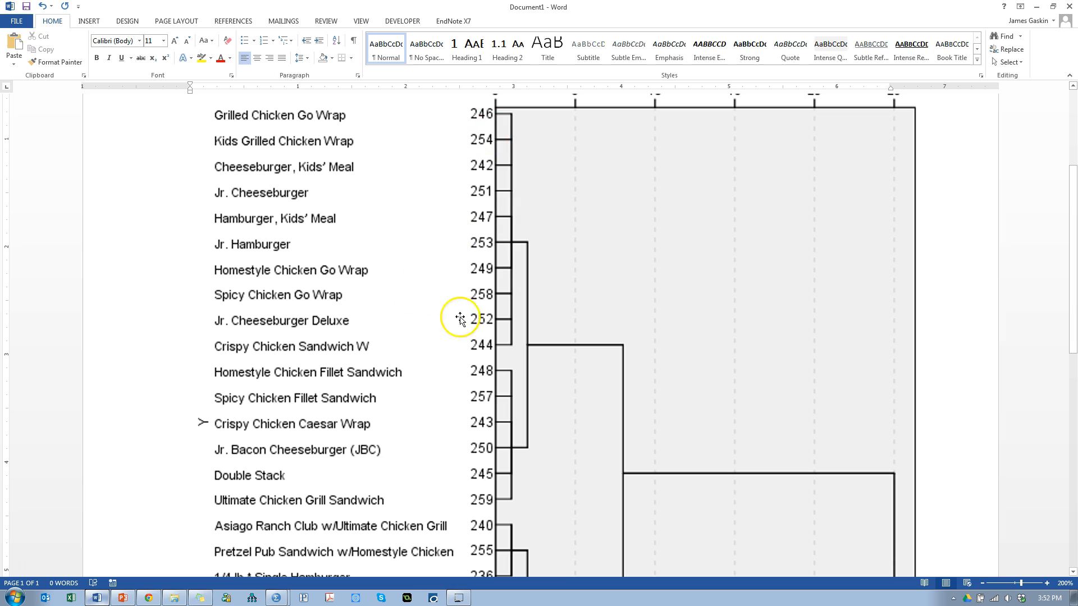
mouse_move(292, 124)
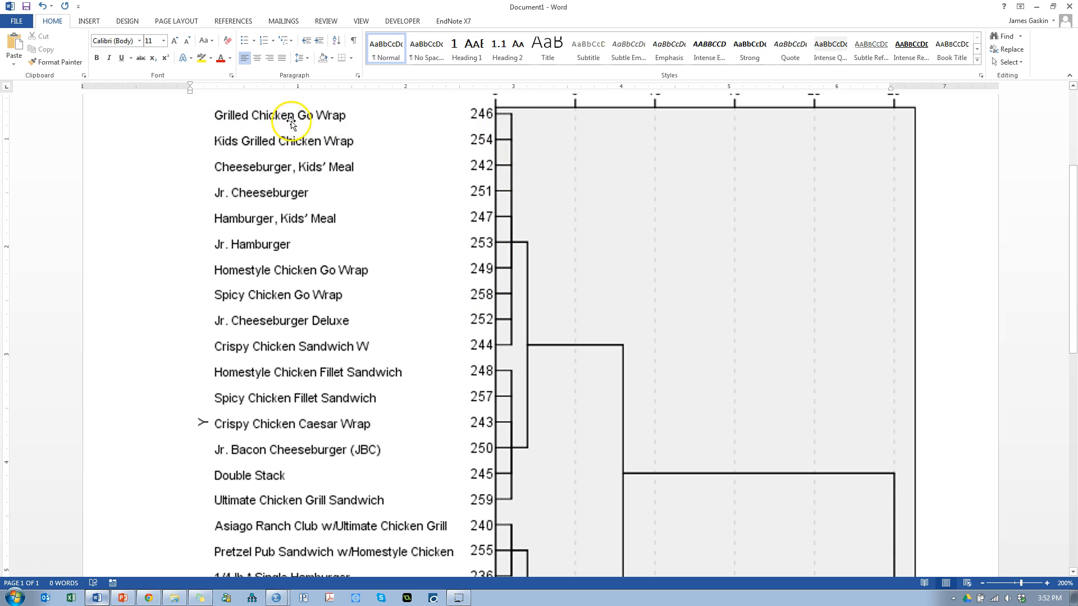
mouse_move(348, 175)
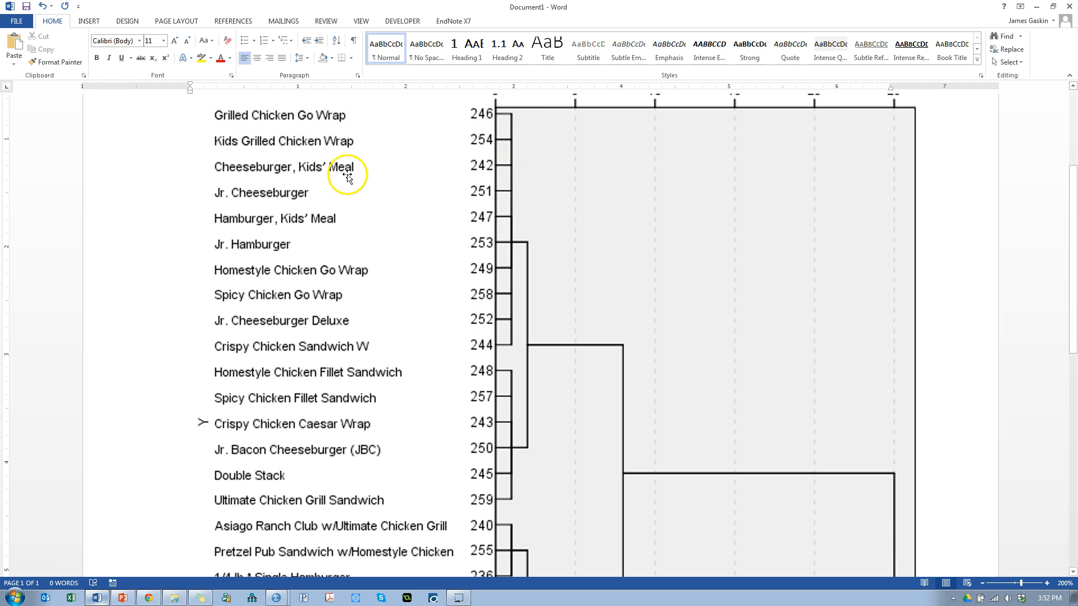
mouse_move(287, 191)
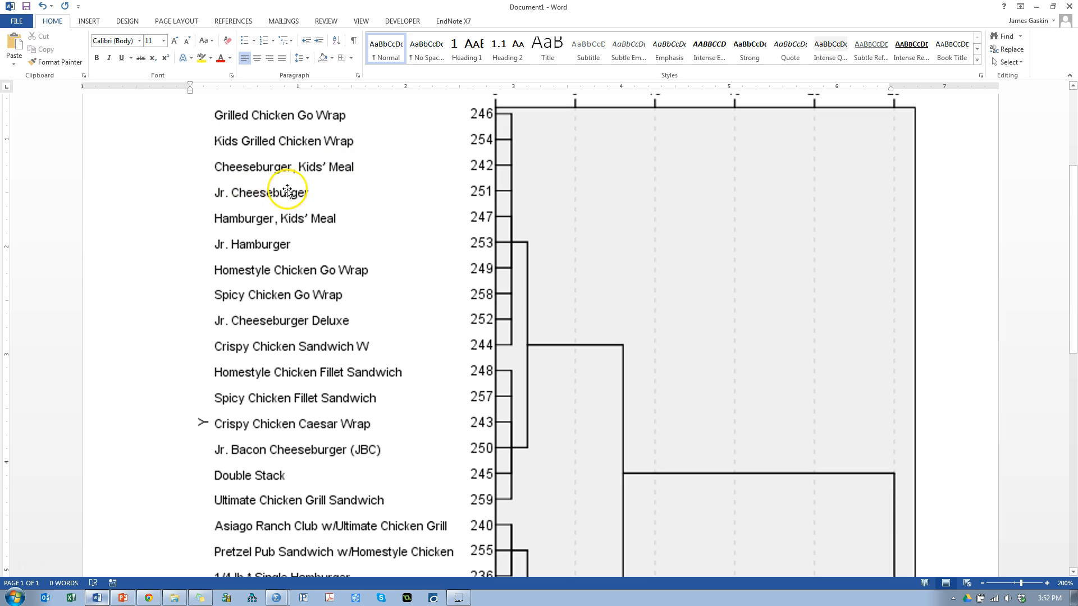
mouse_move(305, 230)
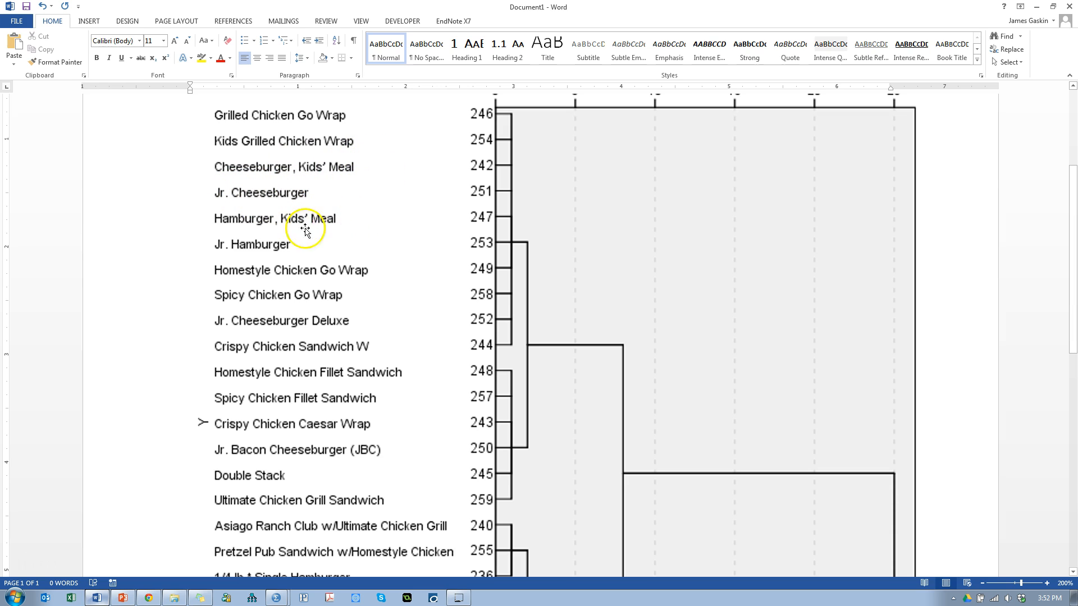
mouse_move(347, 269)
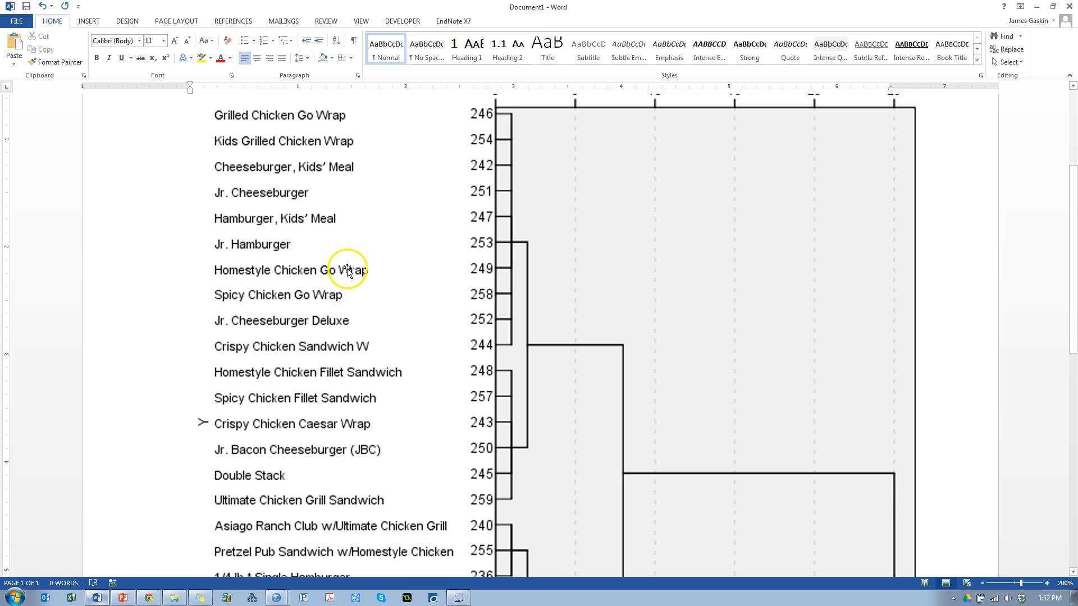
mouse_move(330, 308)
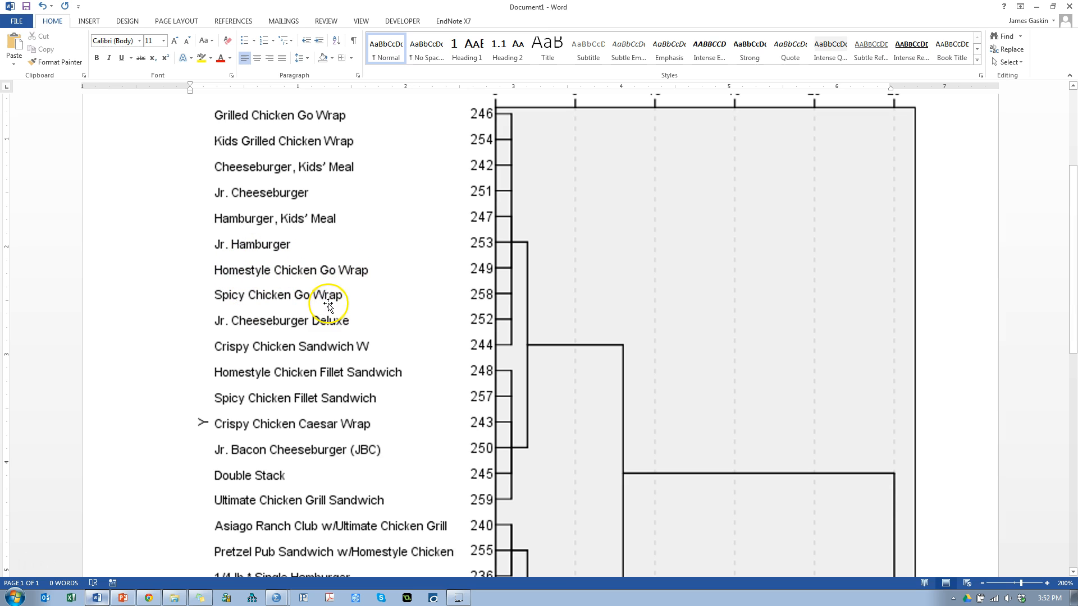
mouse_move(232, 327)
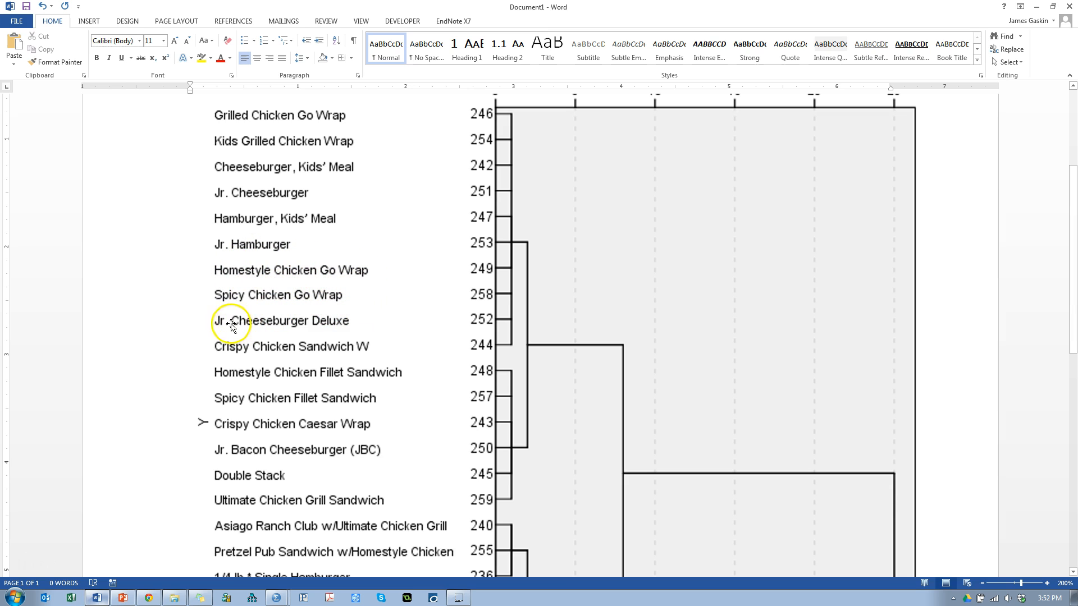
mouse_move(263, 357)
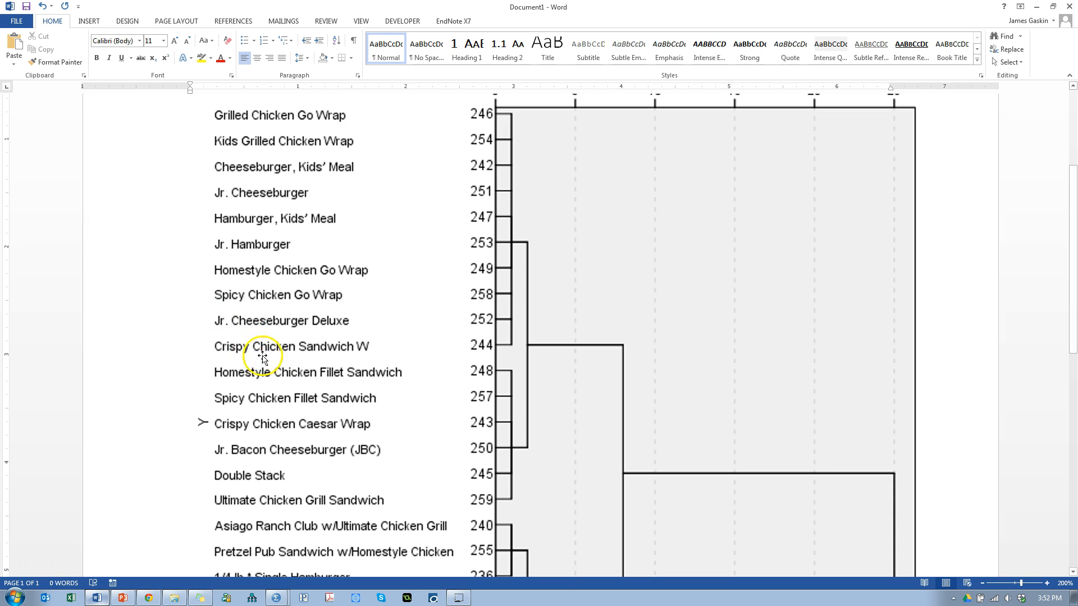
scroll(down, 3)
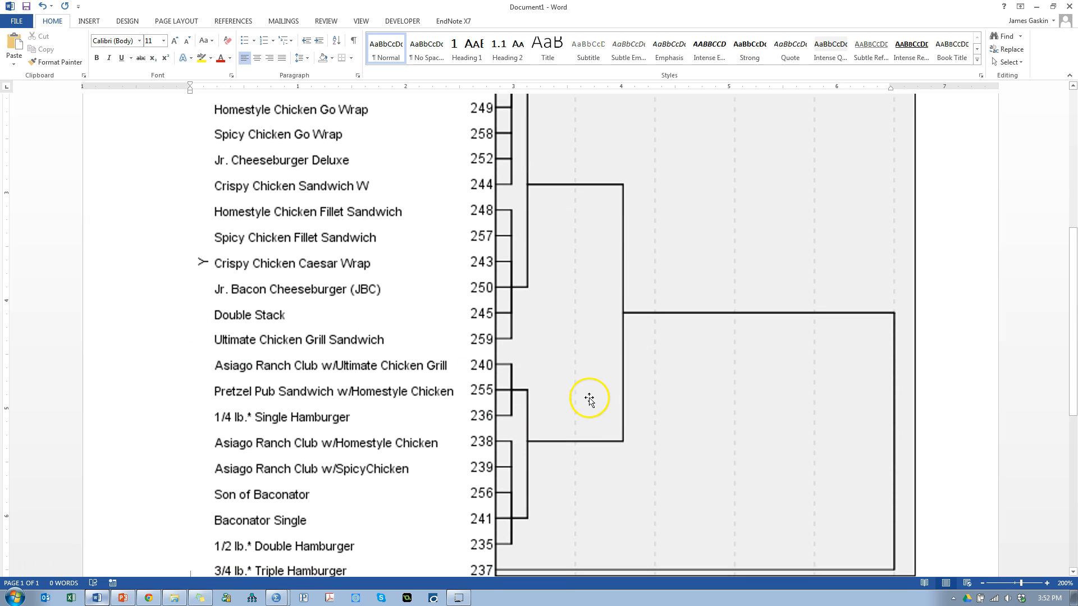
mouse_move(348, 217)
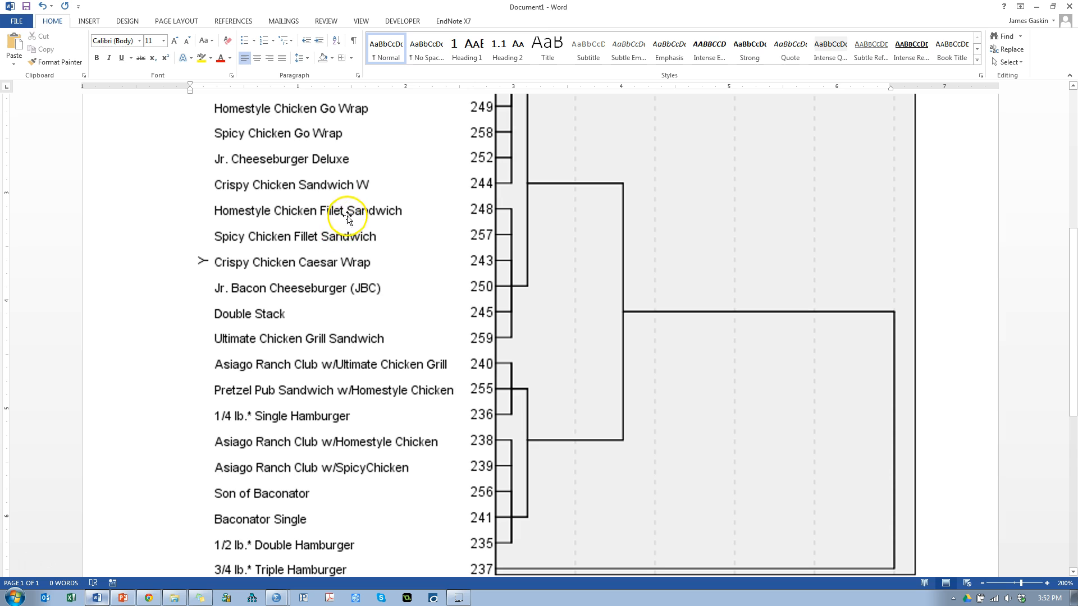
mouse_move(281, 289)
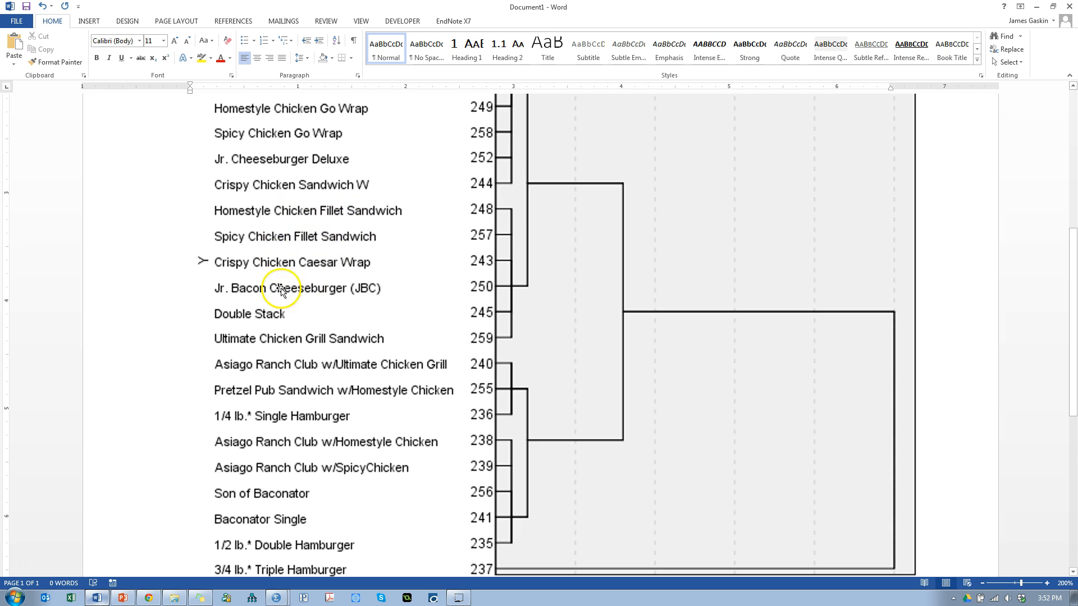
mouse_move(404, 288)
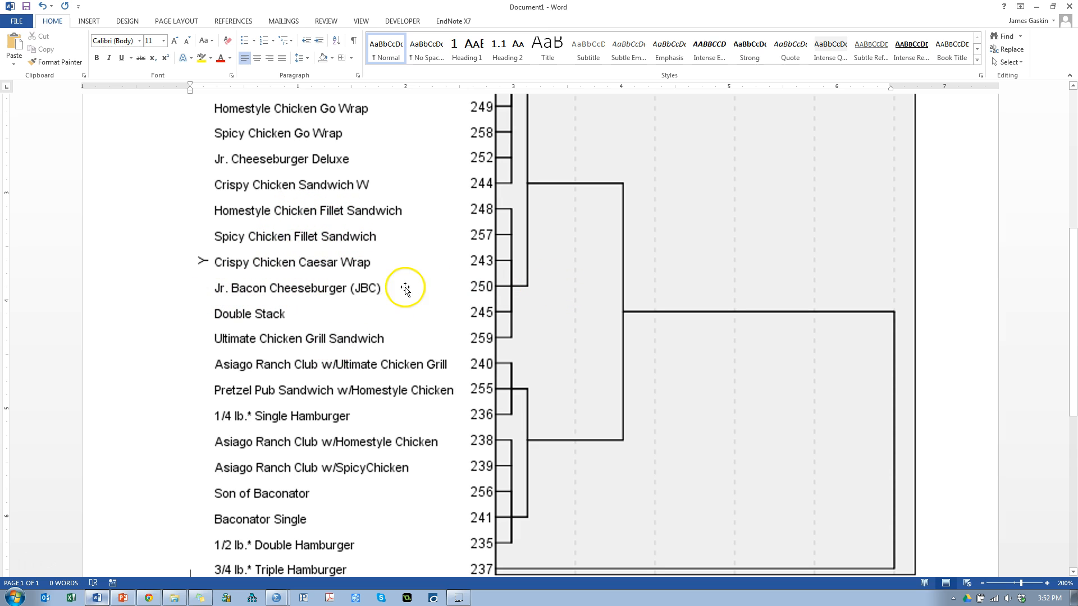
mouse_move(505, 236)
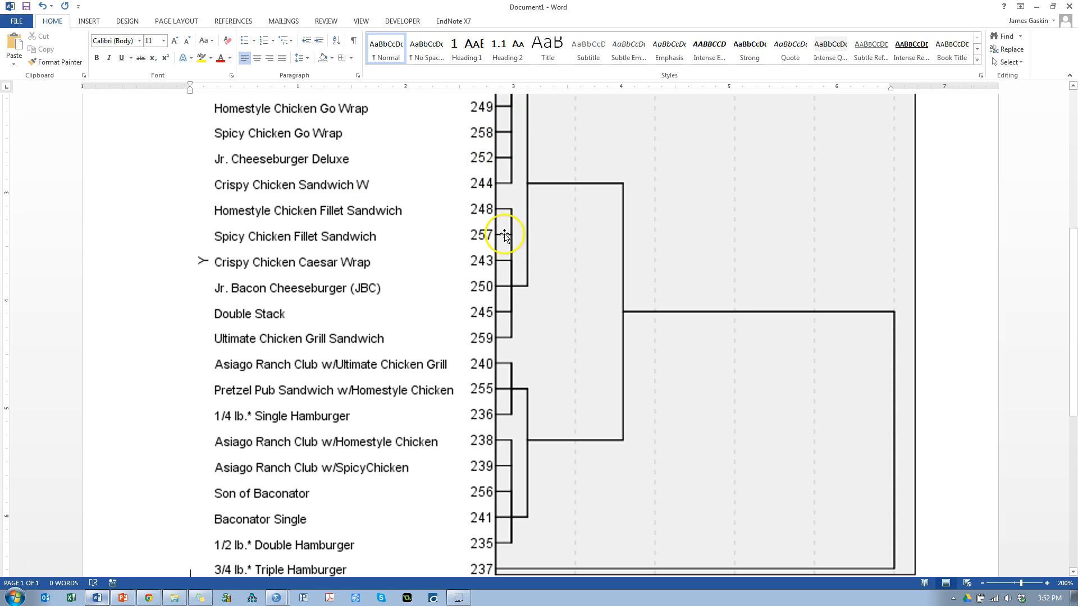
mouse_move(528, 365)
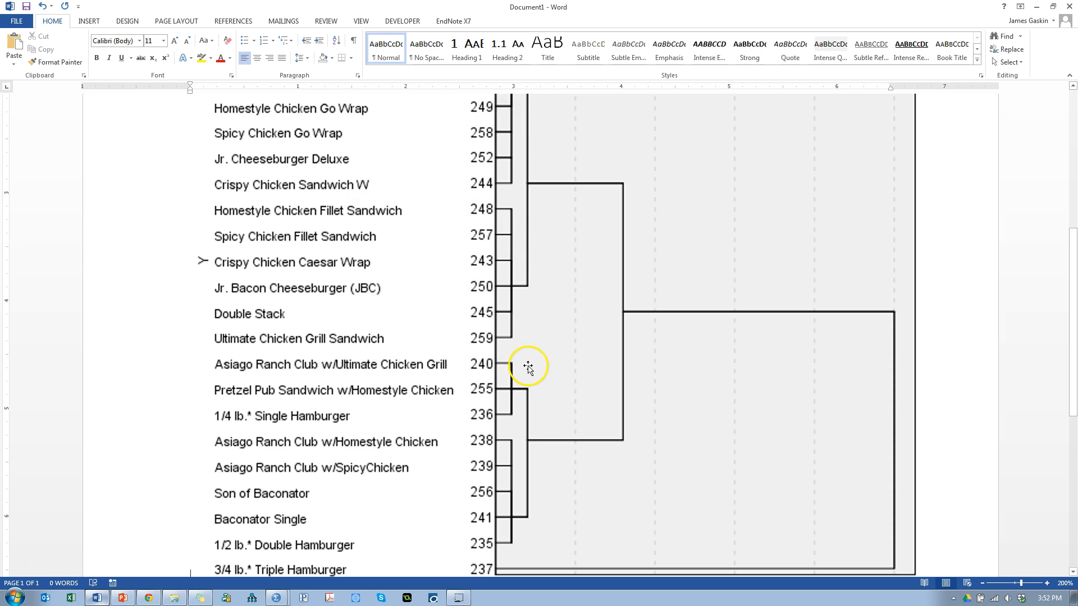
scroll(down, 3)
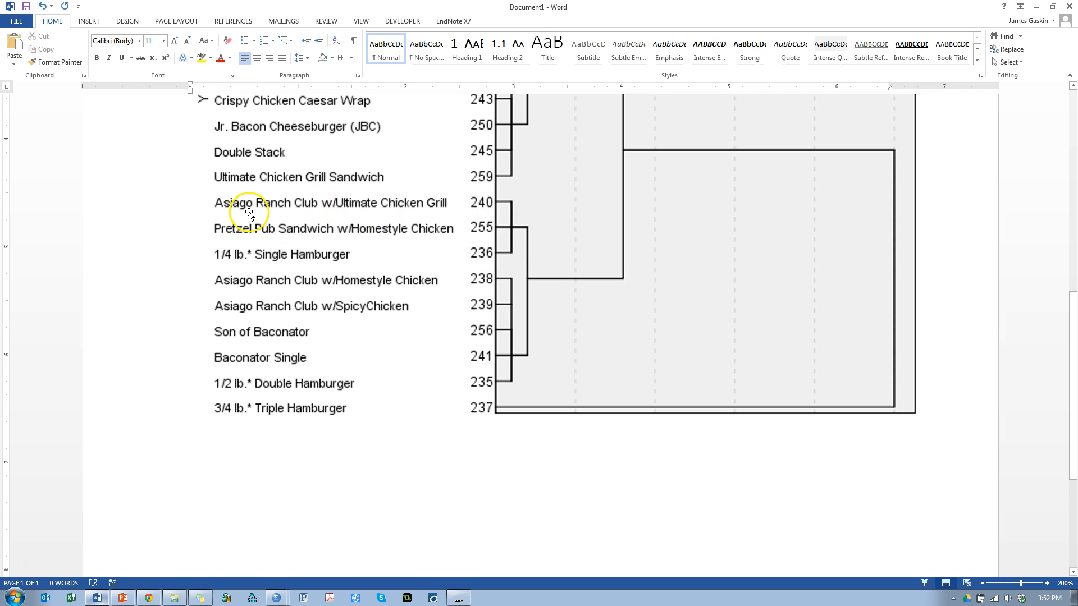
mouse_move(428, 213)
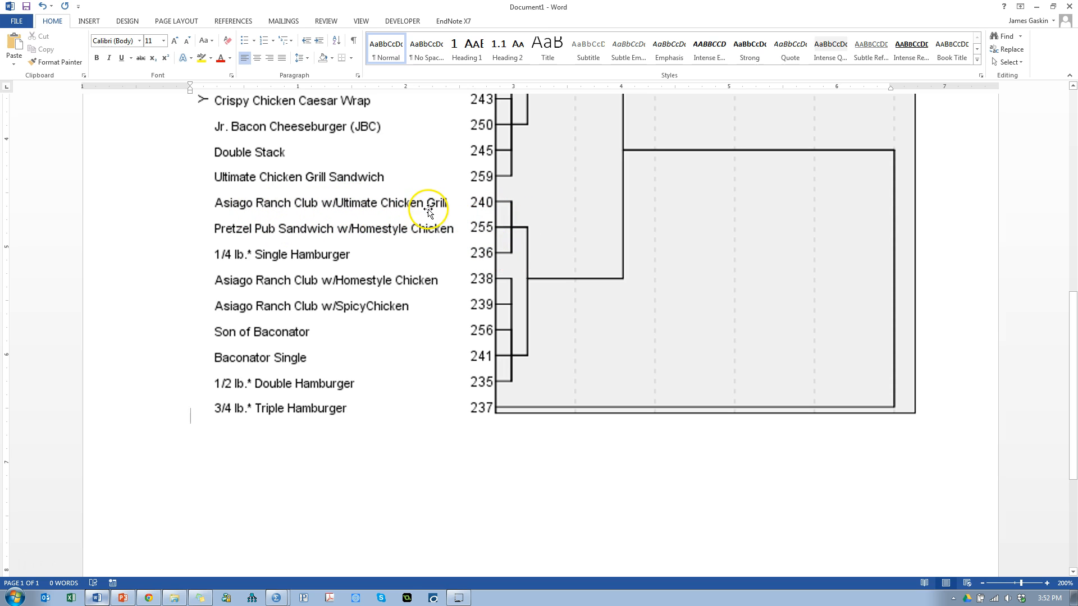
mouse_move(320, 241)
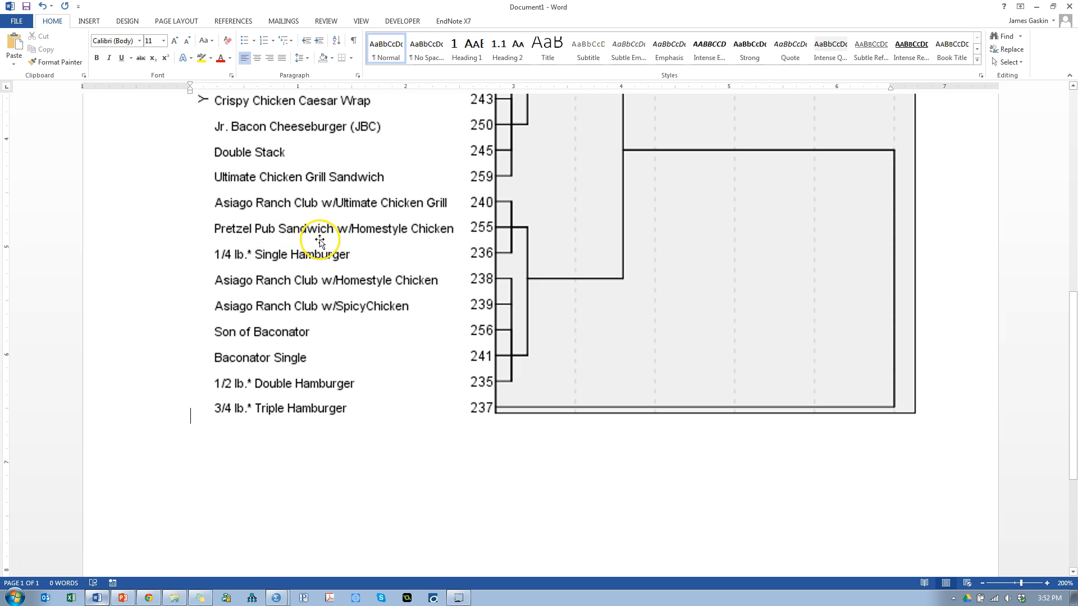
mouse_move(247, 260)
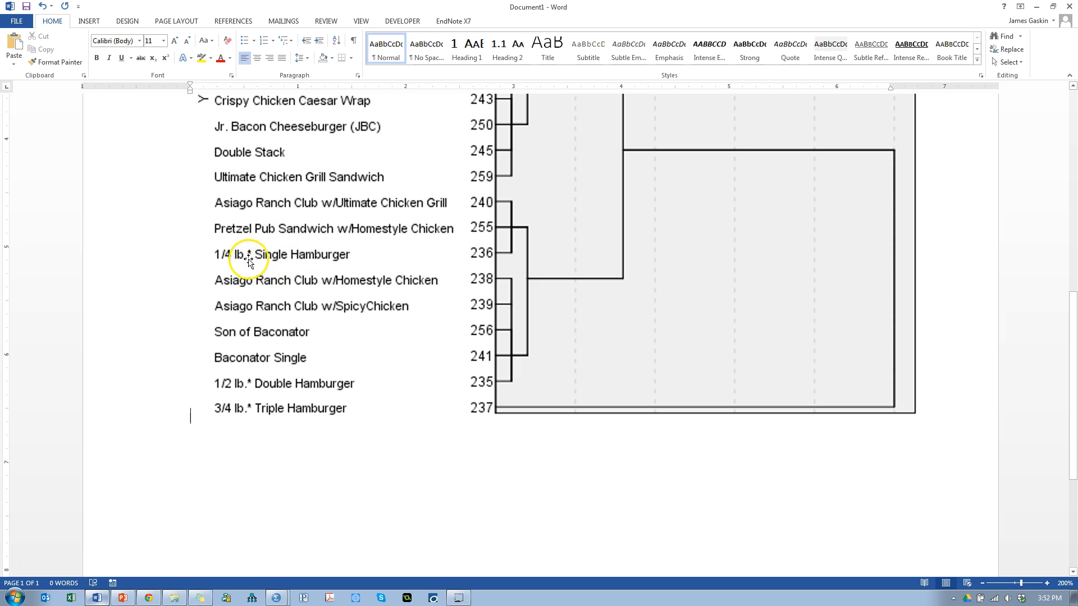
mouse_move(326, 219)
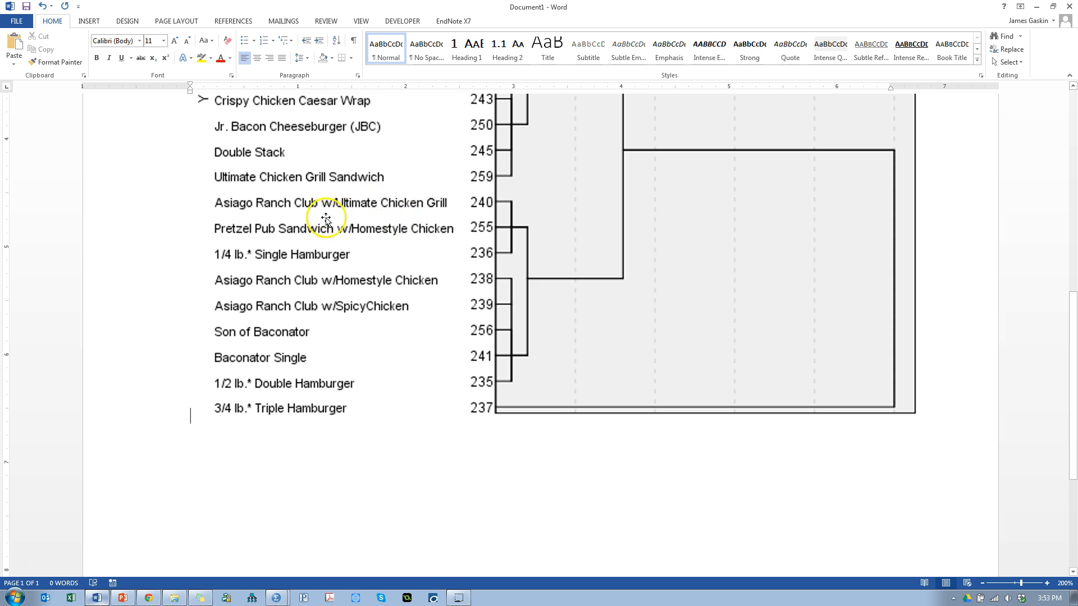
mouse_move(364, 304)
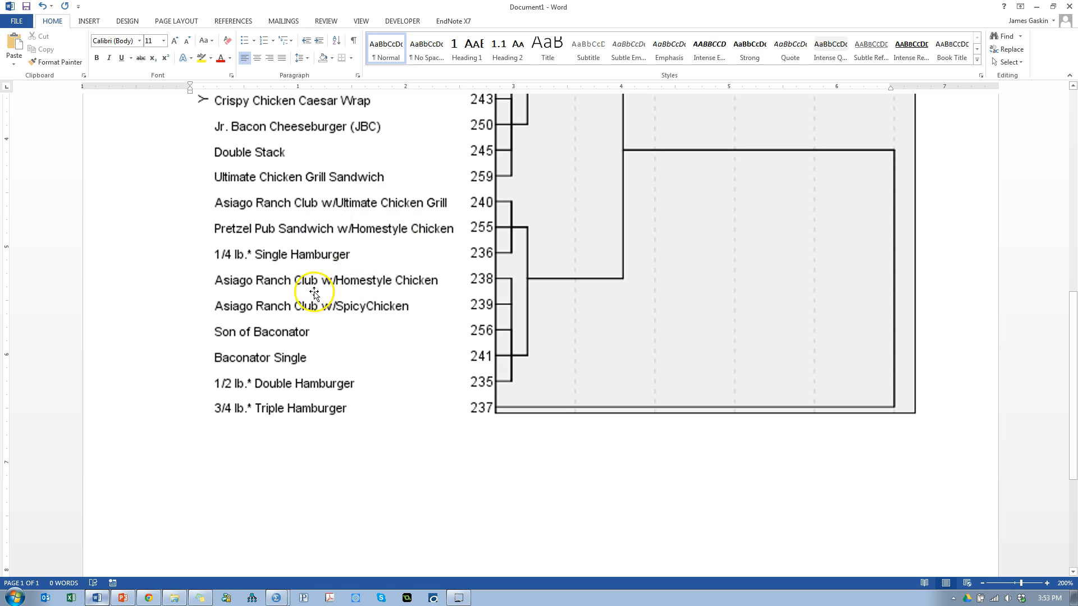
mouse_move(259, 357)
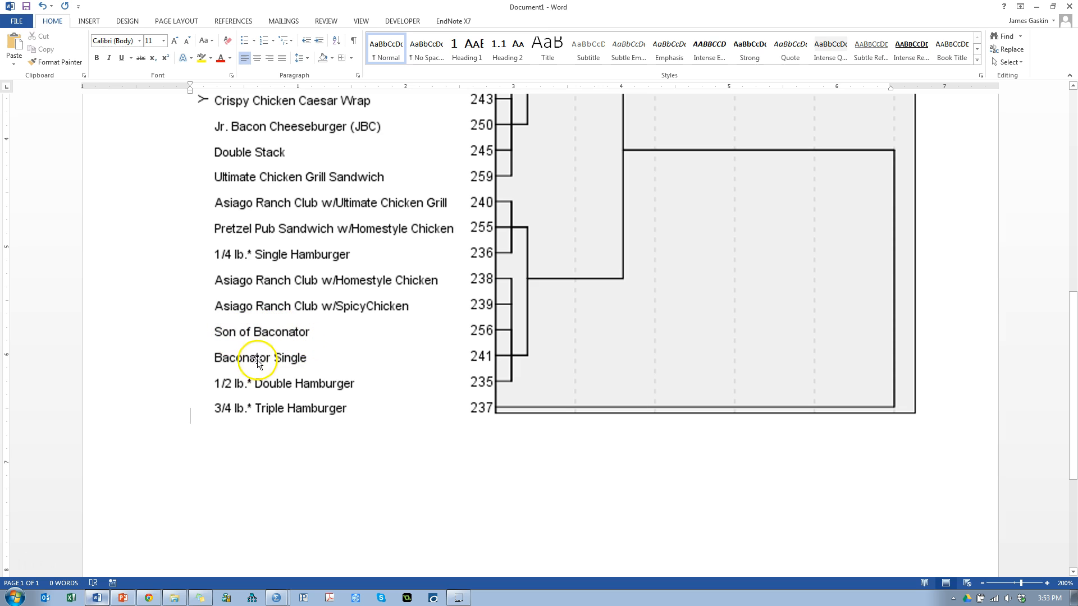
mouse_move(239, 373)
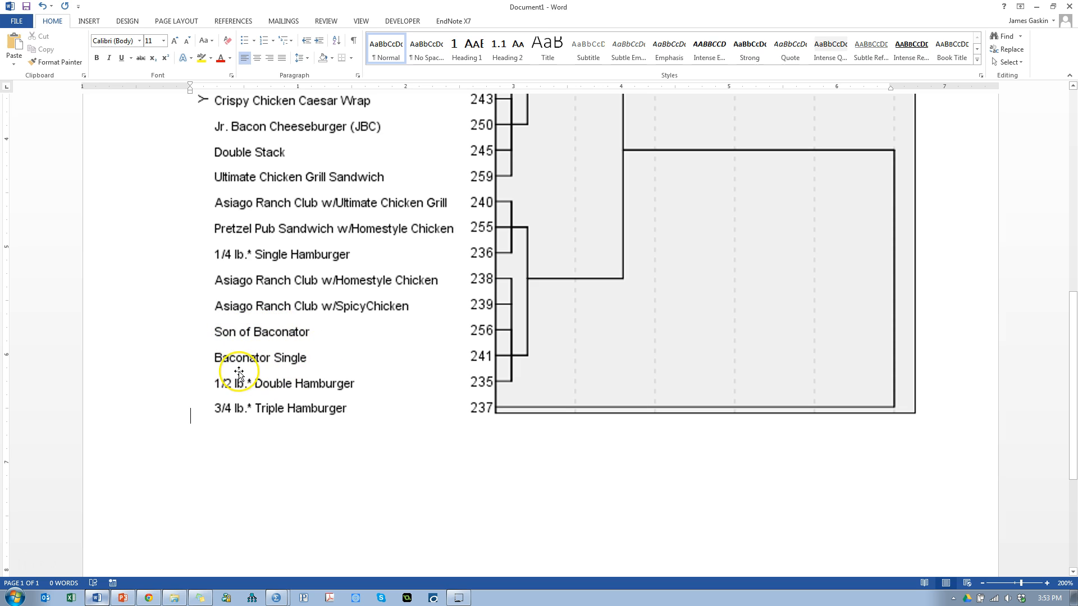
mouse_move(262, 305)
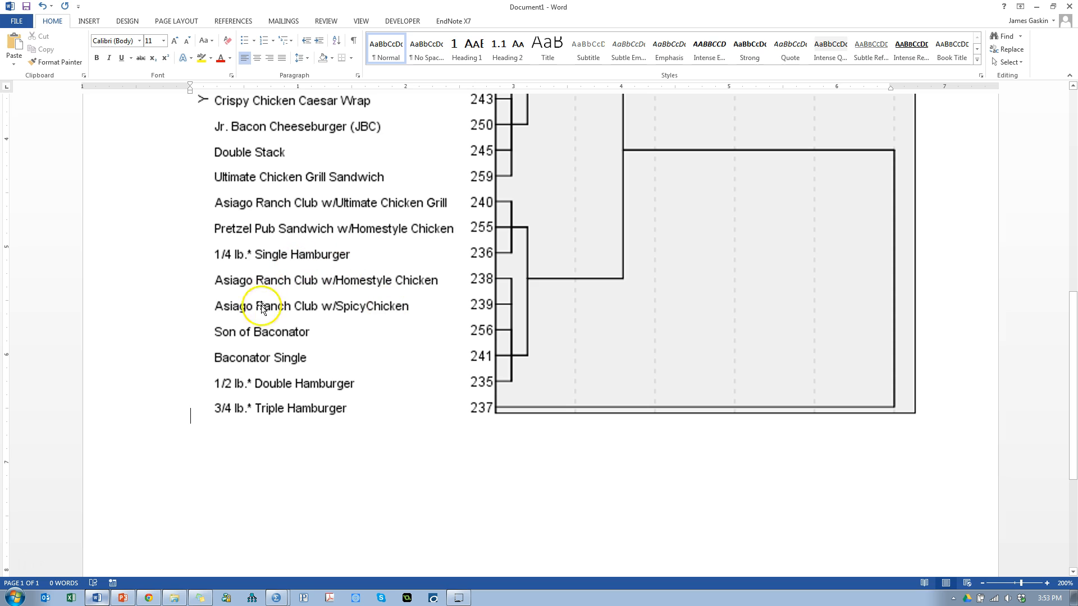
mouse_move(305, 311)
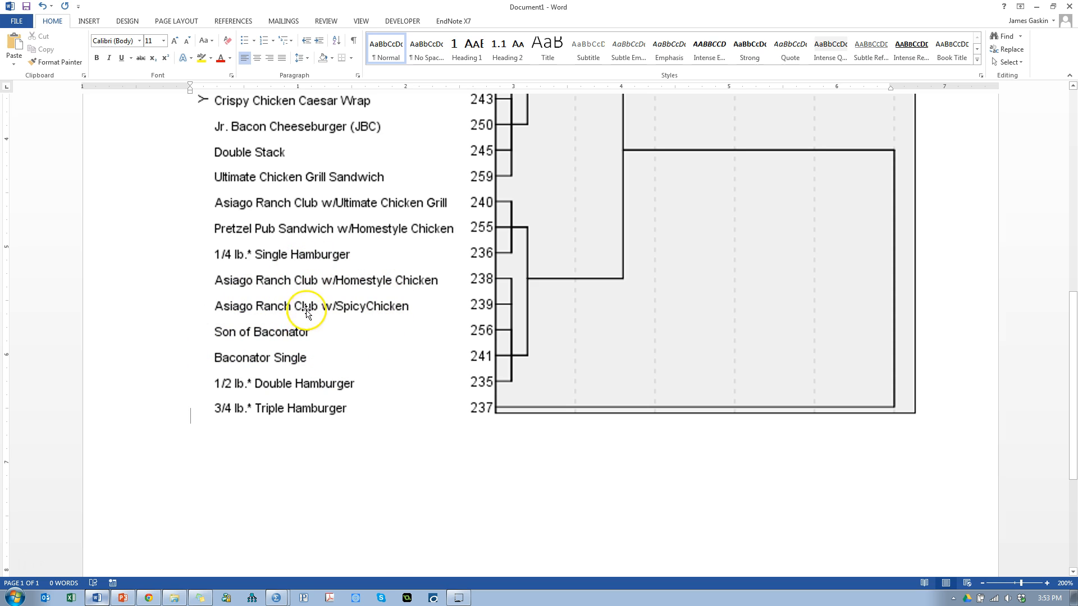
mouse_move(347, 217)
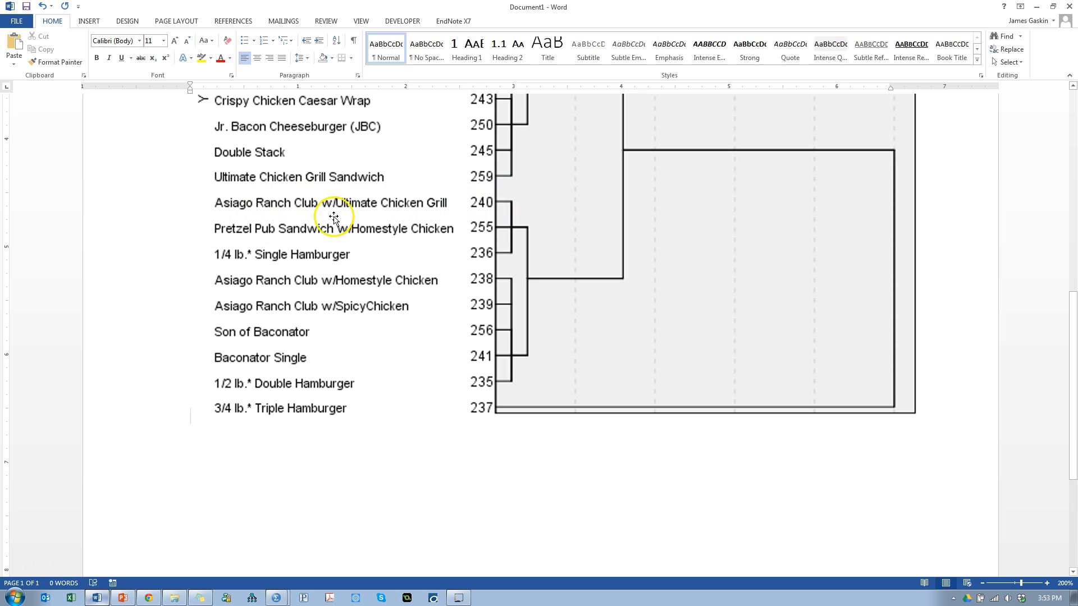
scroll(down, 3)
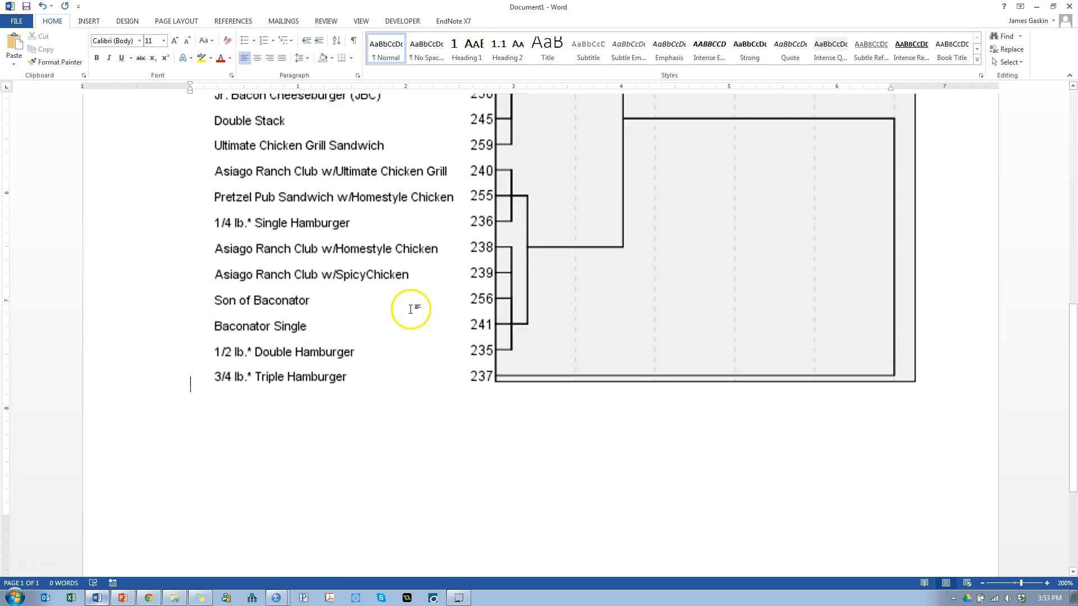
scroll(down, 3)
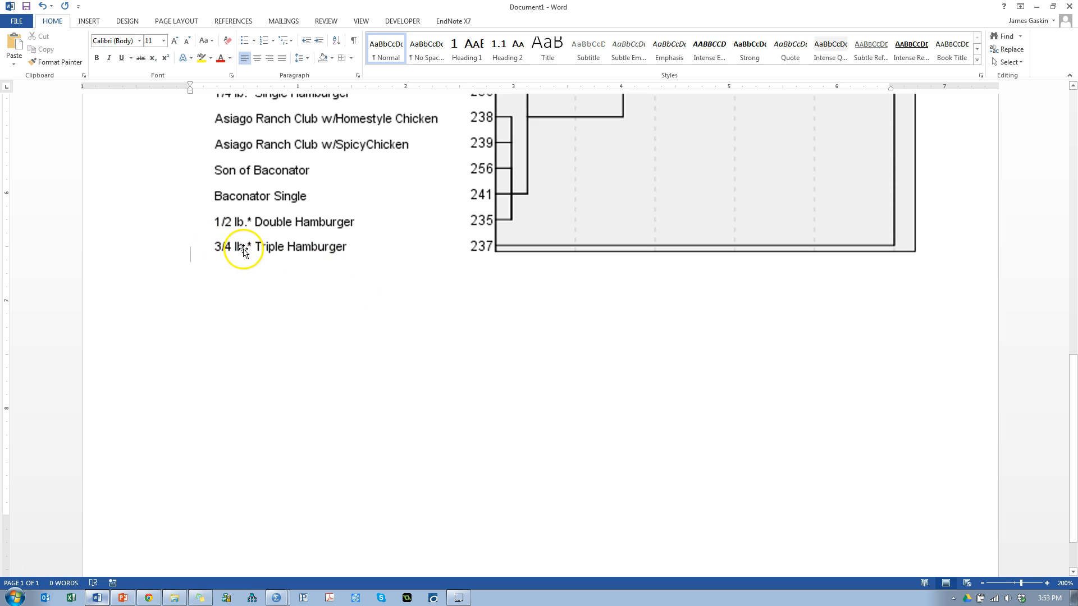
mouse_move(491, 246)
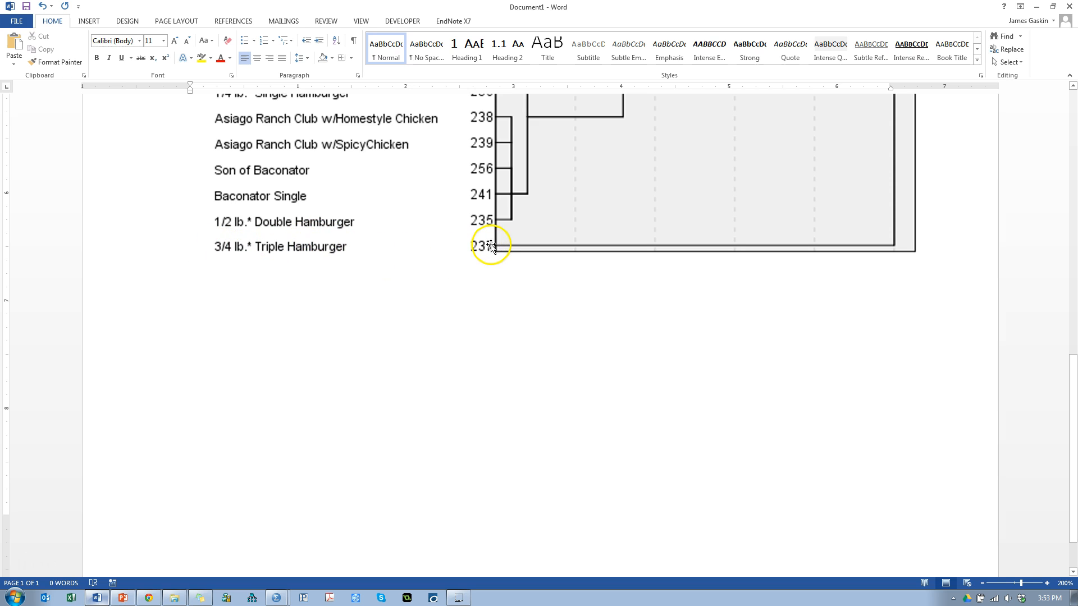
scroll(up, 3)
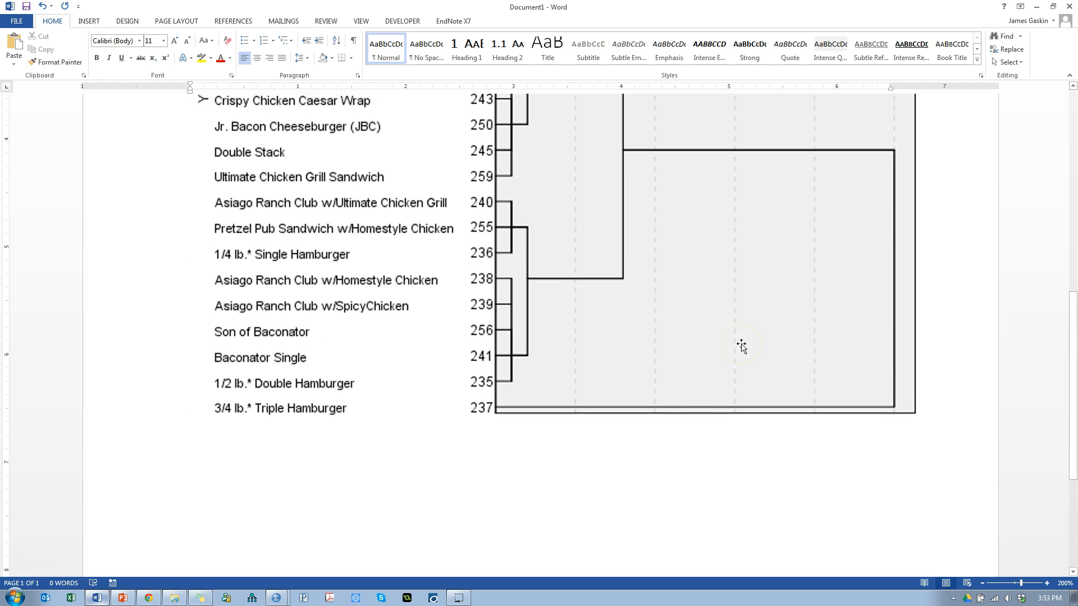
click(191, 416)
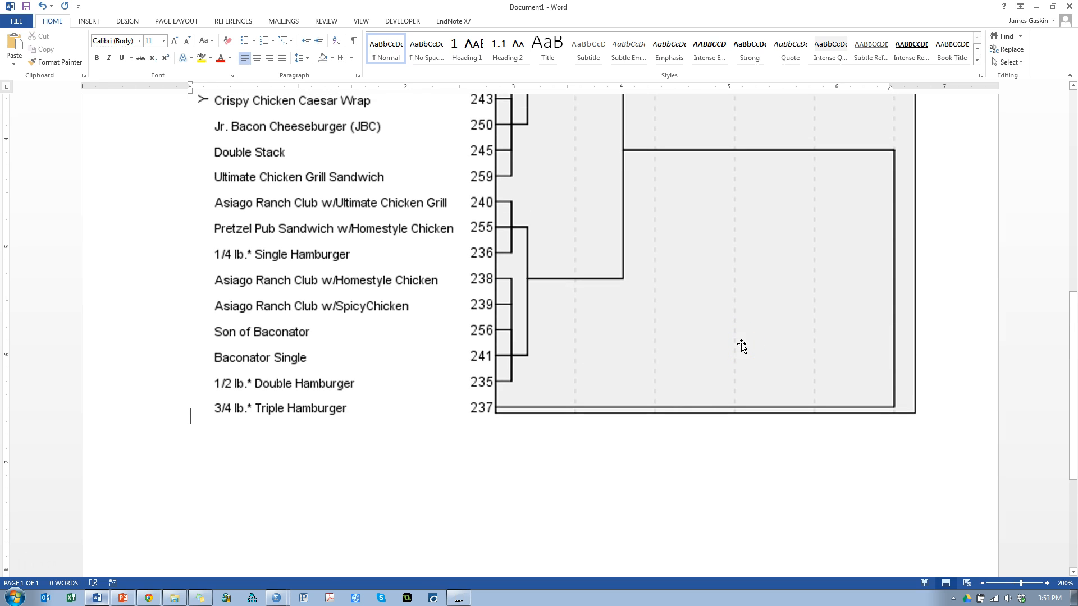
scroll(up, 3)
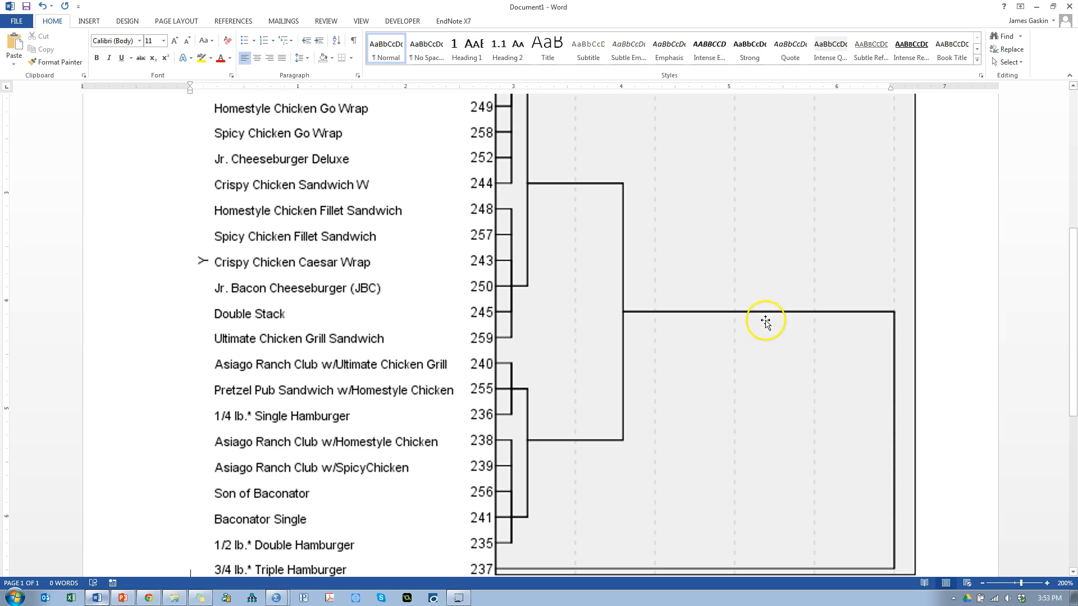
mouse_move(696, 329)
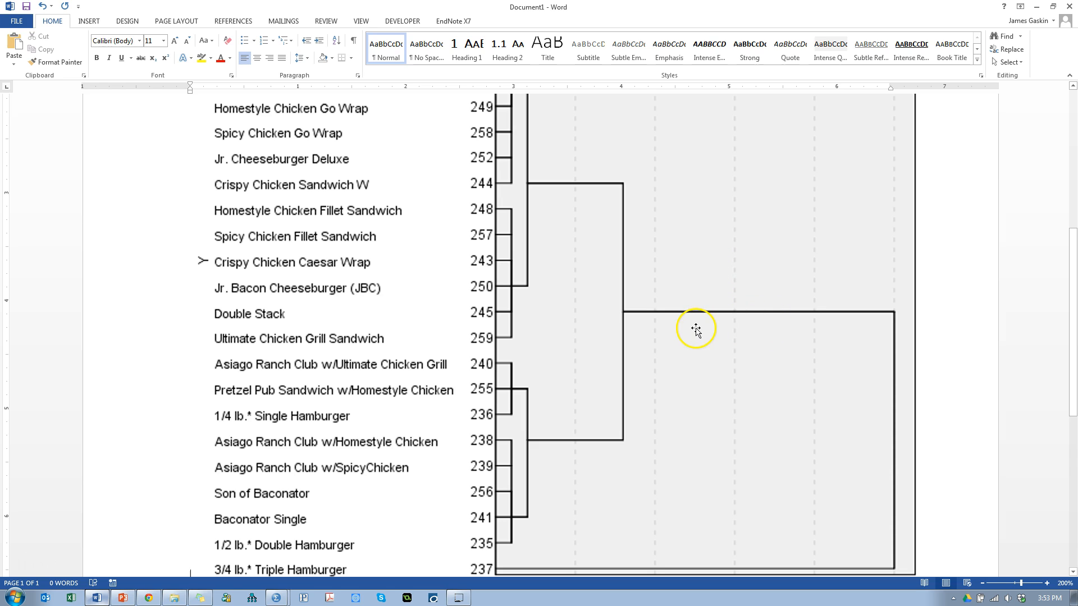
mouse_move(816, 388)
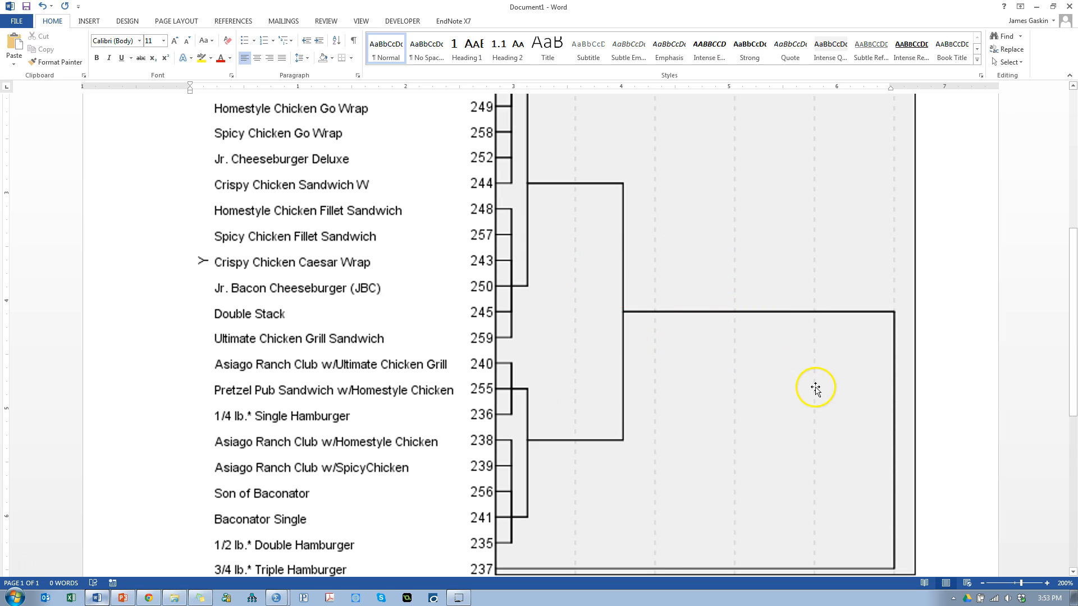
scroll(up, 3)
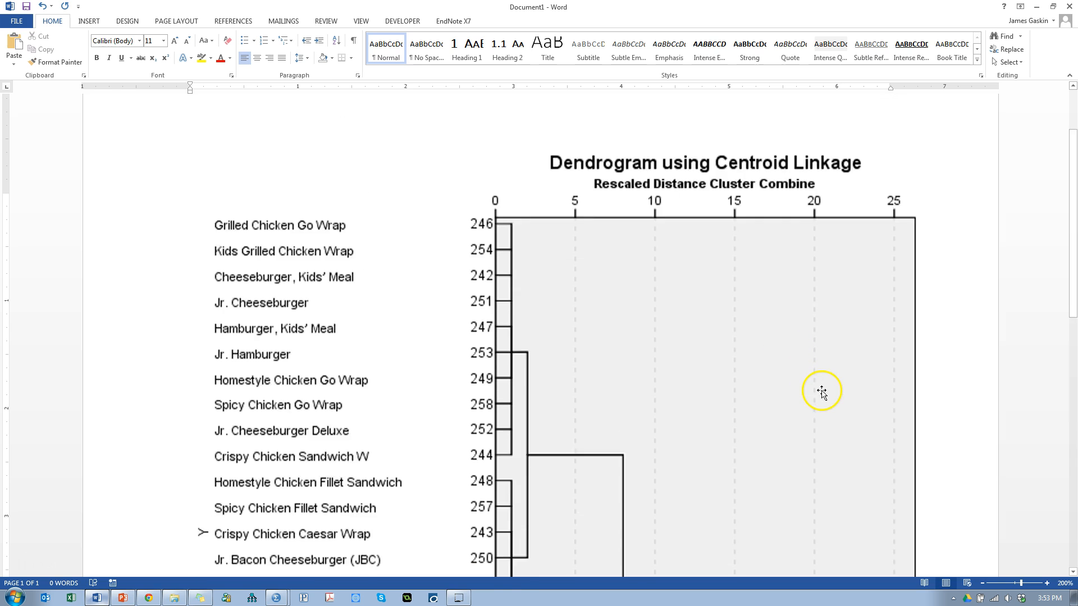
scroll(down, 3)
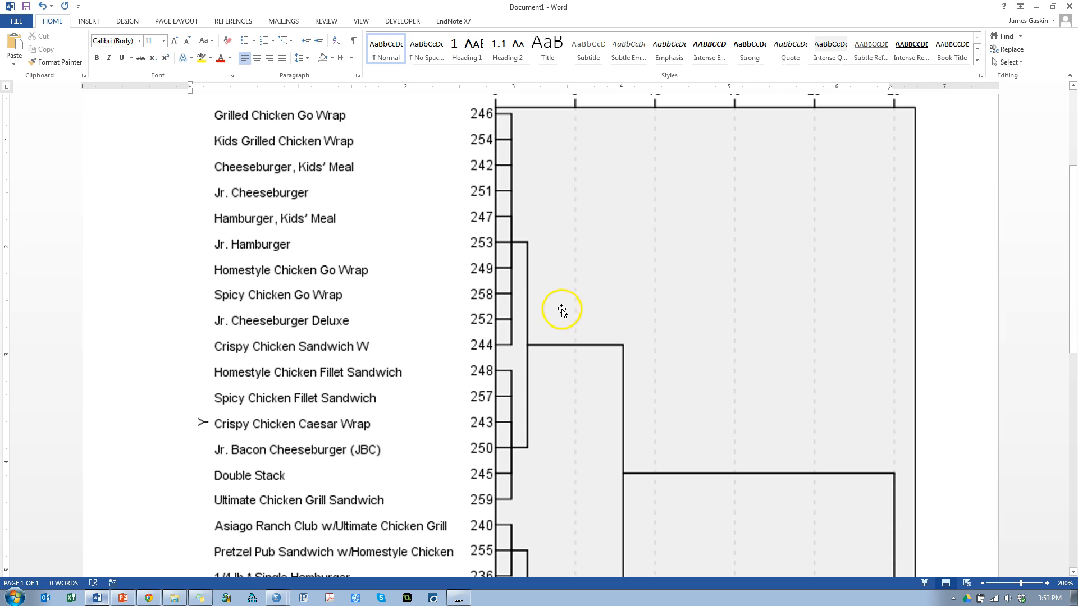
mouse_move(706, 337)
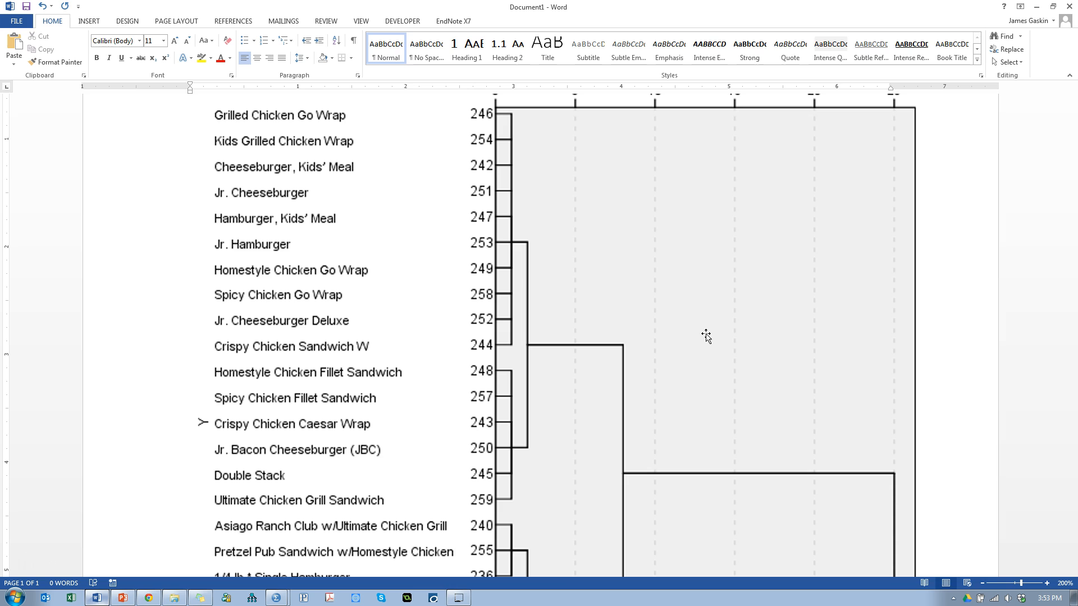
mouse_move(676, 317)
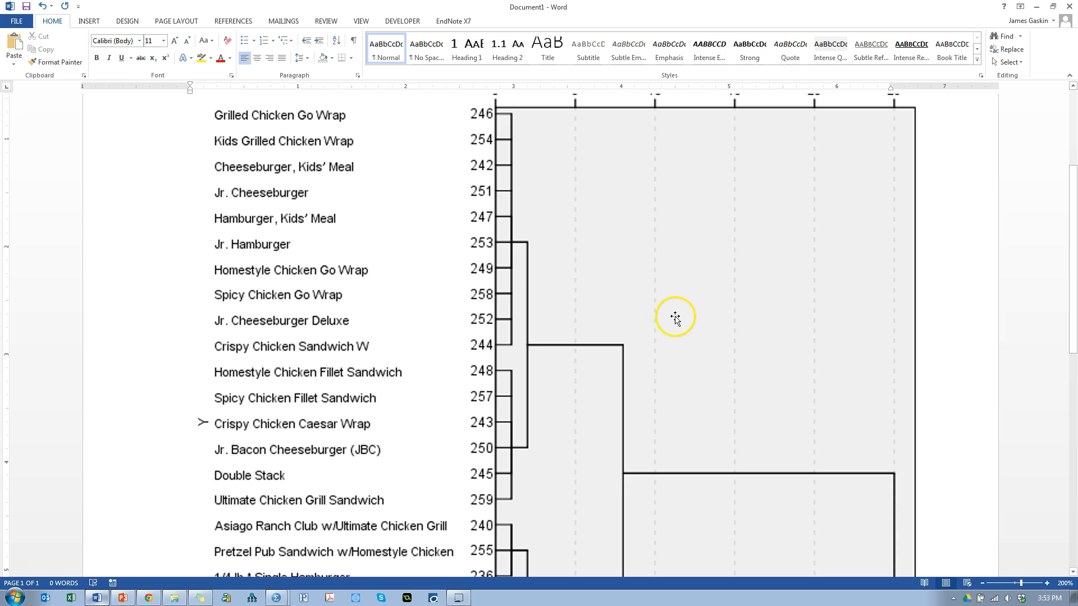
mouse_move(631, 330)
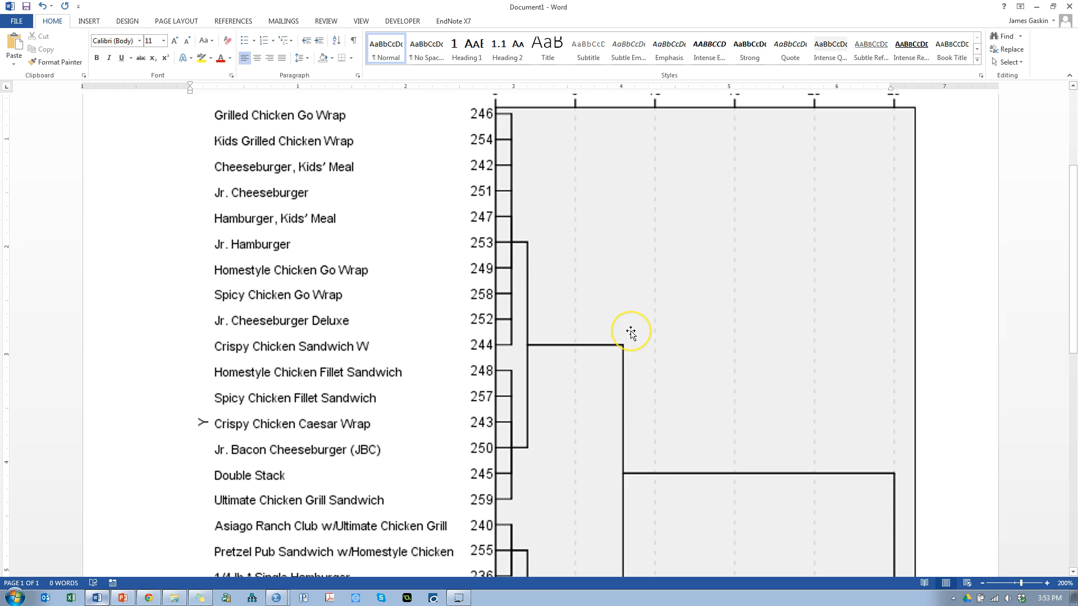
scroll(down, 3)
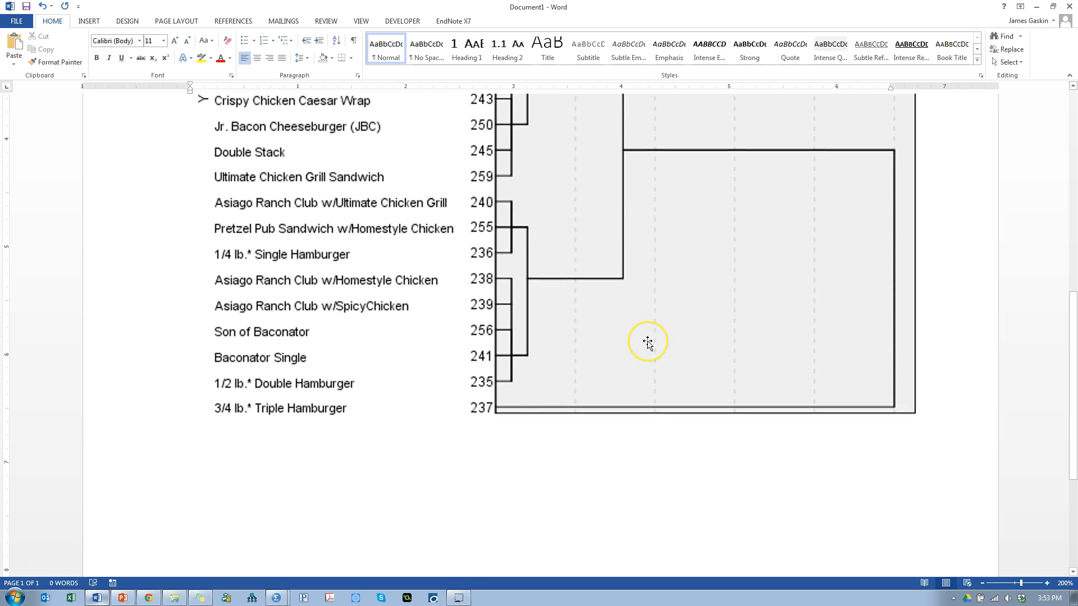